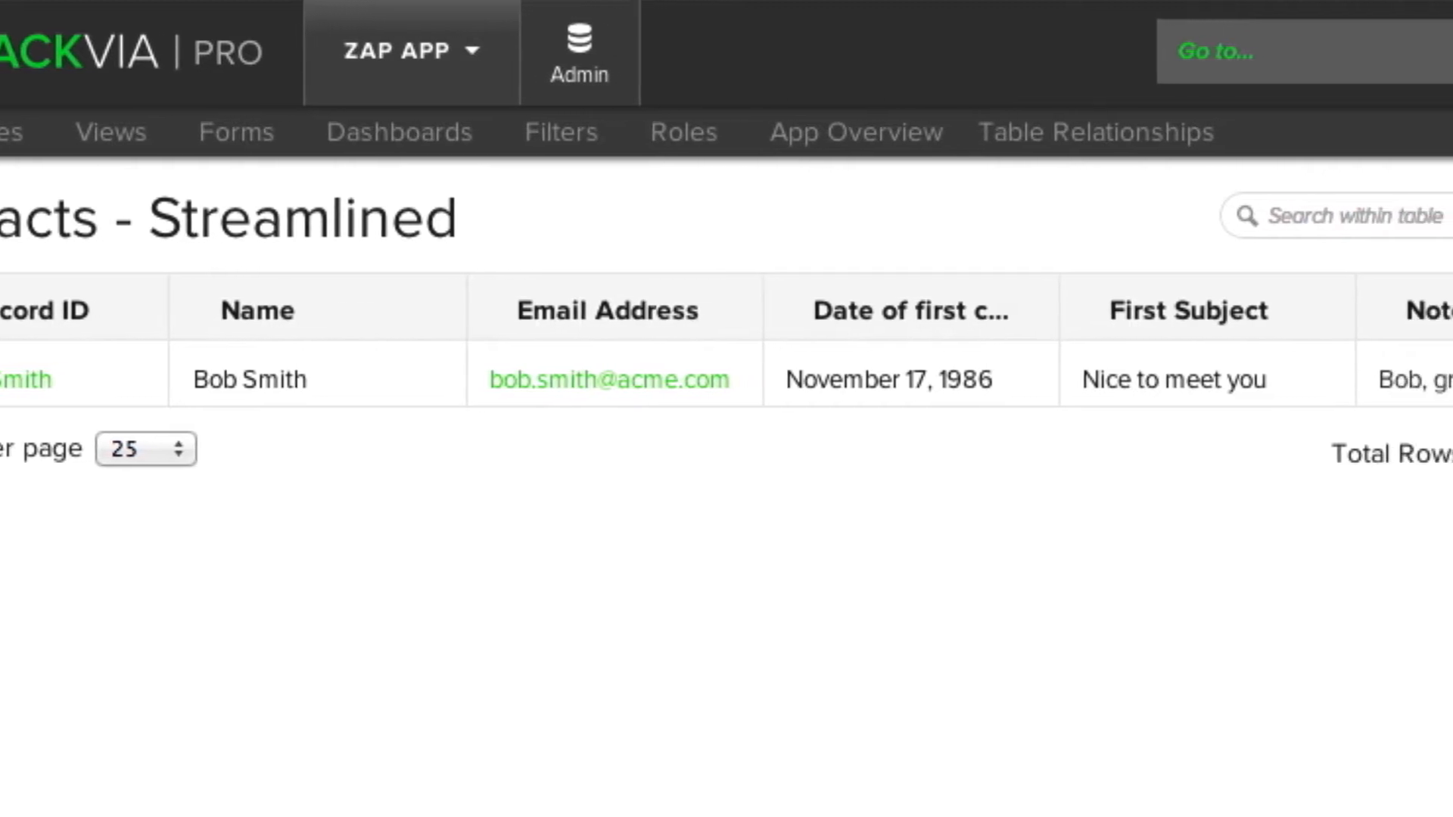
Step: Begin a new zap from the Zapier dashboard using Make a New Zap
{"action": "scroll", "scroll_direction": "right", "scroll_amount": 3}
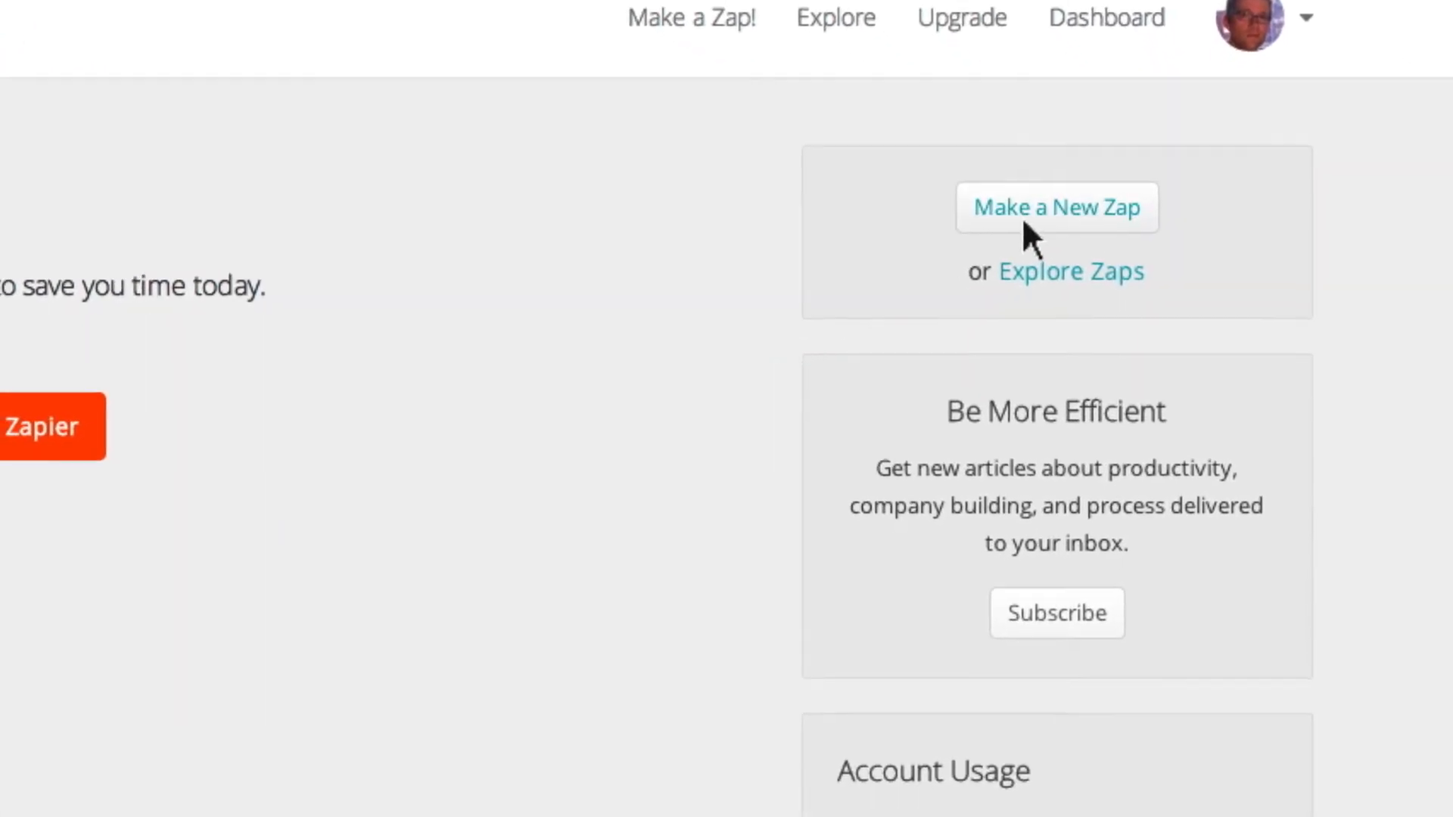
{"action": "left_click", "coordinate": [1055, 206]}
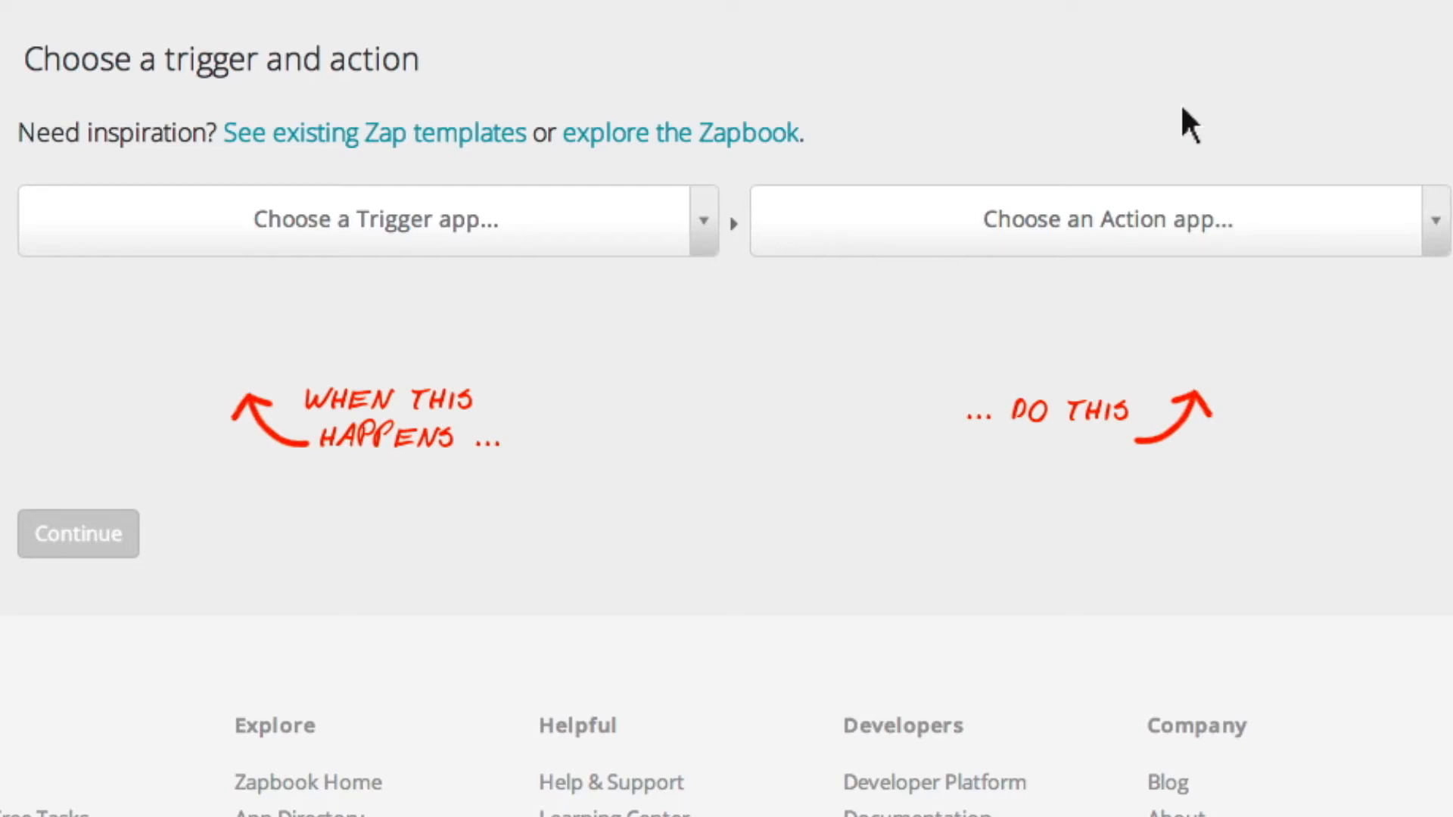
Step: Set the trigger app to Gmail with the New Unique Sender trigger
{"action": "left_click", "coordinate": [371, 219]}
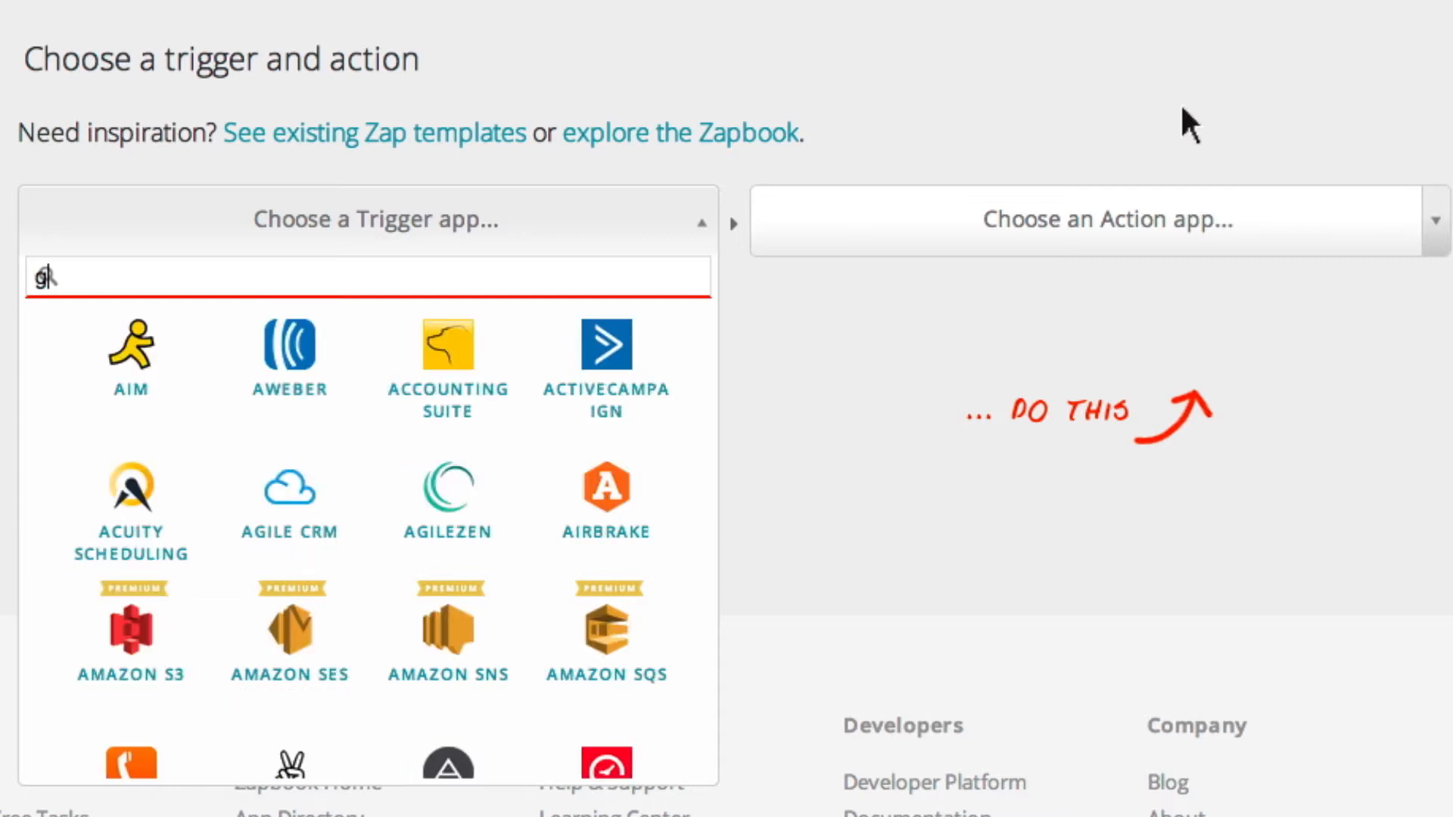
{"action": "type", "text": "mail"}
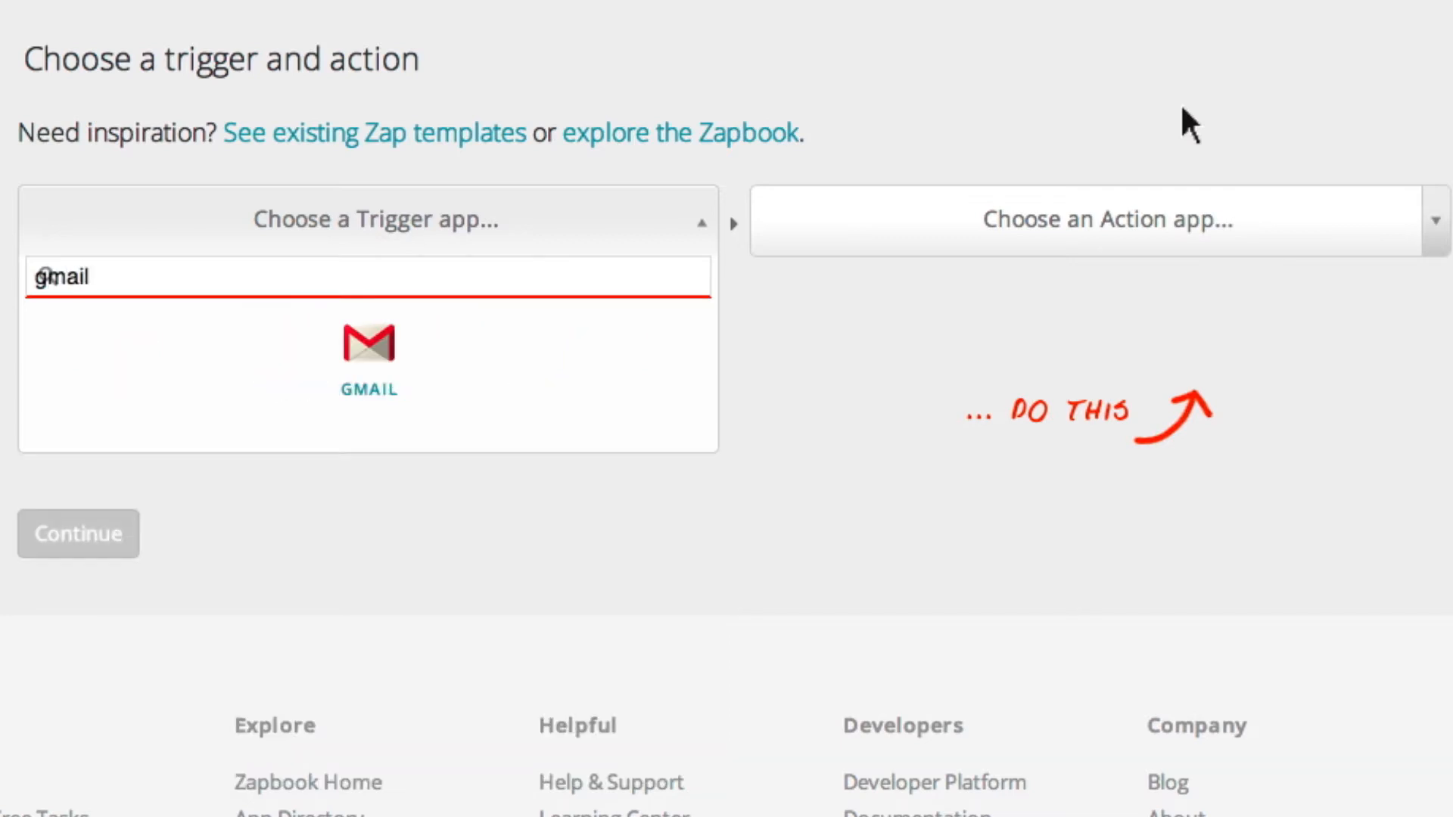
{"action": "left_click", "coordinate": [368, 362]}
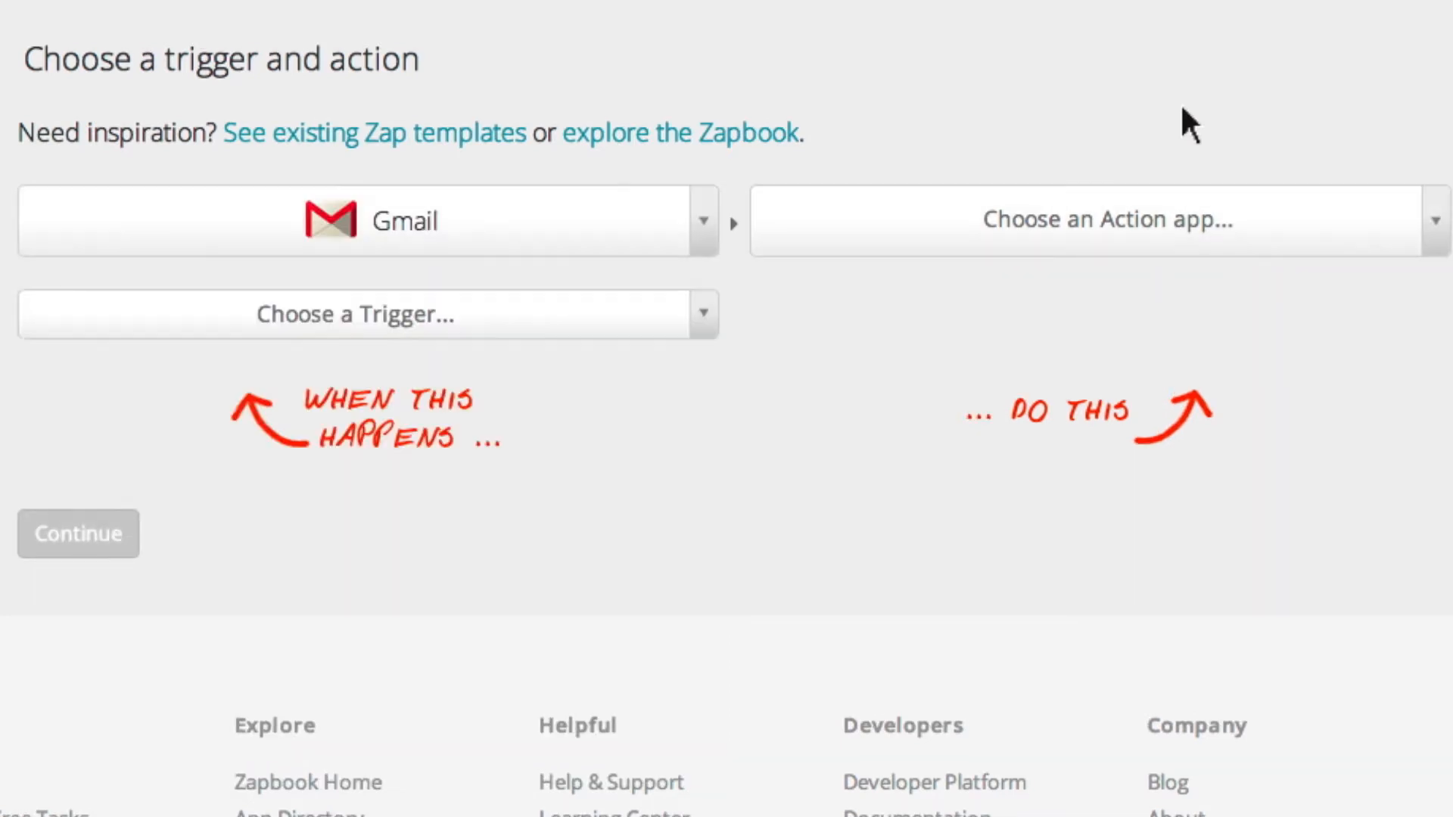
{"action": "mouse_move", "coordinate": [1128, 149]}
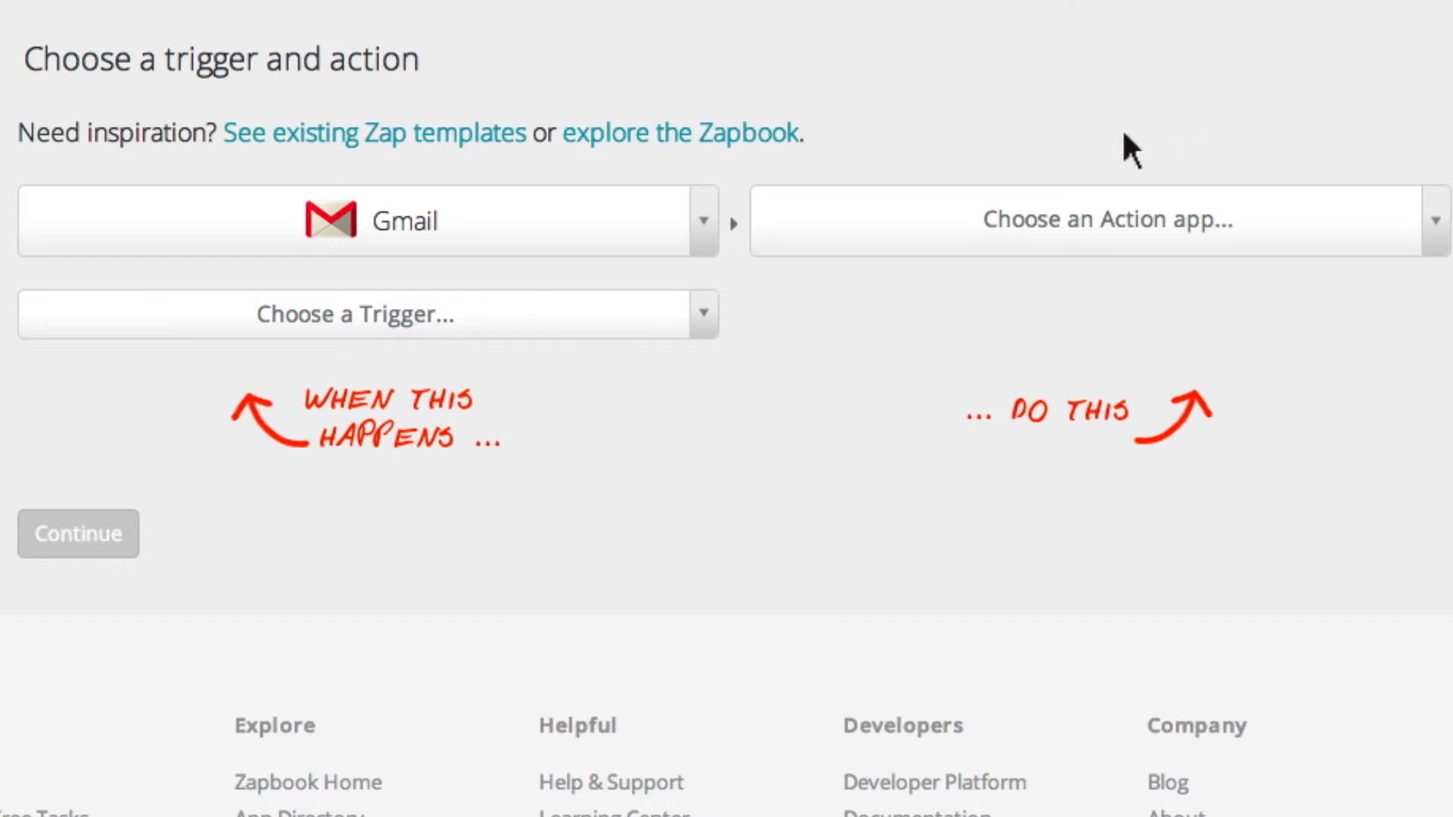
{"action": "left_click", "coordinate": [352, 313]}
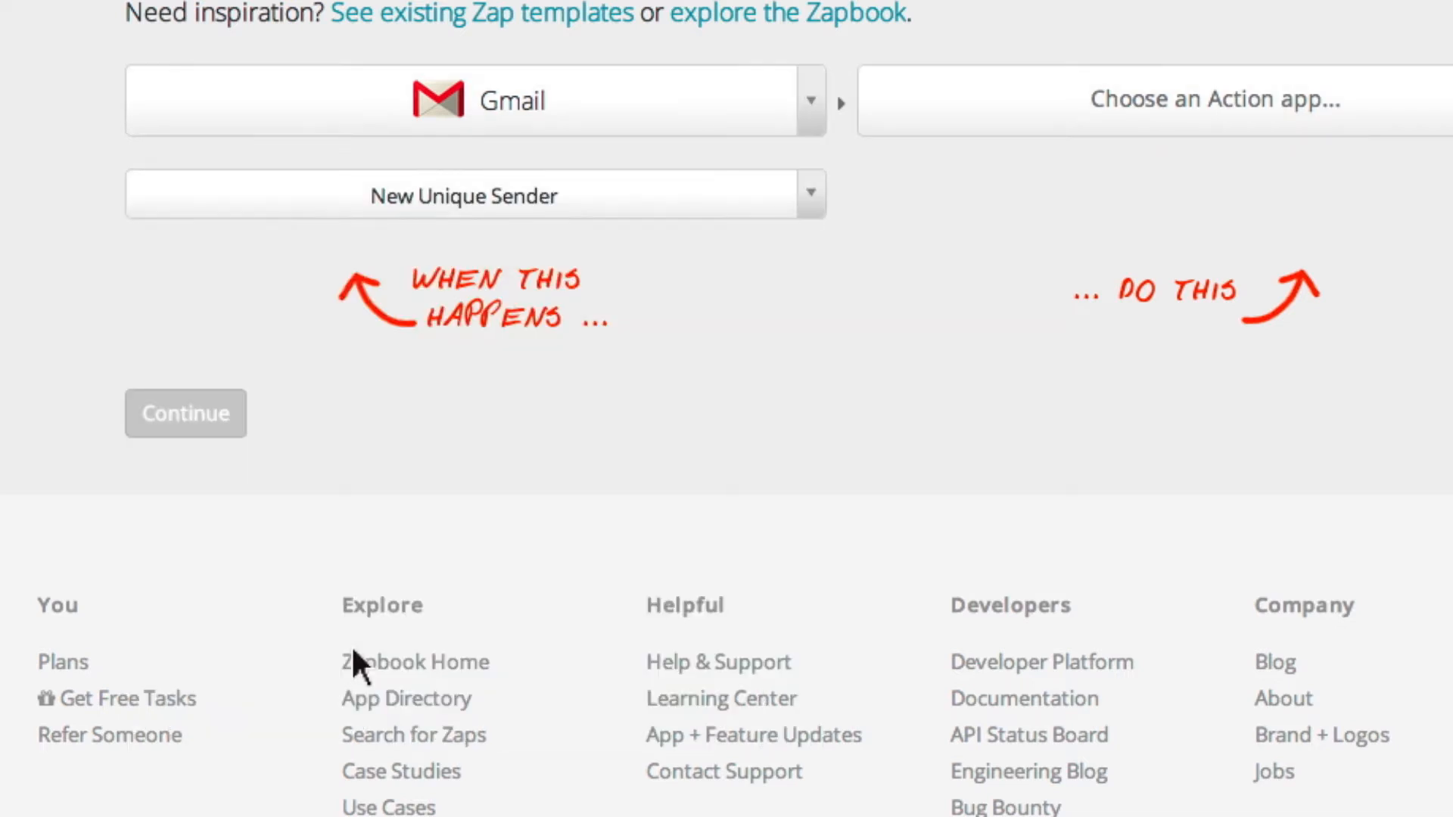
{"action": "scroll", "scroll_direction": "down", "scroll_amount": 3}
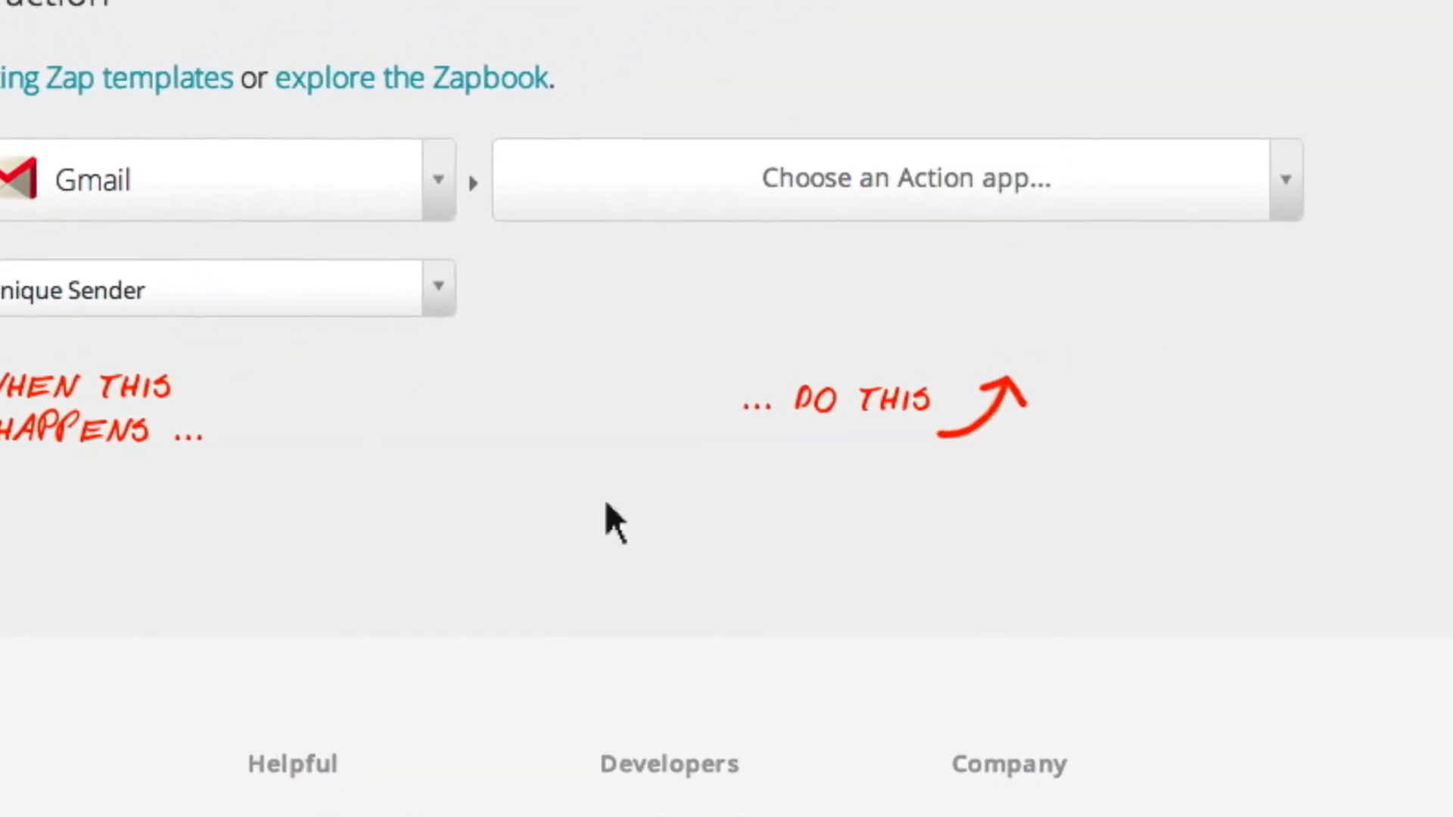
Step: Set the action app to TrackVia with the Add Record to View action
{"action": "left_click", "coordinate": [903, 179]}
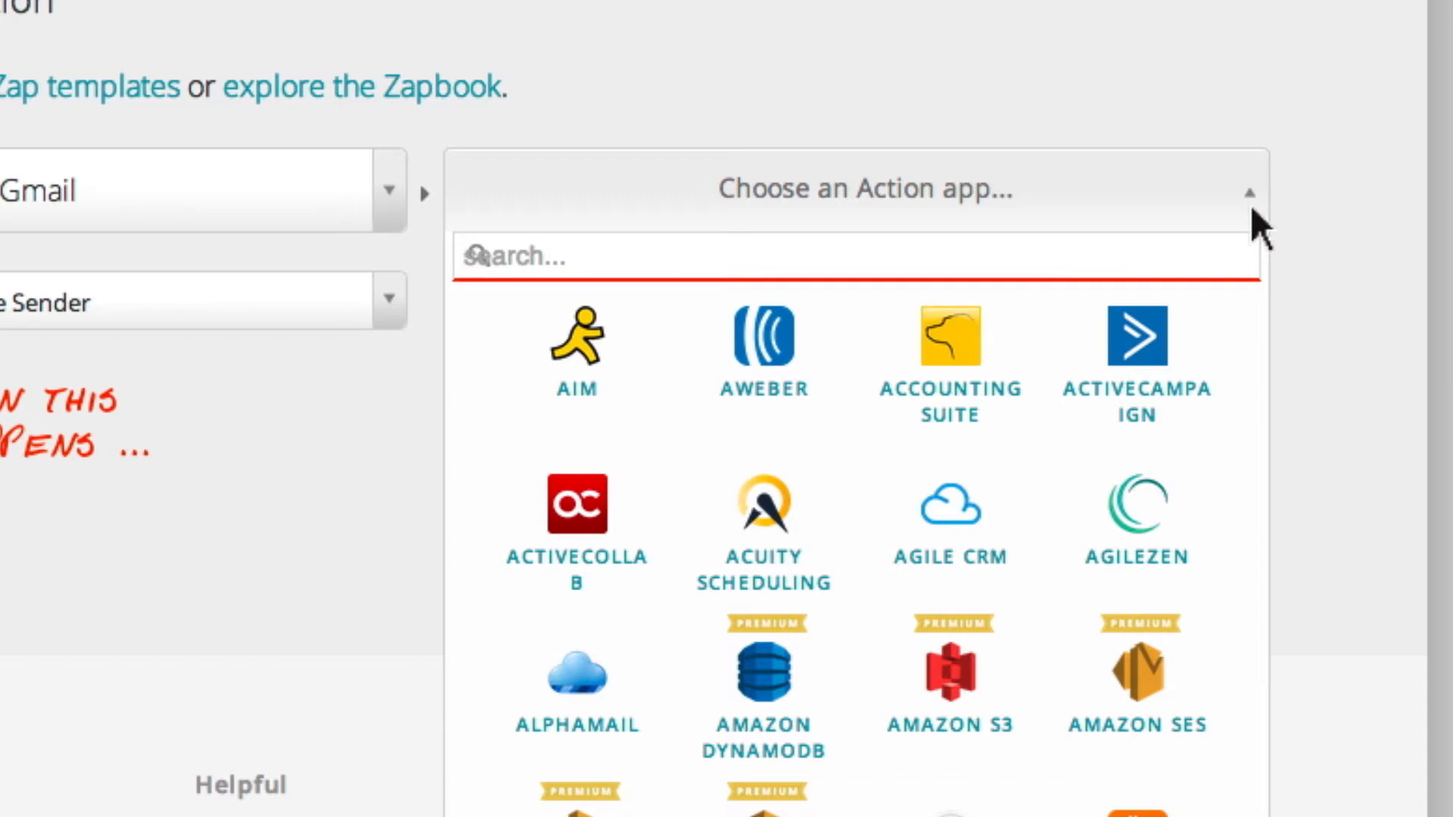
{"action": "type", "text": "kv"}
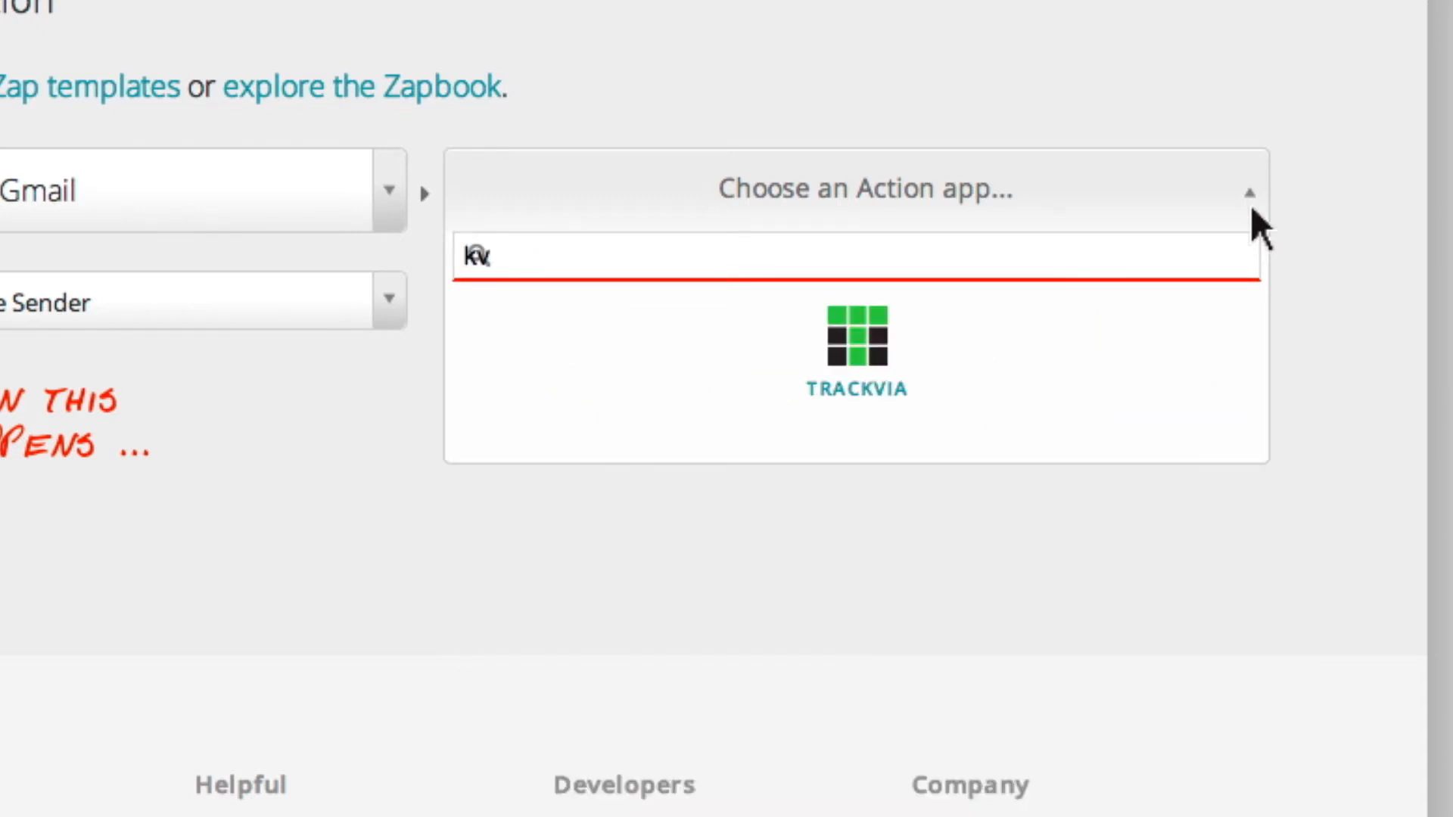
{"action": "left_click", "coordinate": [855, 351]}
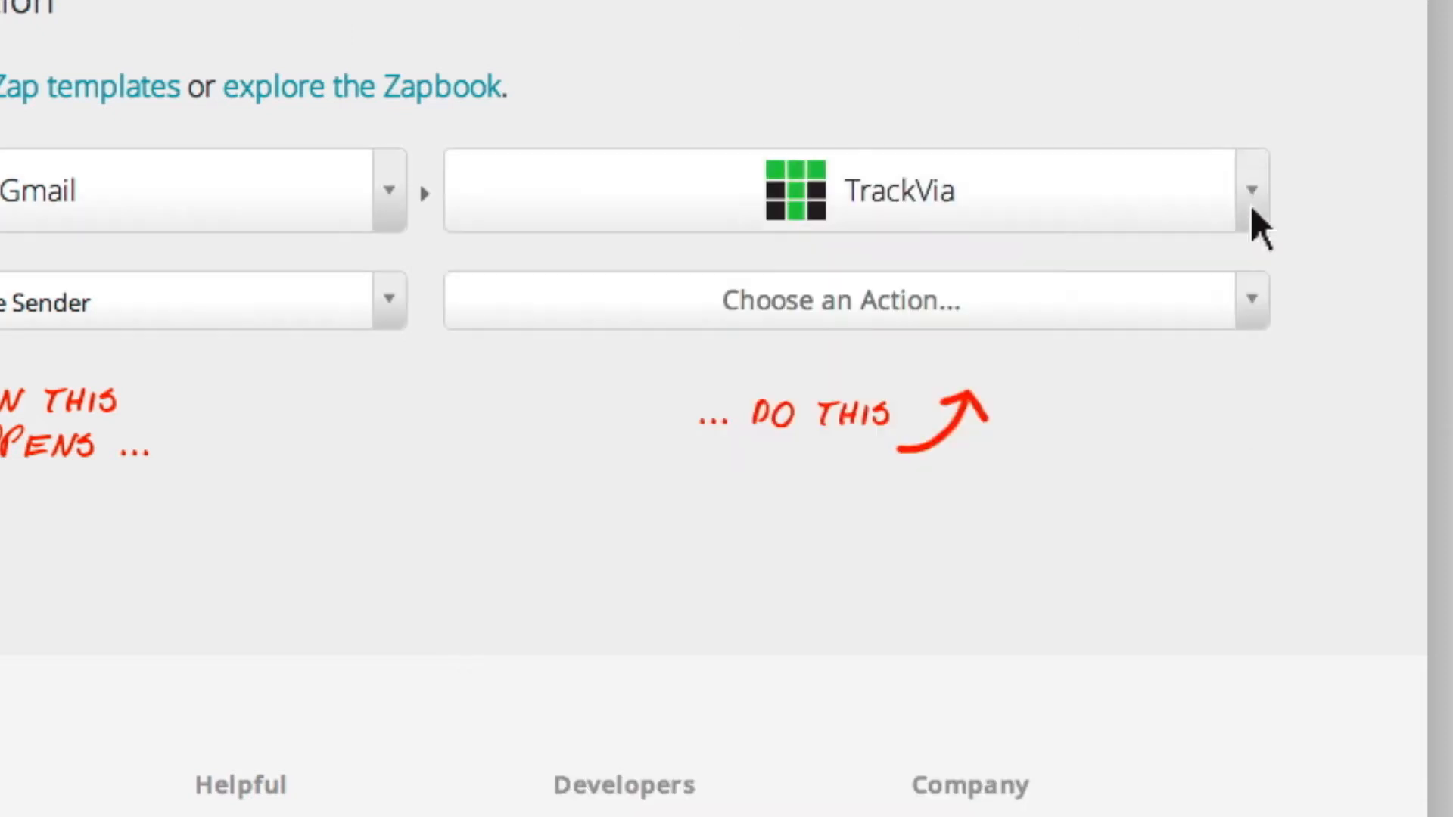
{"action": "left_click", "coordinate": [838, 299]}
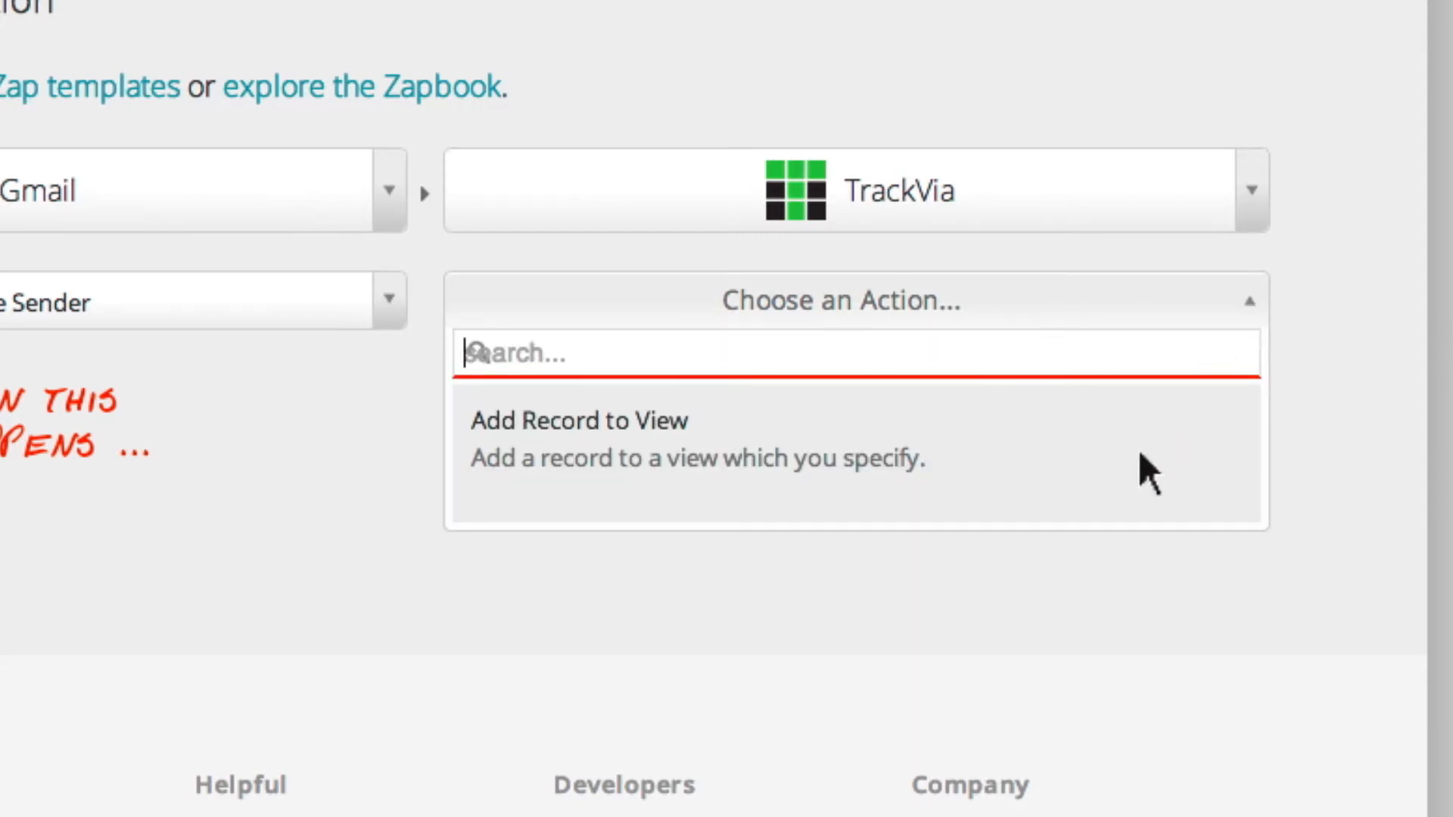
{"action": "left_click", "coordinate": [578, 420]}
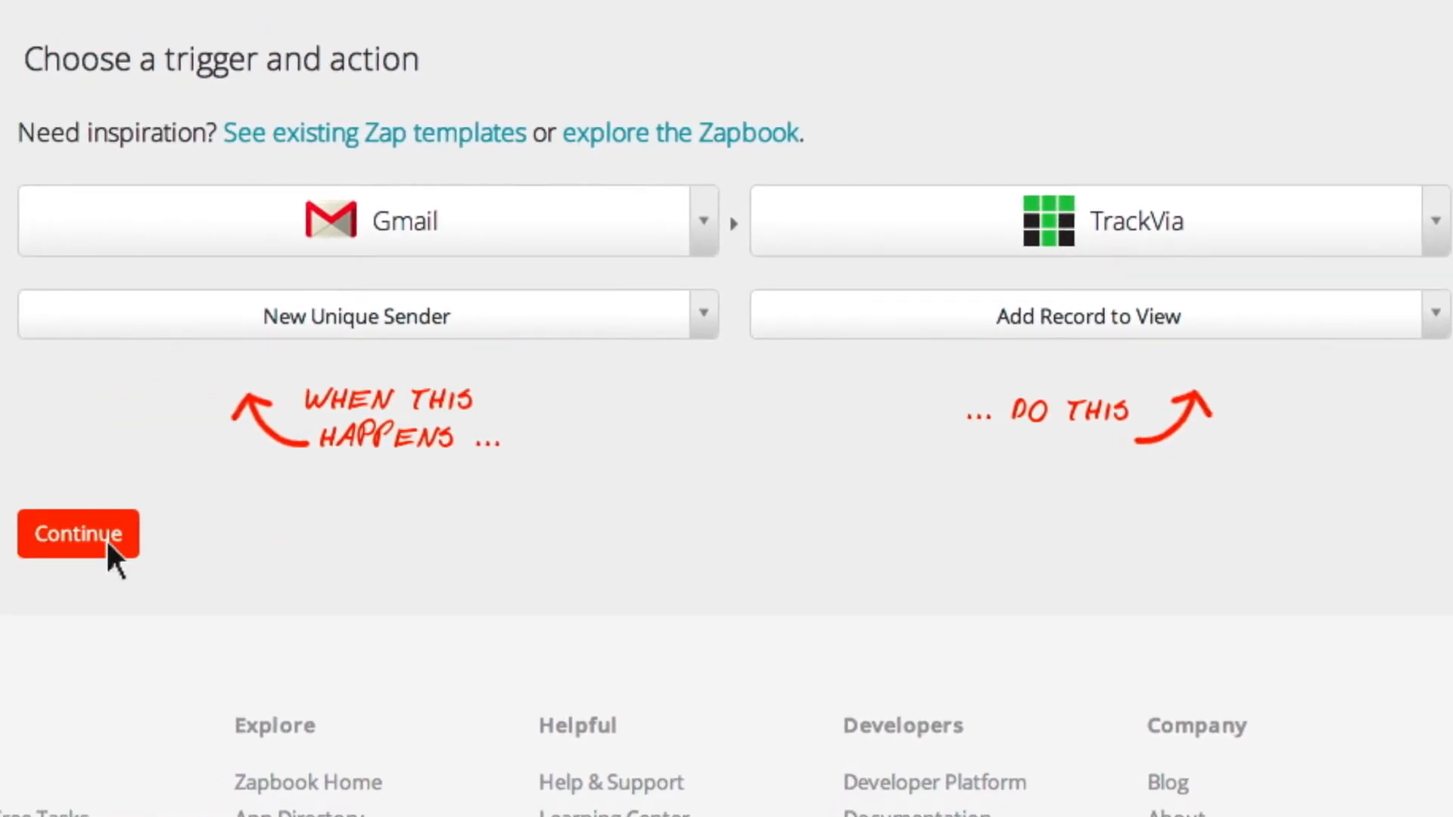
Step: Connect a Gmail account with its suggested name and grant Zapier mailbox access
{"action": "left_click", "coordinate": [78, 533]}
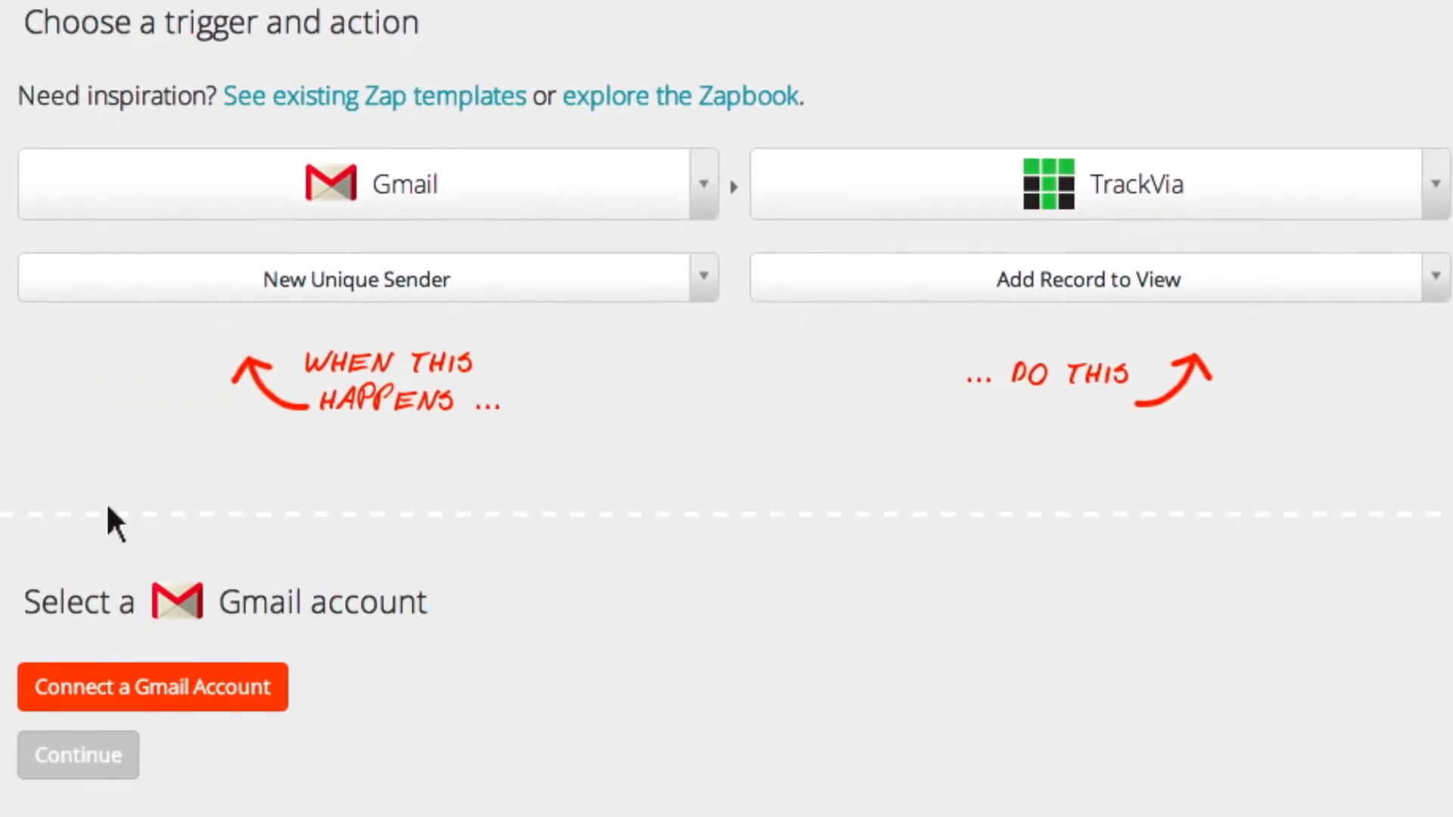
{"action": "scroll", "scroll_direction": "down", "scroll_amount": 3}
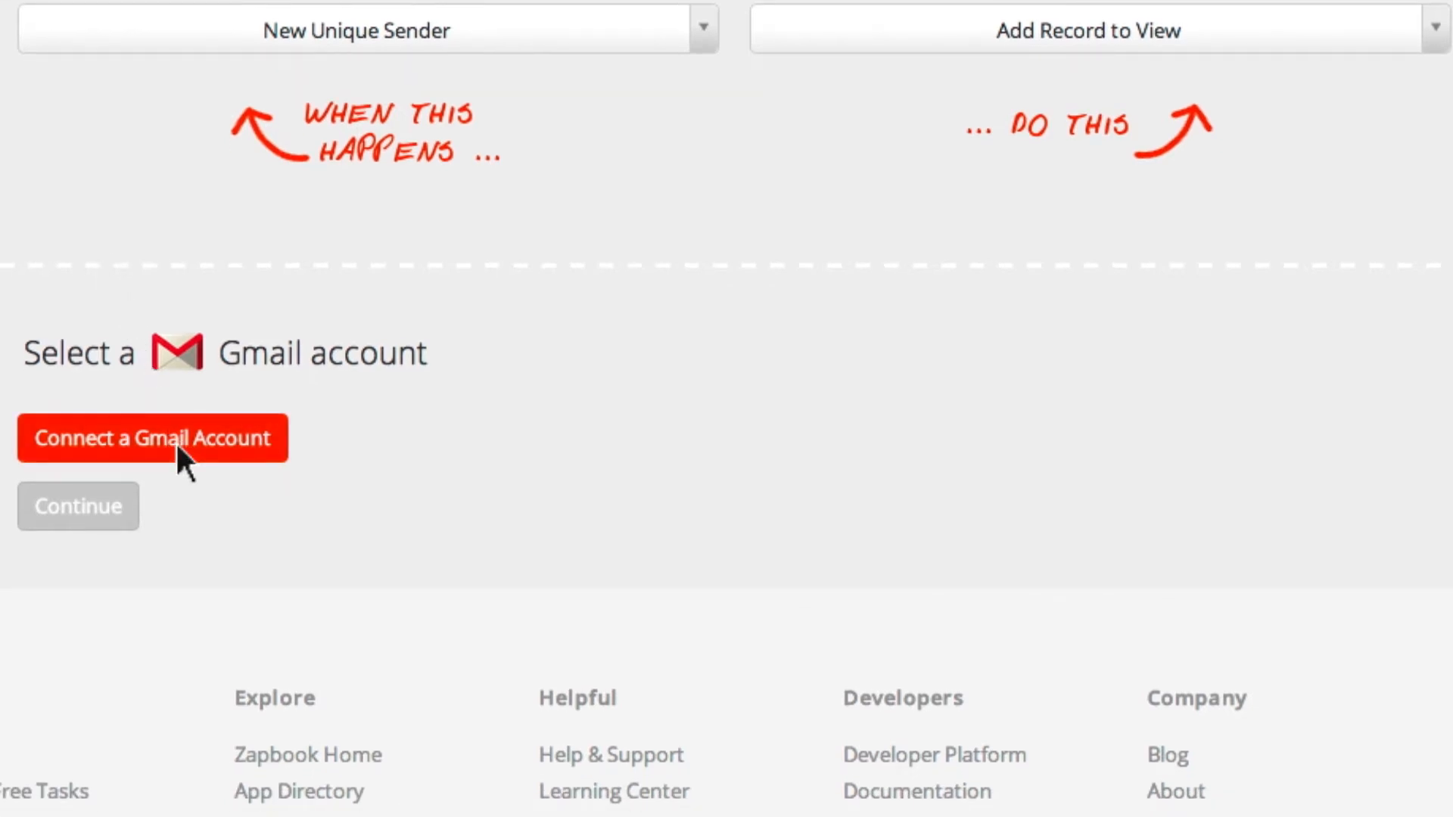
{"action": "left_click", "coordinate": [153, 438]}
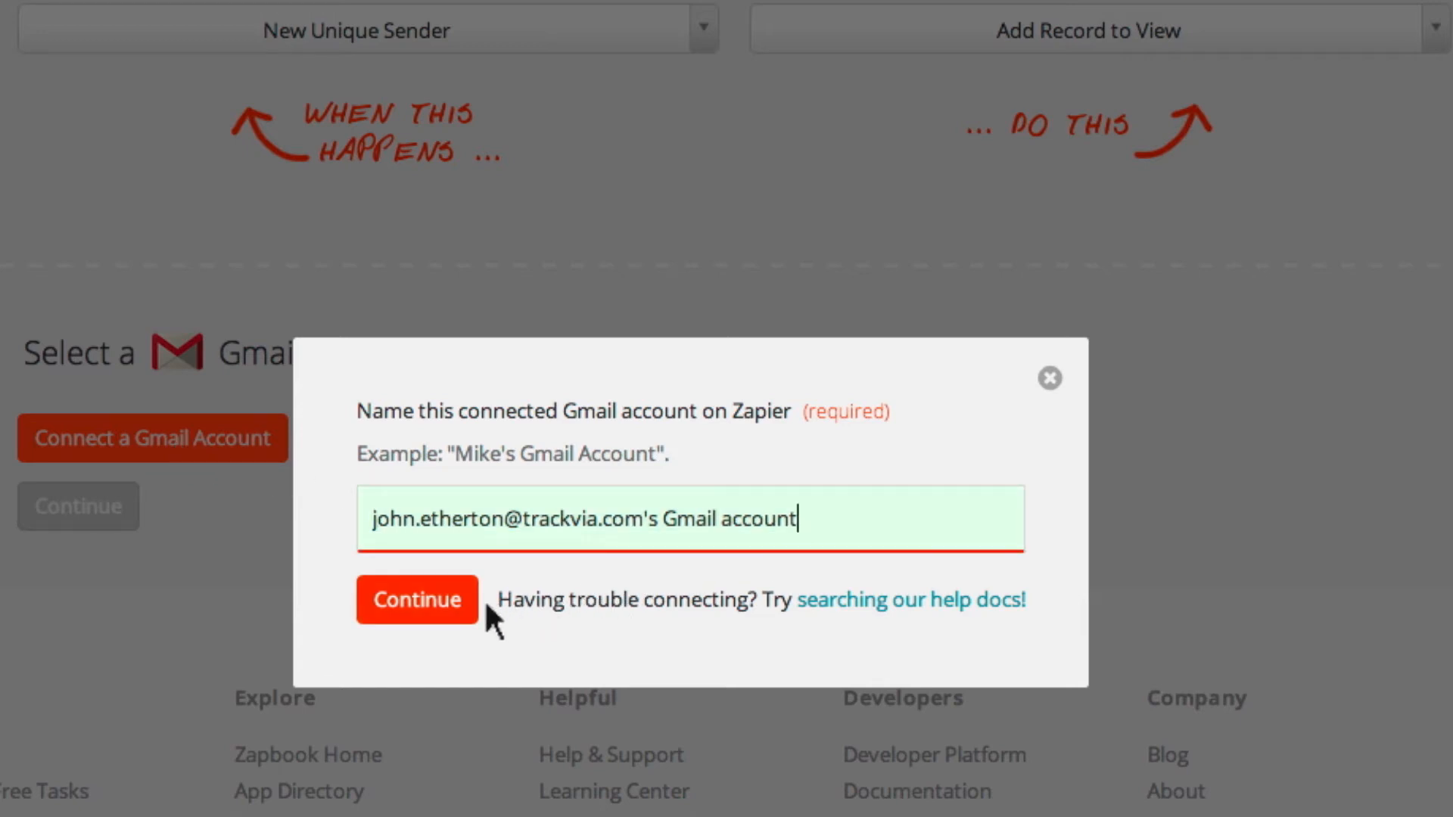
{"action": "left_click", "coordinate": [416, 600]}
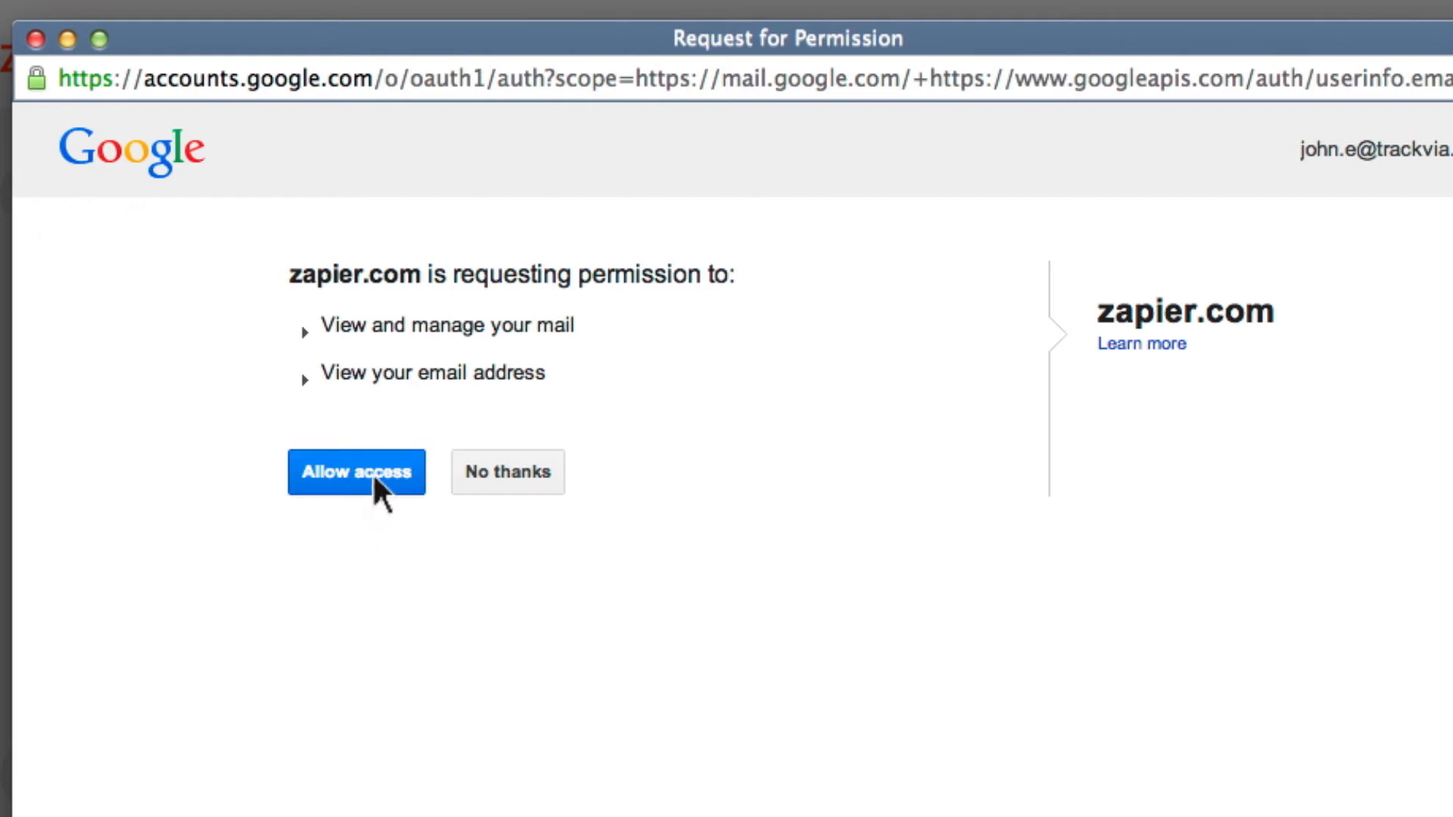
{"action": "left_click", "coordinate": [356, 471]}
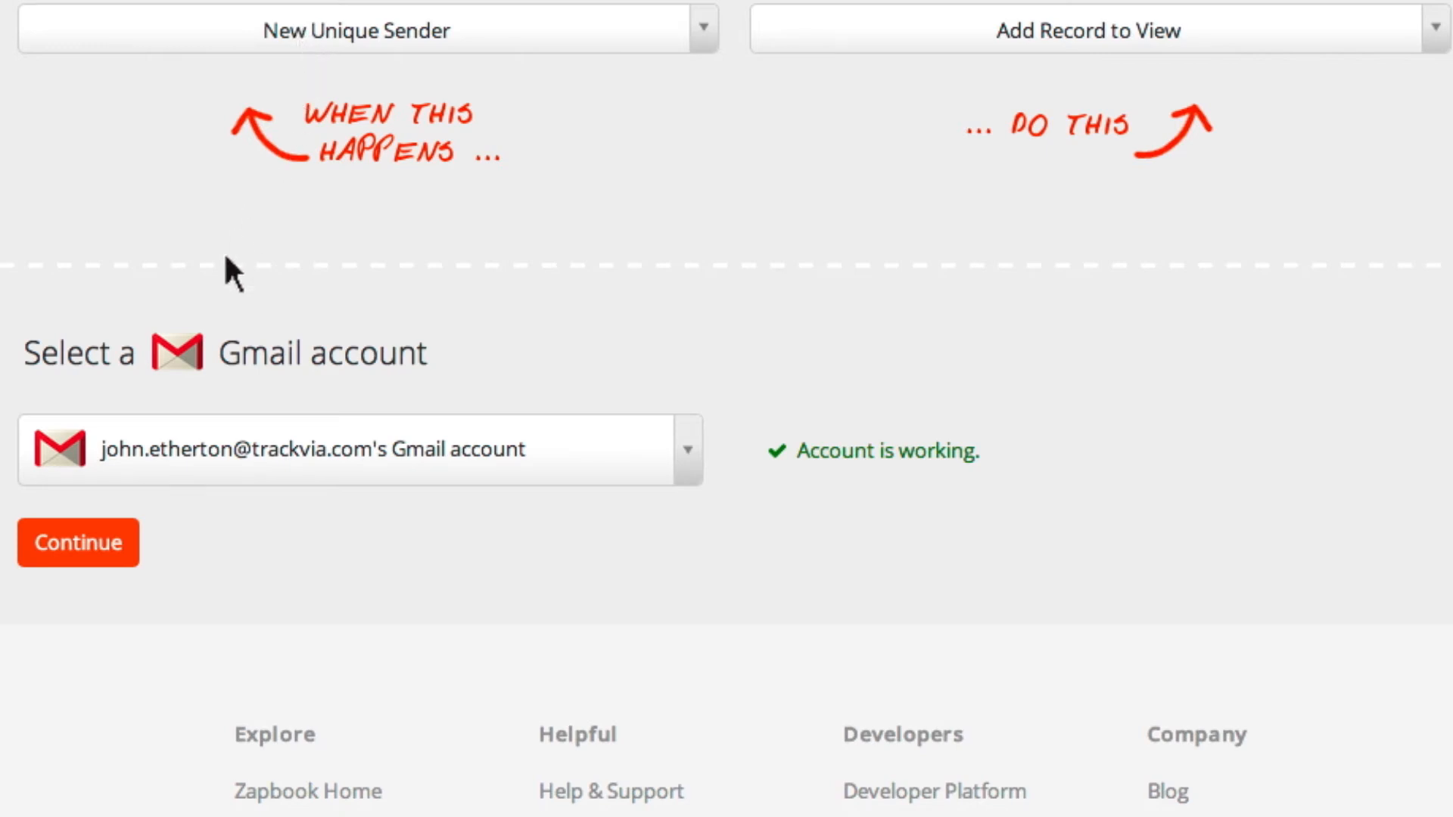
{"action": "left_click", "coordinate": [78, 542]}
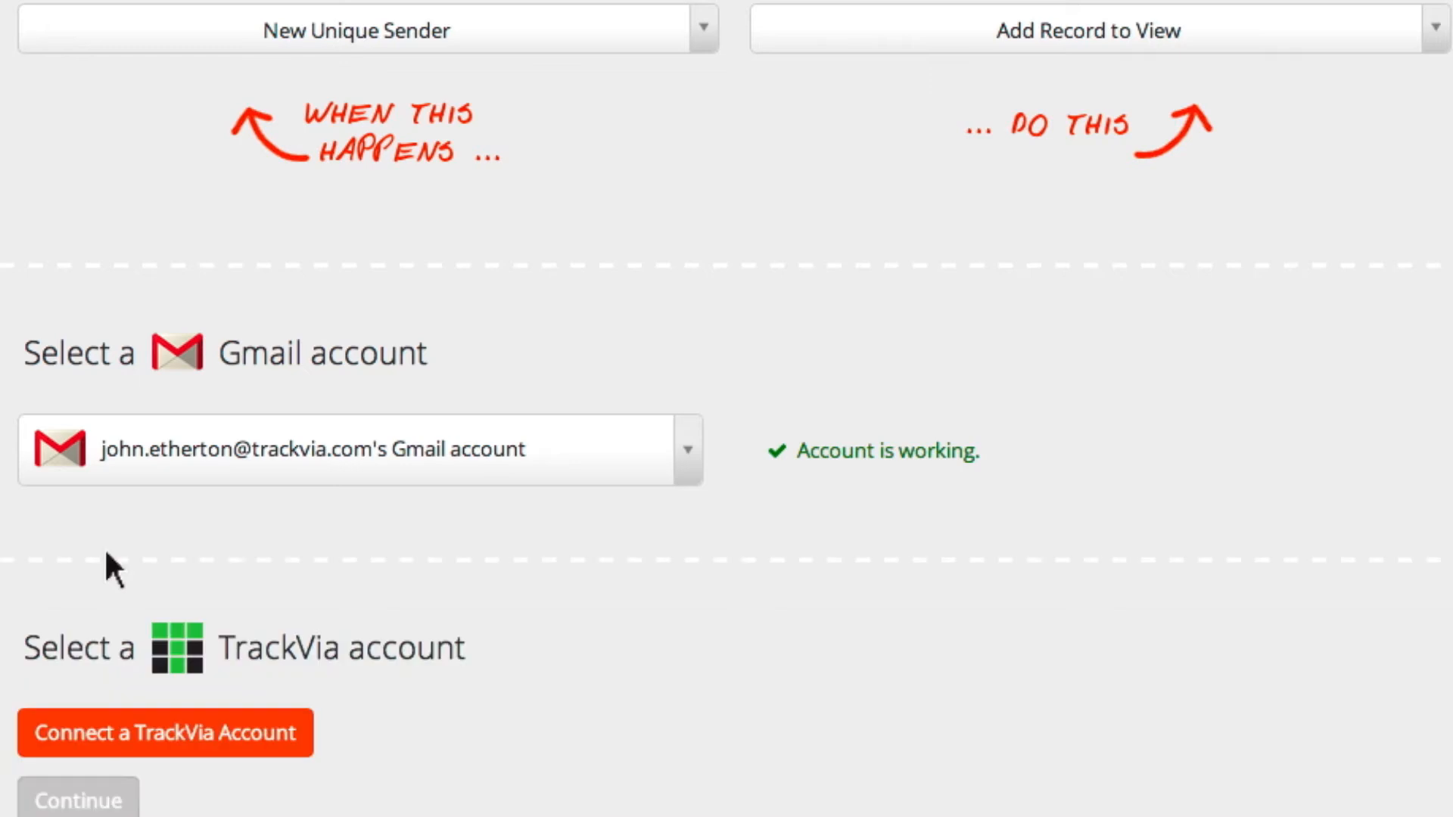
Step: Sign in to TrackVia, authorize Zapier, and keep the suggested connection name
{"action": "scroll", "scroll_direction": "down", "scroll_amount": 3}
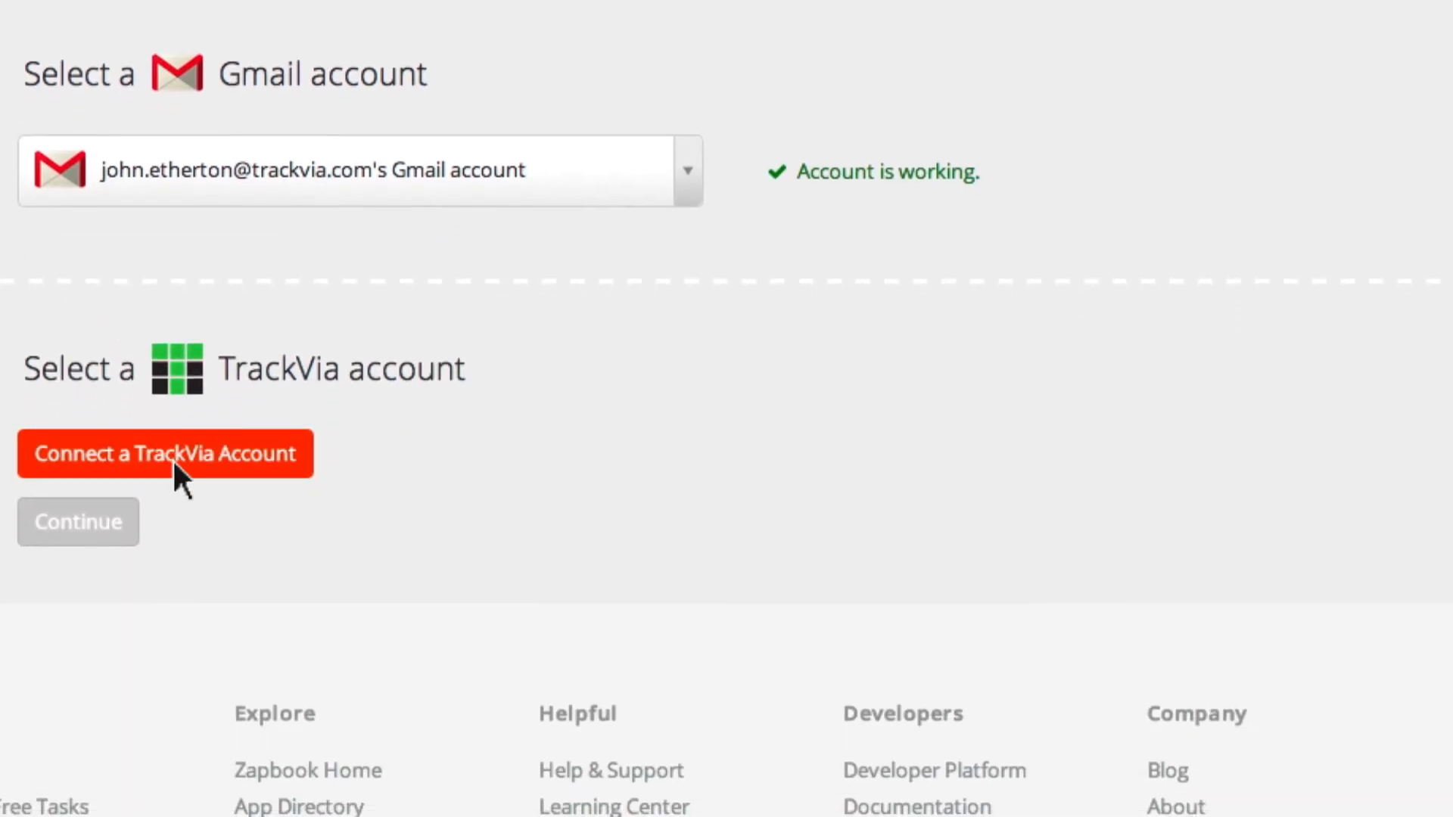
{"action": "left_click", "coordinate": [166, 454]}
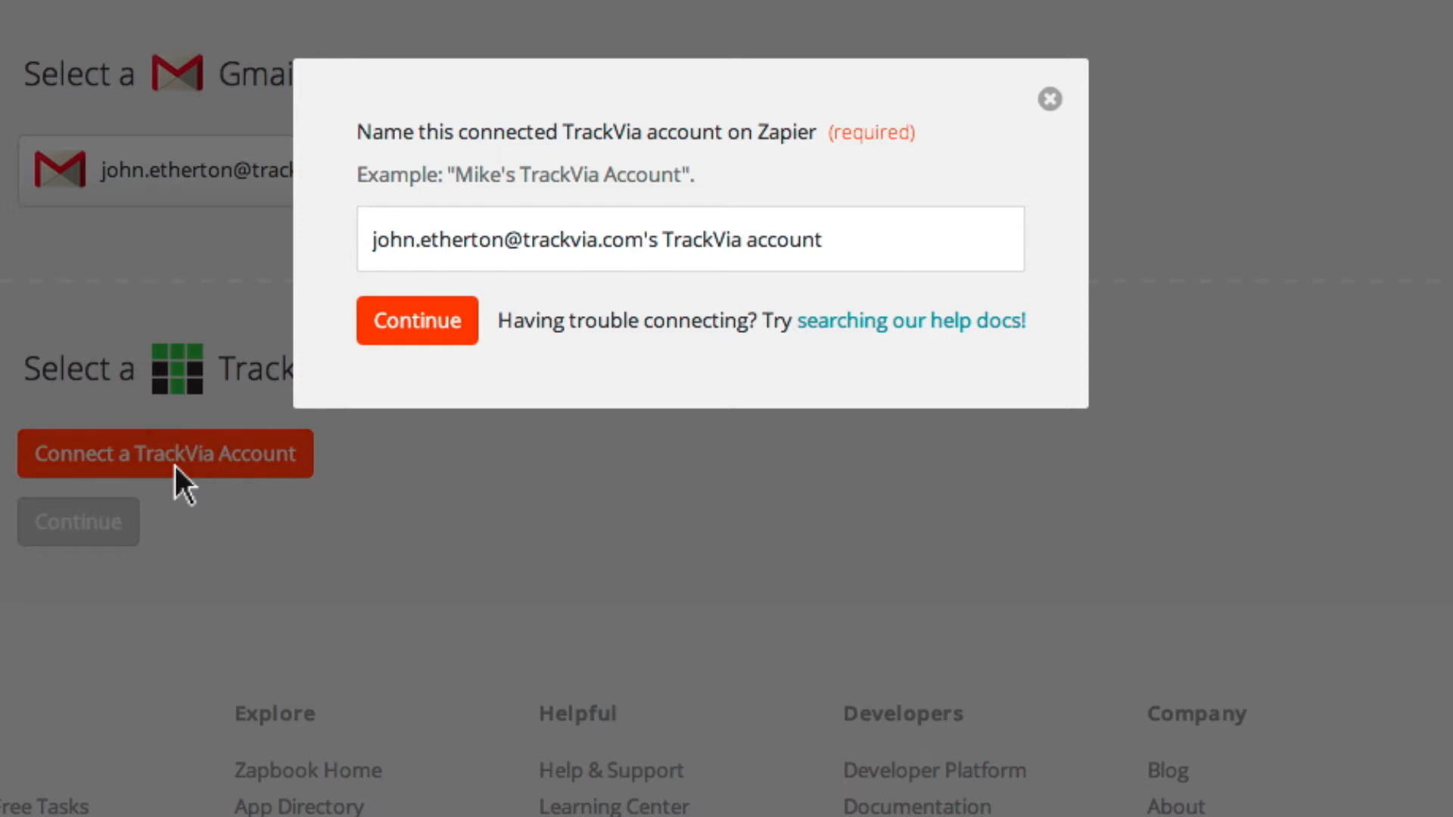
{"action": "mouse_move", "coordinate": [219, 466]}
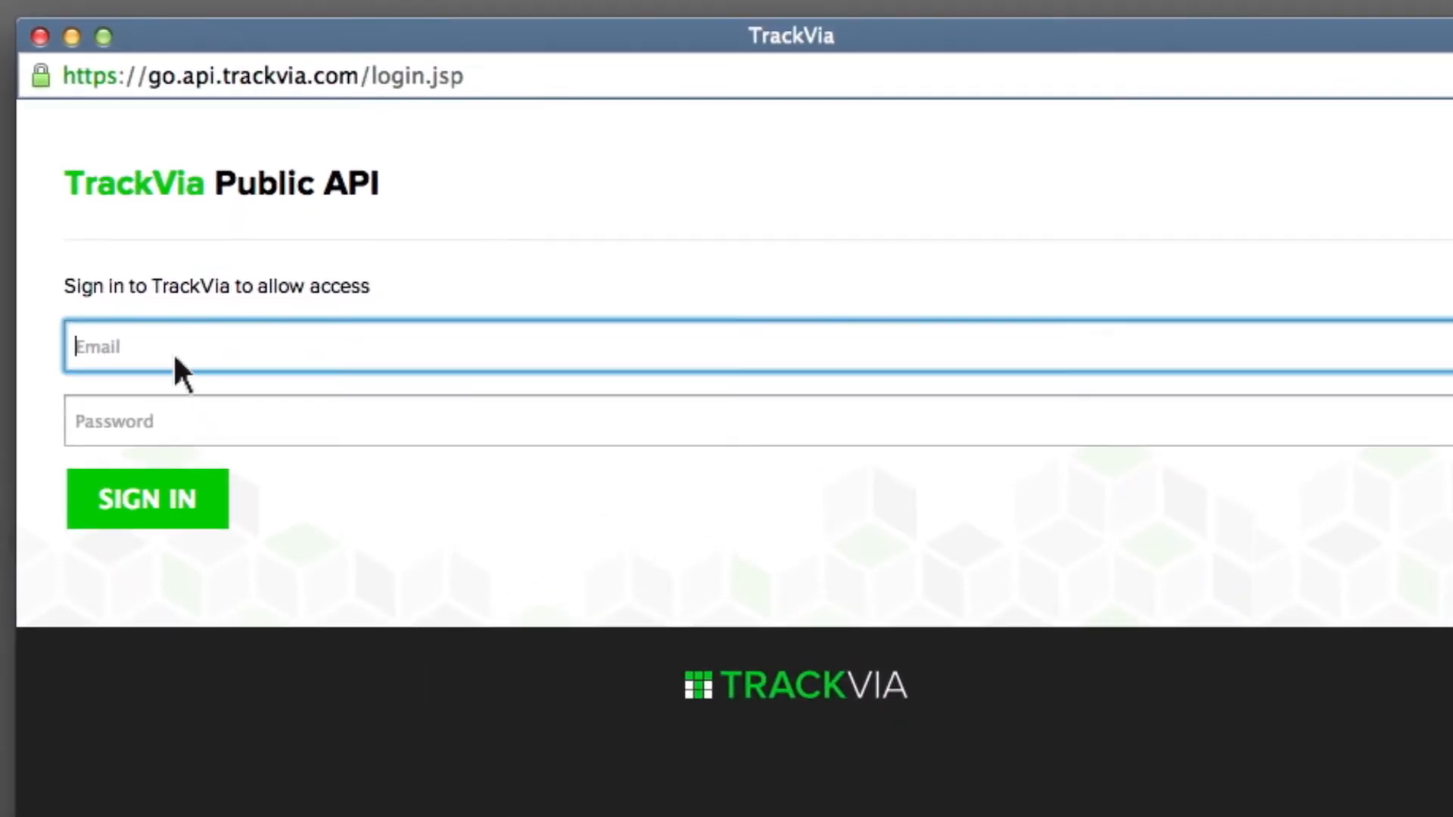
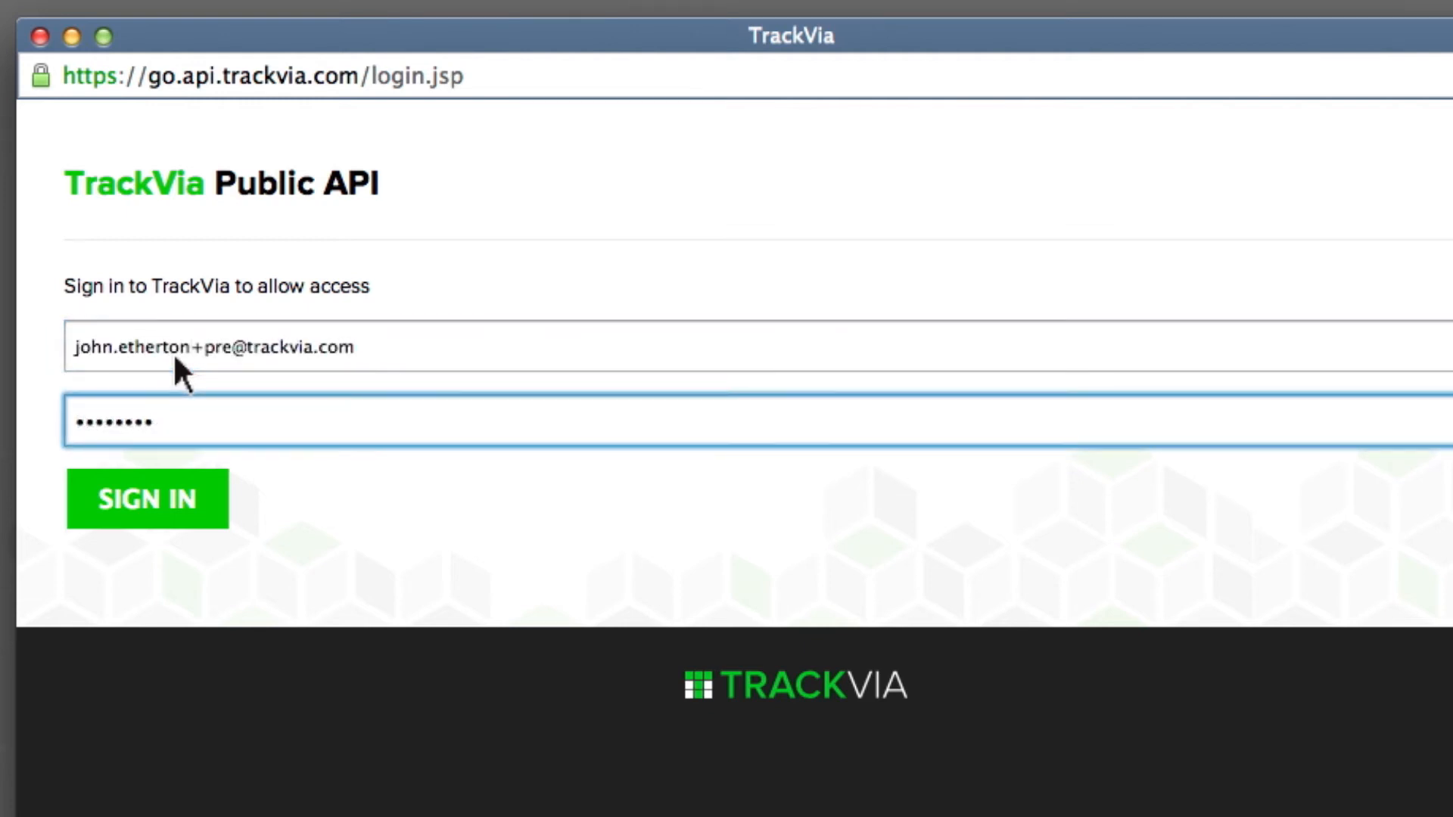
{"action": "left_click", "coordinate": [146, 499]}
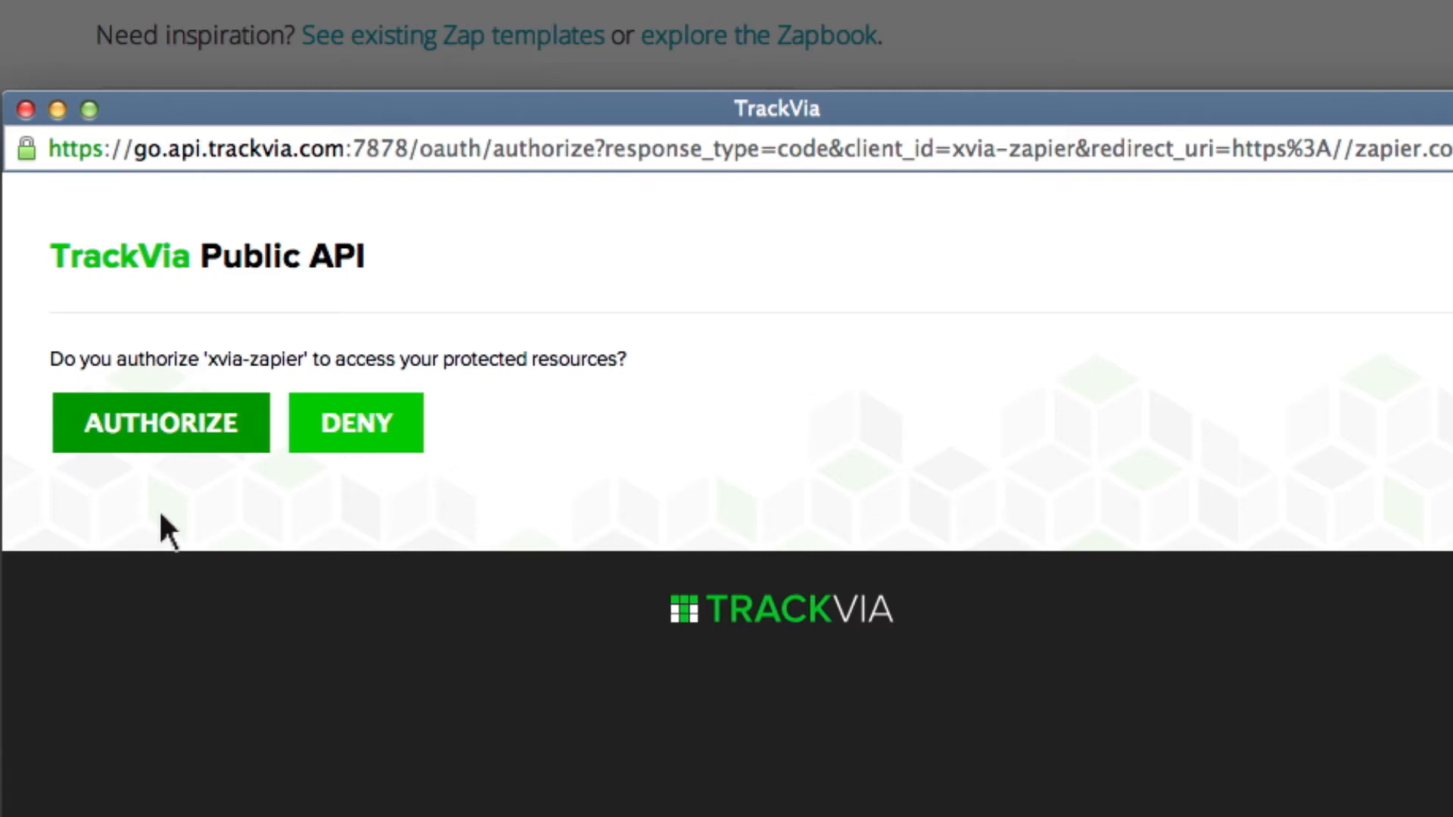
{"action": "left_click", "coordinate": [160, 422]}
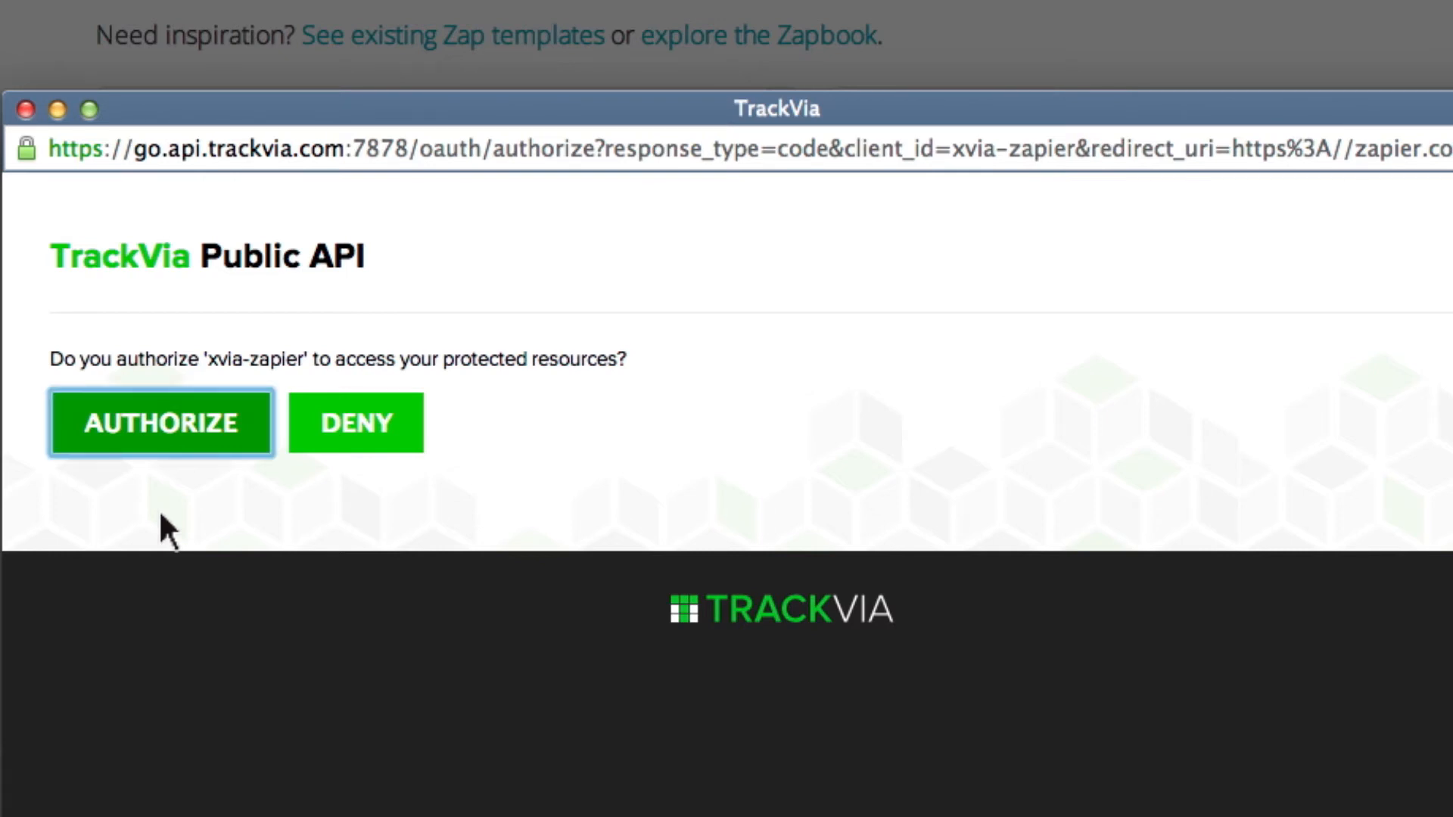
{"action": "left_click", "coordinate": [160, 423]}
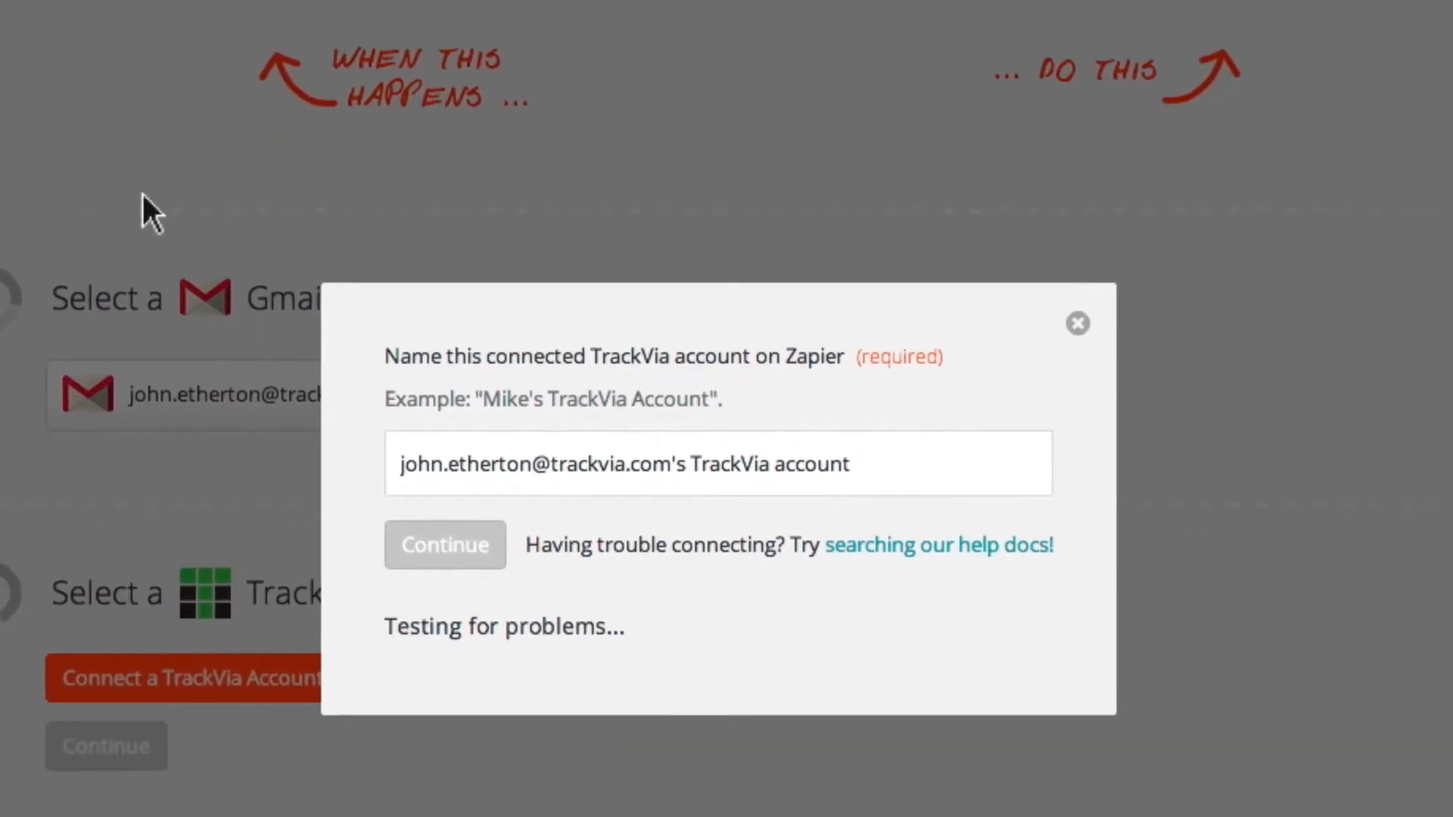
{"action": "left_click", "coordinate": [444, 544]}
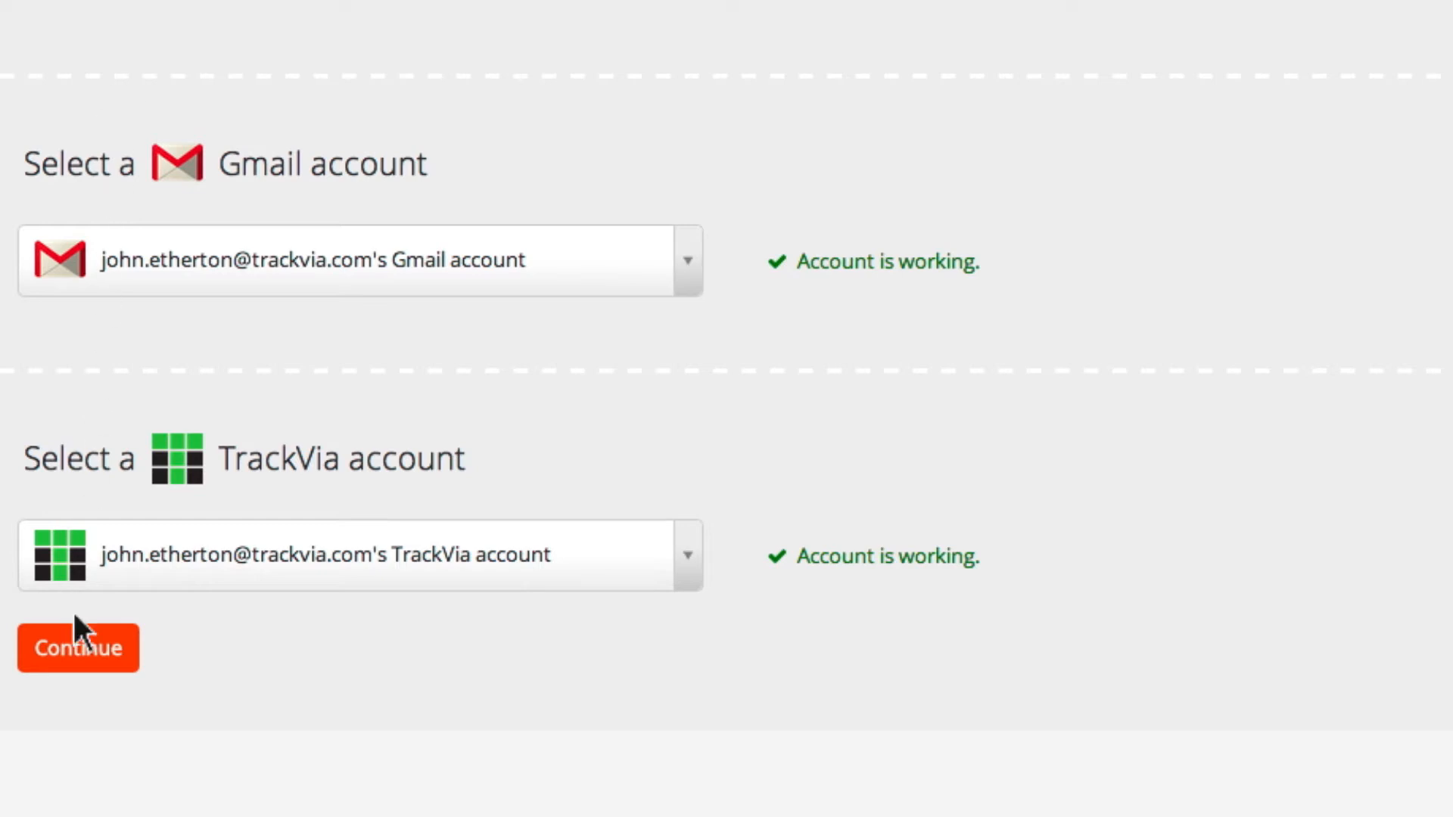
Step: Set the Gmail trigger's Mailbox/Tag Name filter to INBOX
{"action": "left_click", "coordinate": [77, 647]}
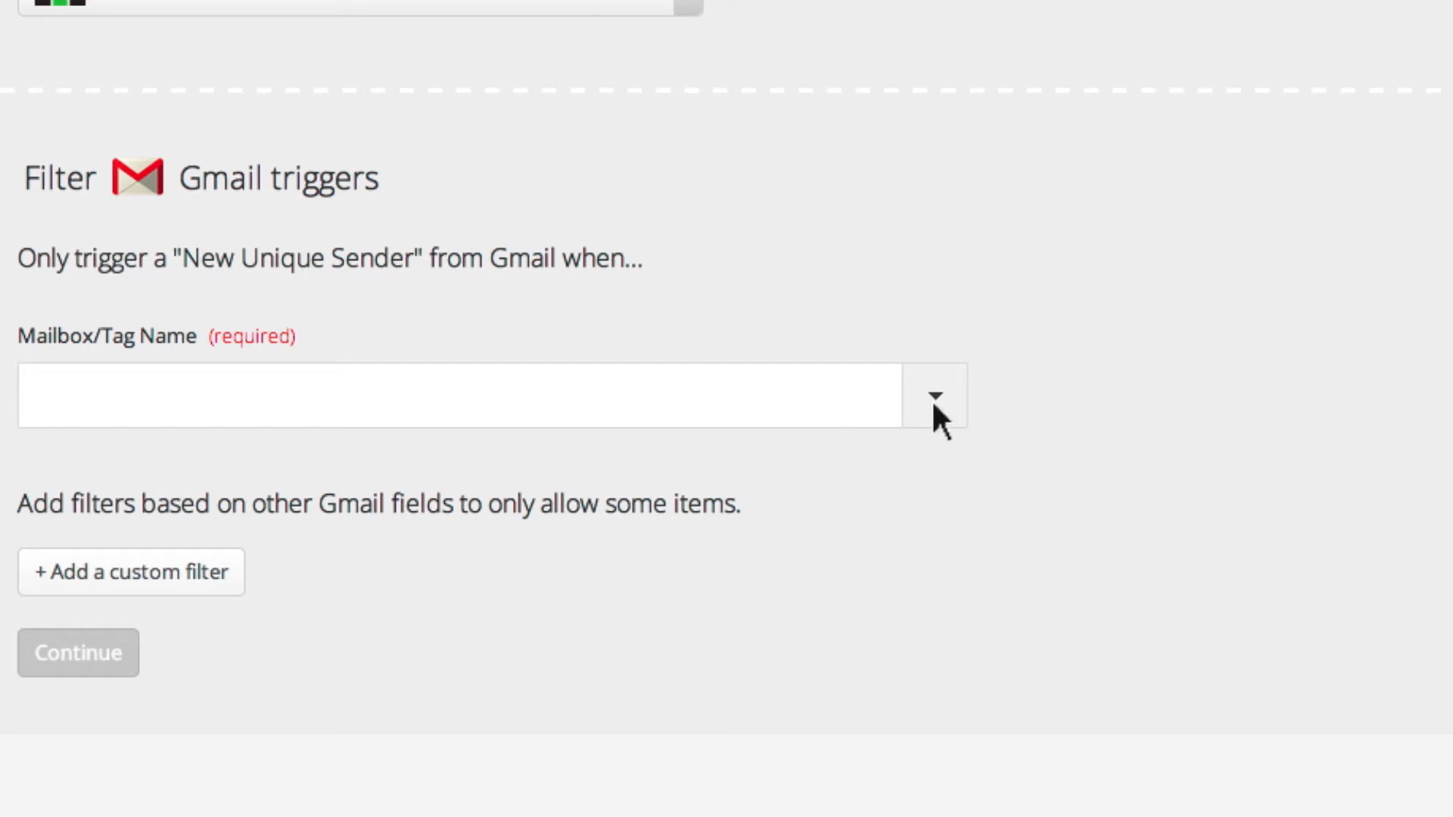
{"action": "left_click", "coordinate": [935, 396]}
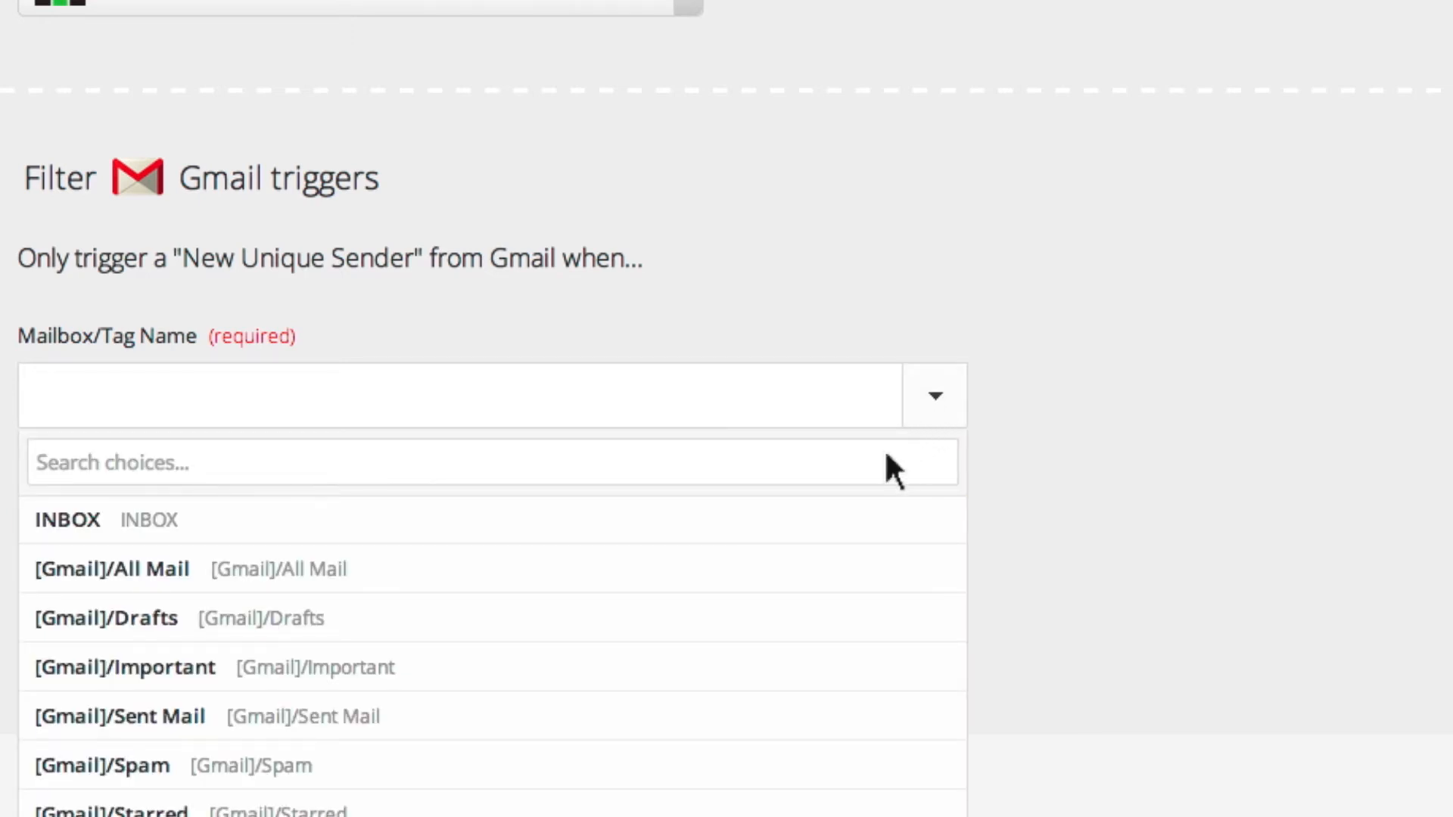
{"action": "left_click", "coordinate": [66, 519]}
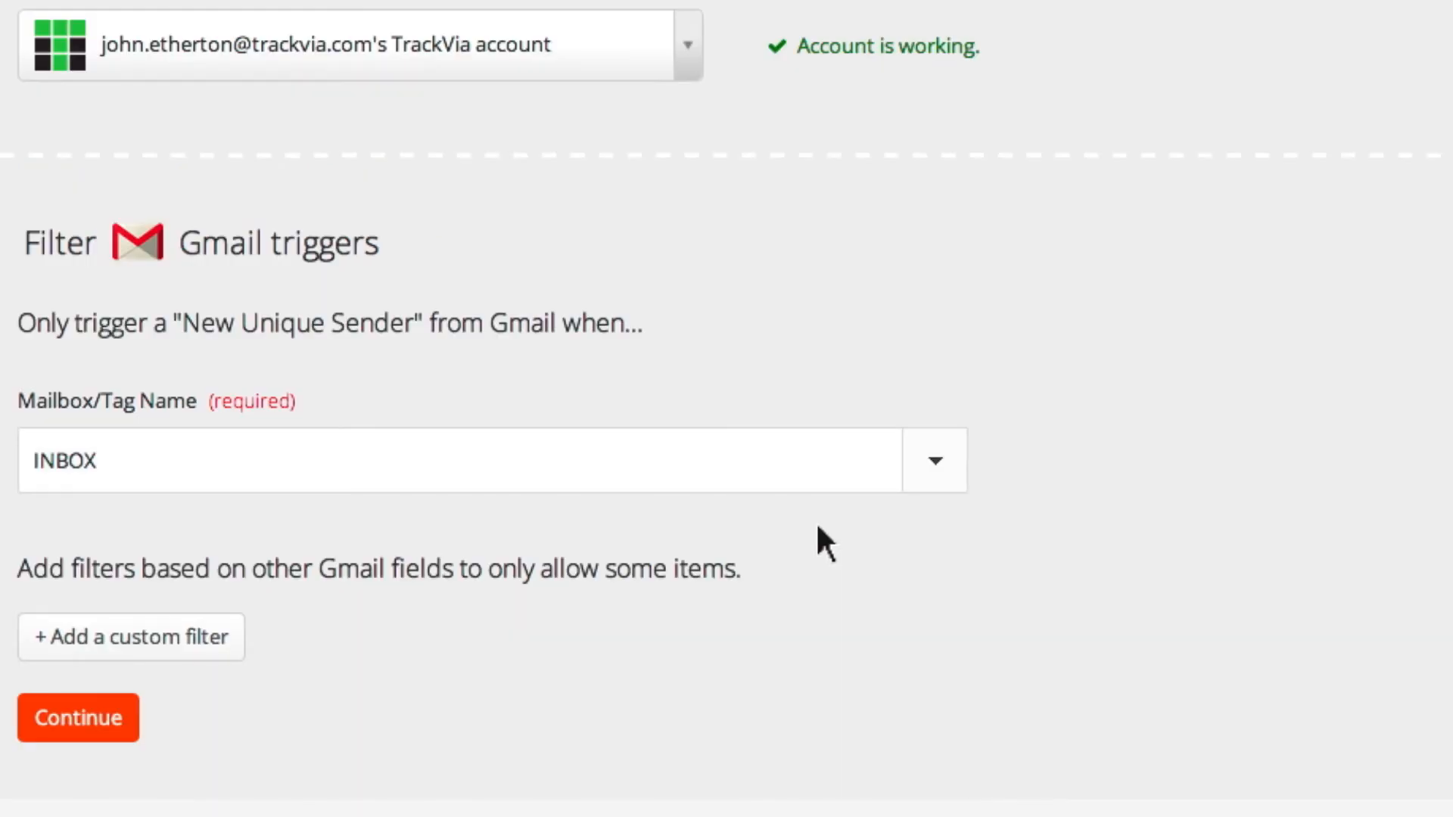
{"action": "mouse_move", "coordinate": [764, 551]}
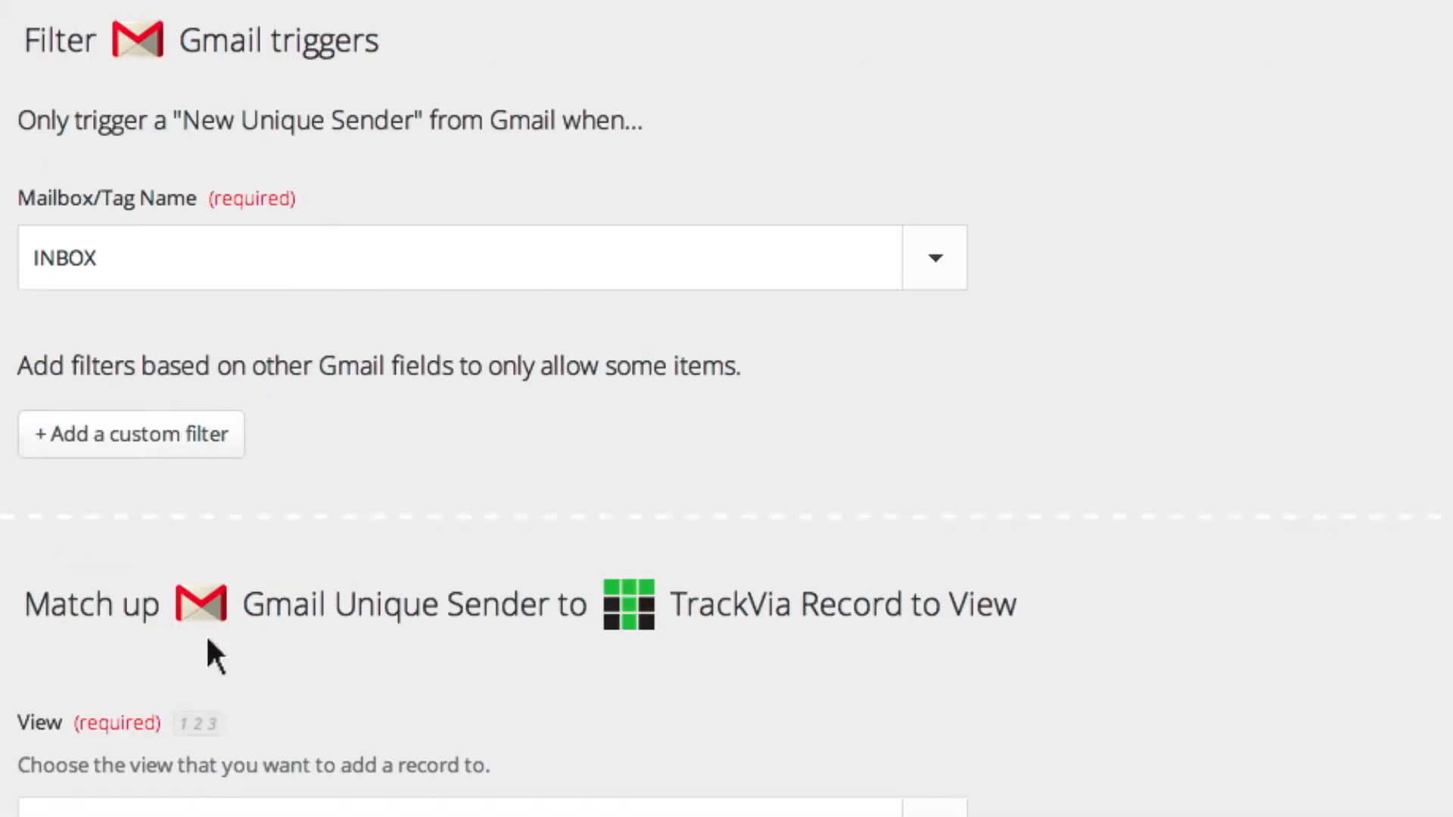
Step: Choose Default Contacts View as the TrackVia view for new records
{"action": "scroll", "scroll_direction": "down", "scroll_amount": 3}
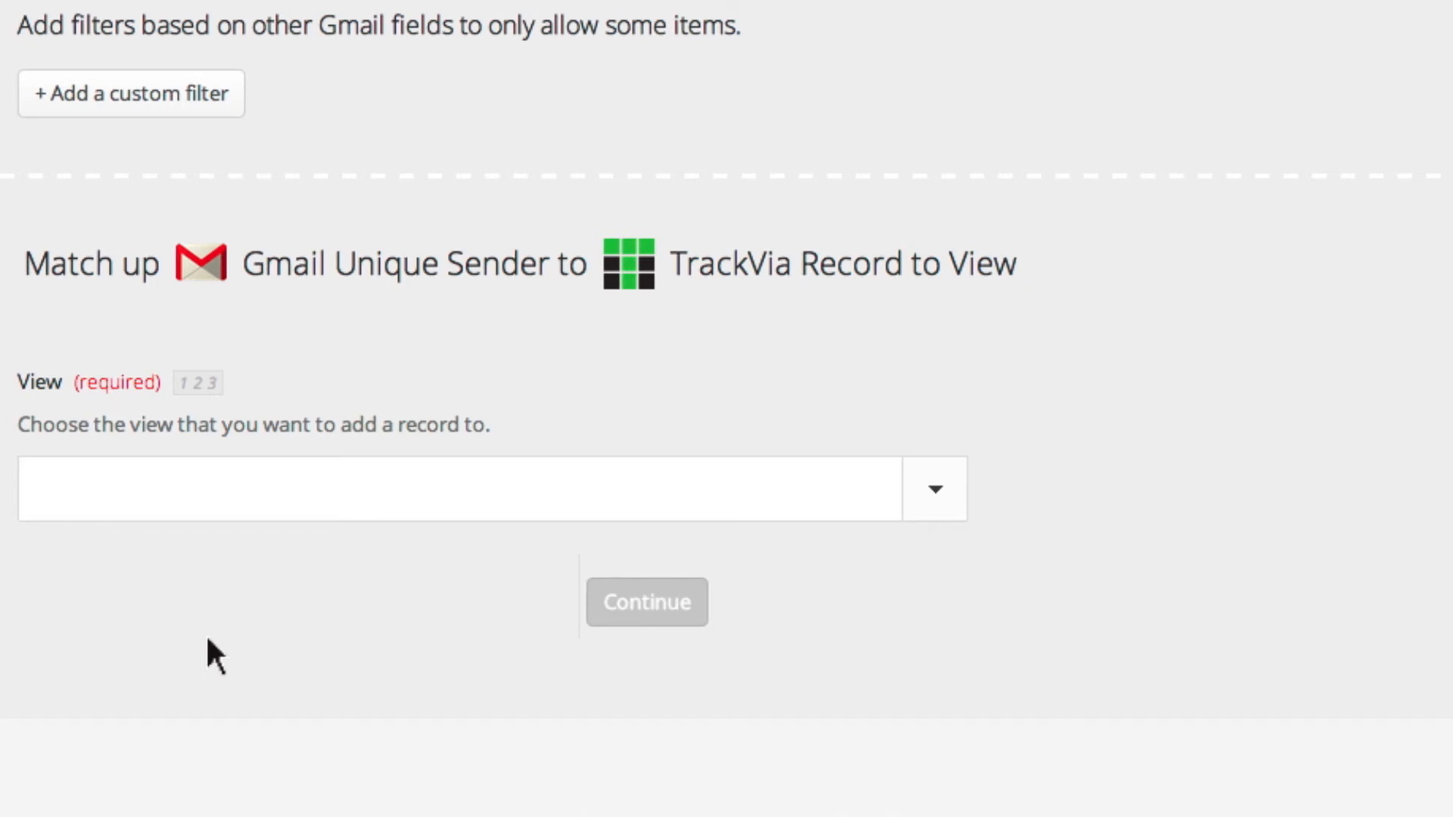
{"action": "scroll", "scroll_direction": "down", "scroll_amount": 3}
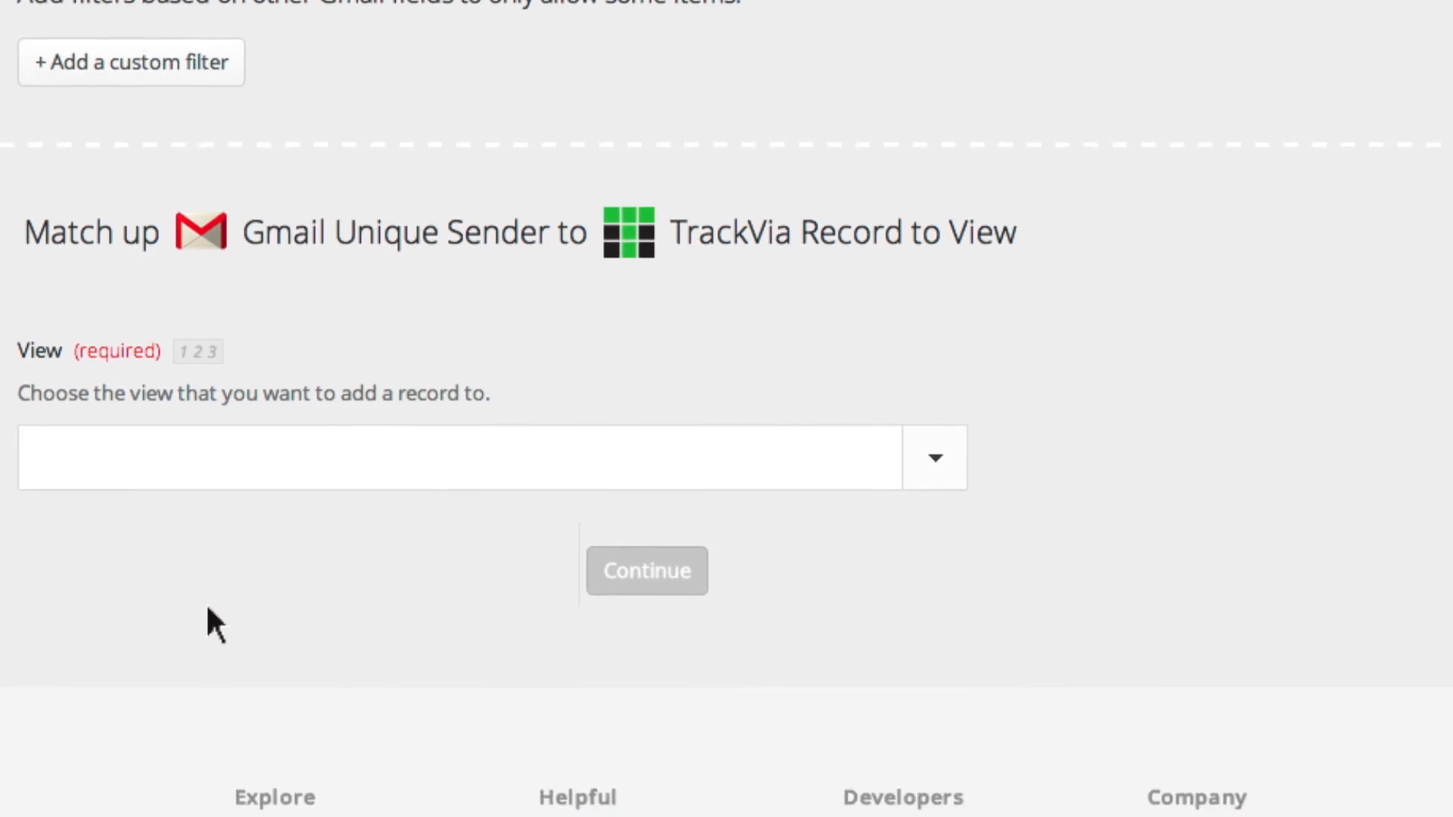
{"action": "left_click", "coordinate": [933, 457]}
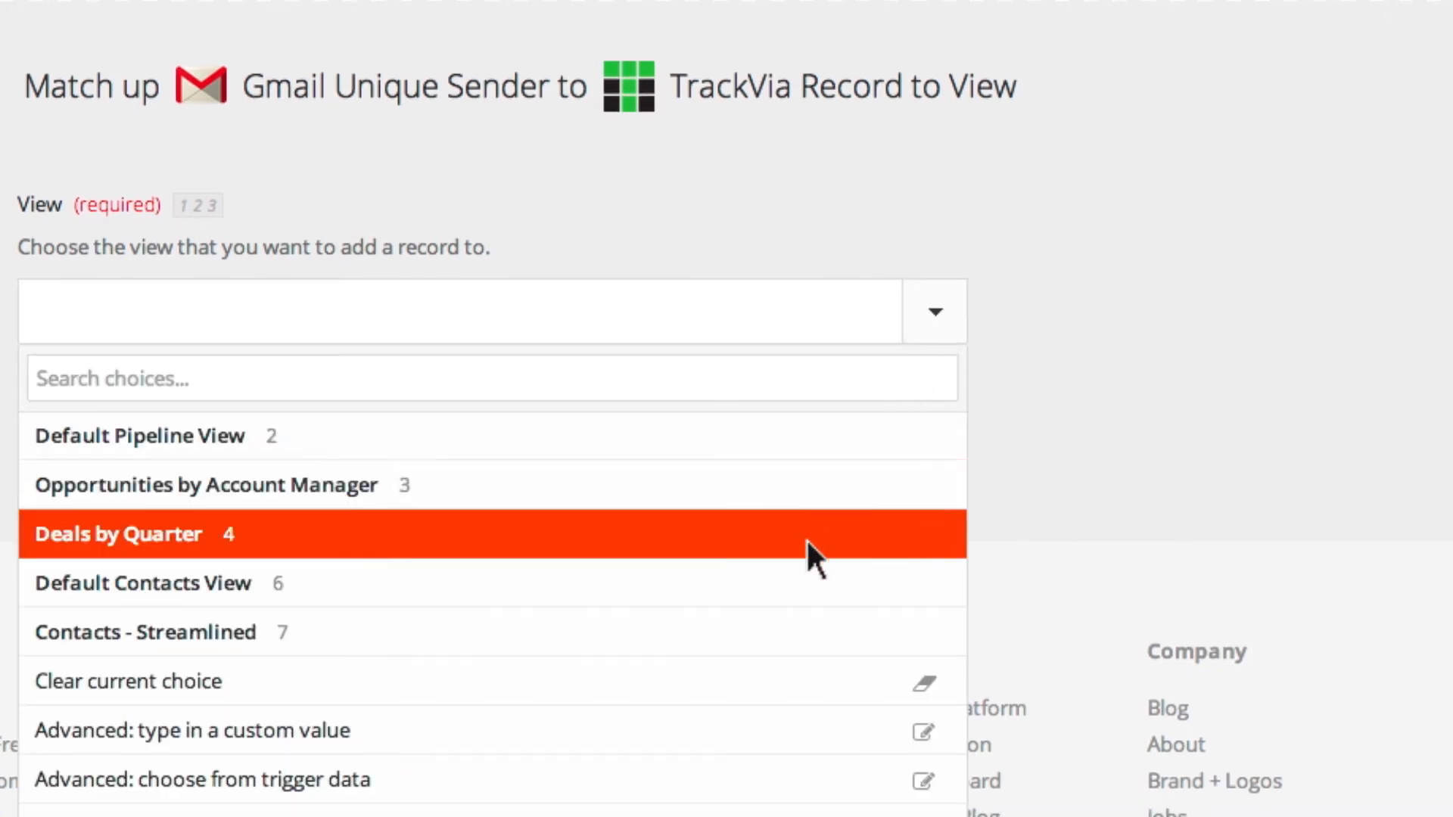
{"action": "mouse_move", "coordinate": [784, 602]}
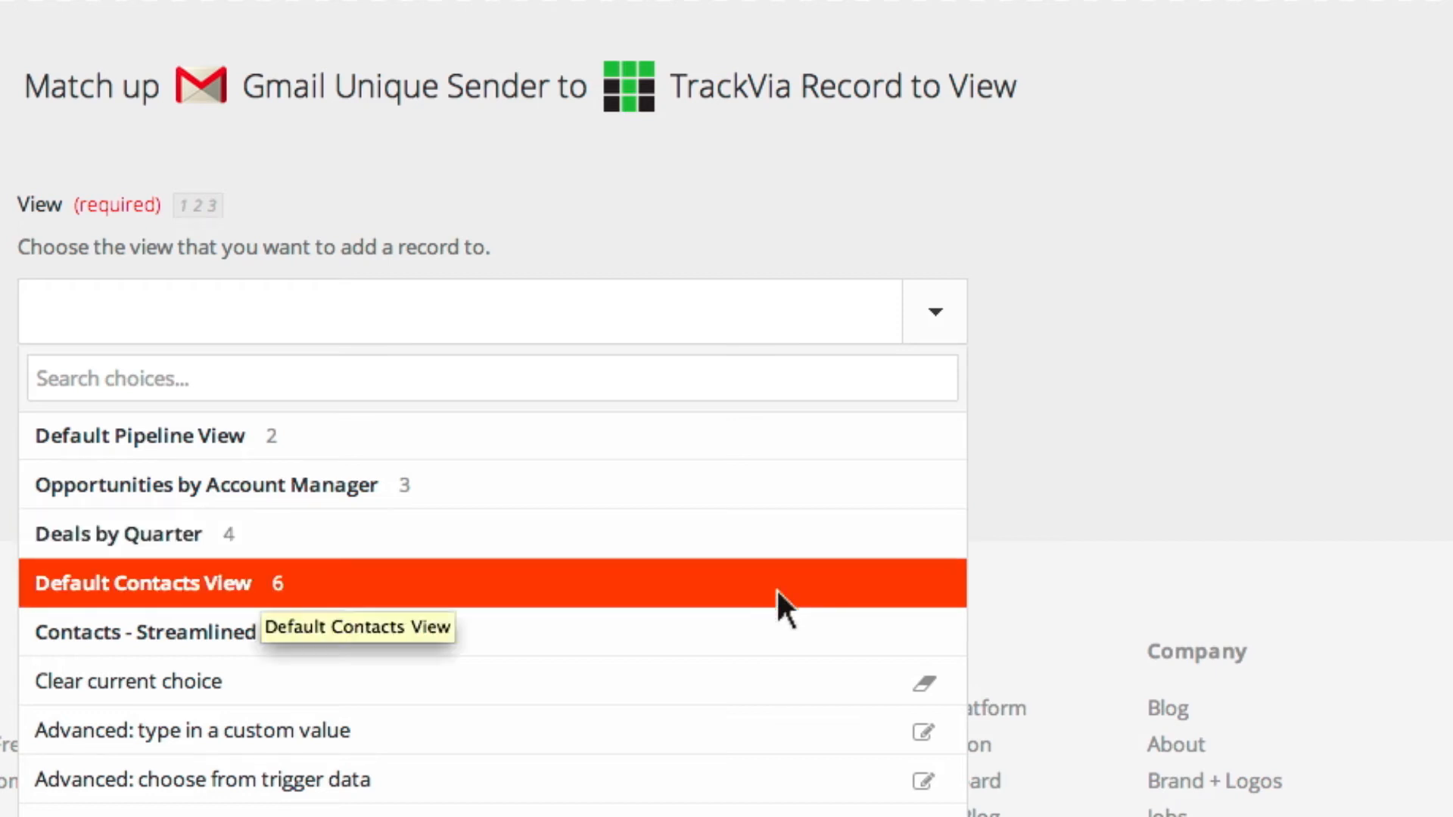
{"action": "left_click", "coordinate": [143, 582]}
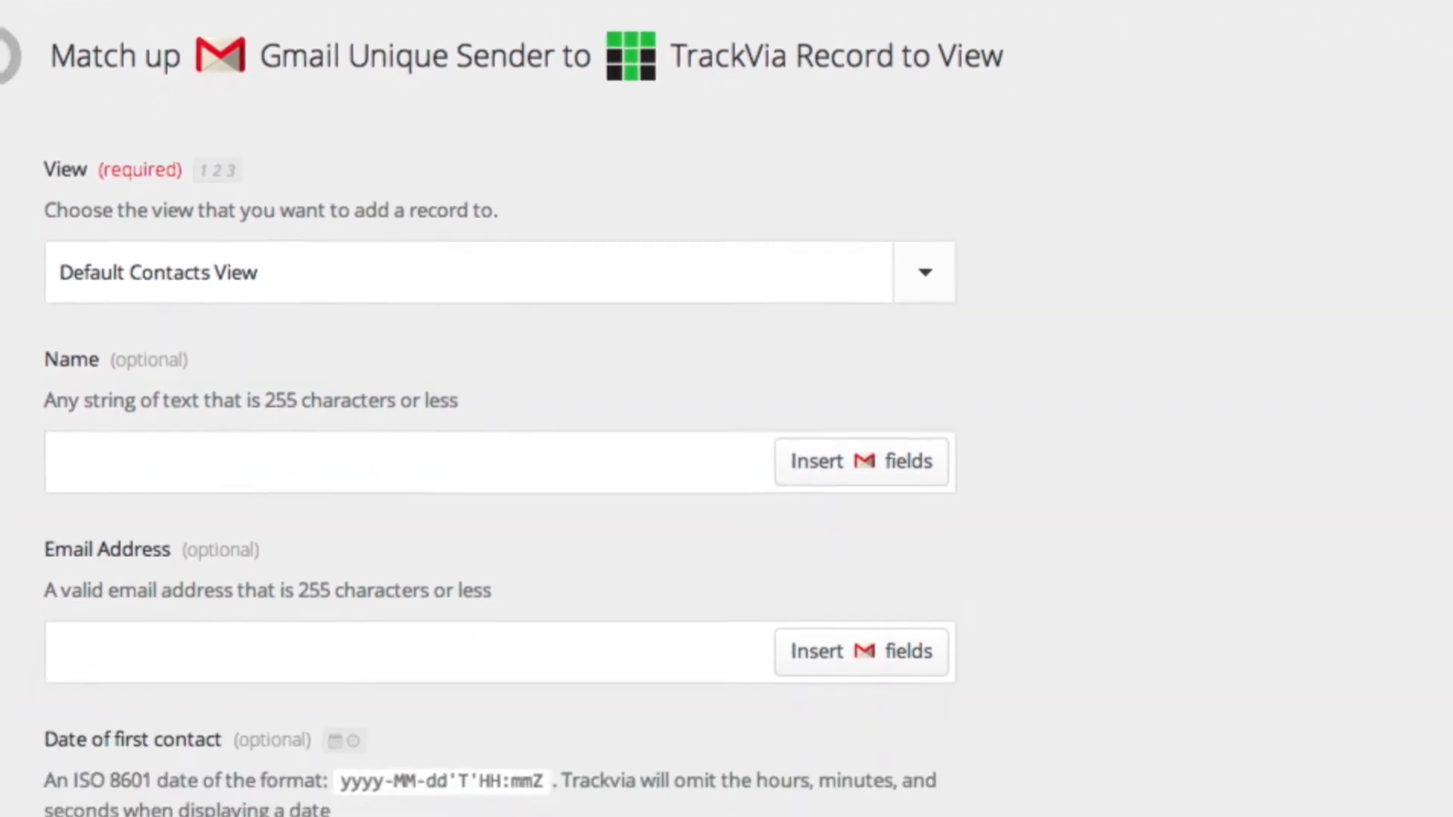
{"action": "scroll", "scroll_direction": "down", "scroll_amount": 3}
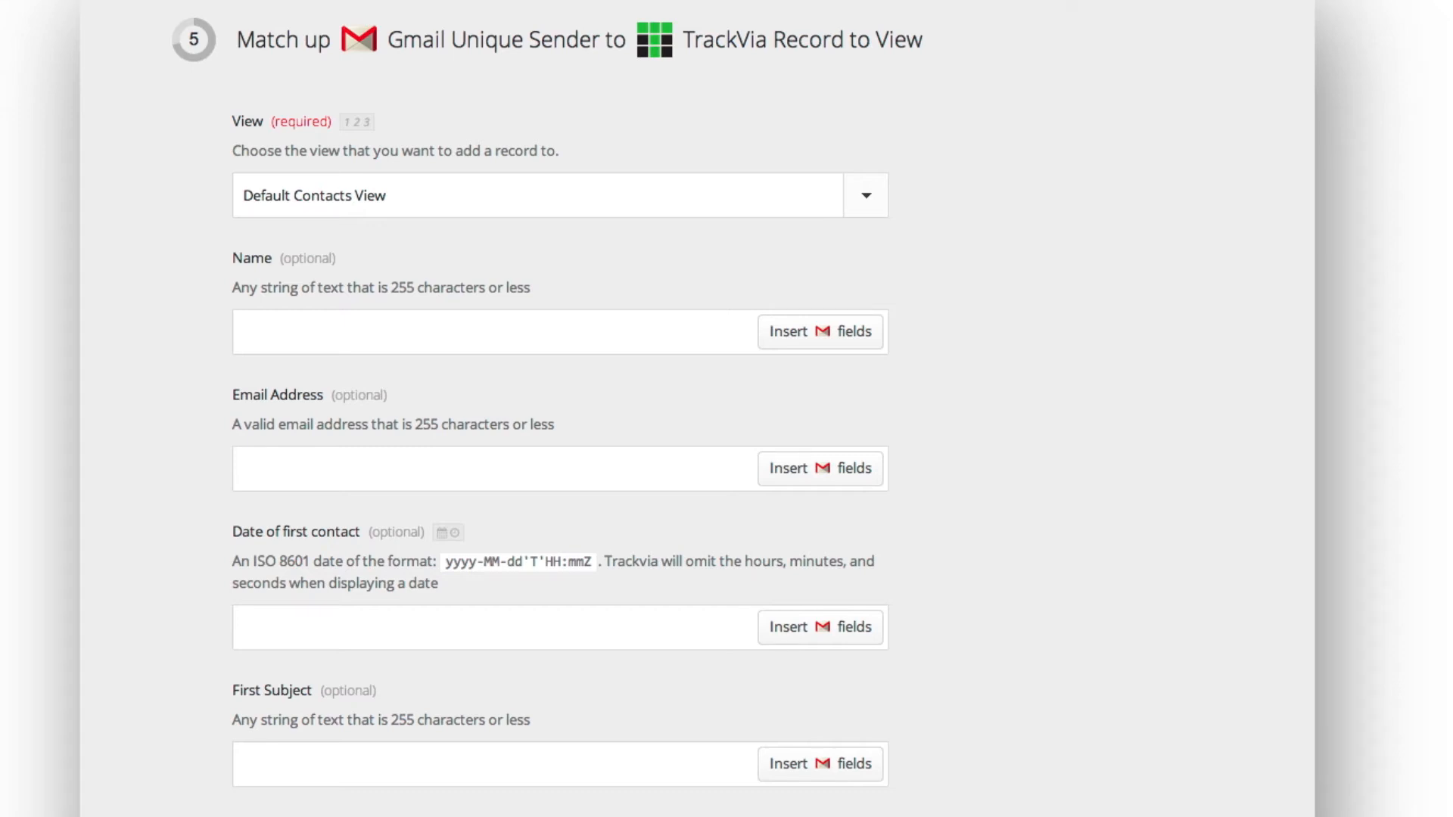
Step: Map Gmail From Name, From Address, Date and Subject into the TrackVia contact fields
{"action": "left_click", "coordinate": [496, 332]}
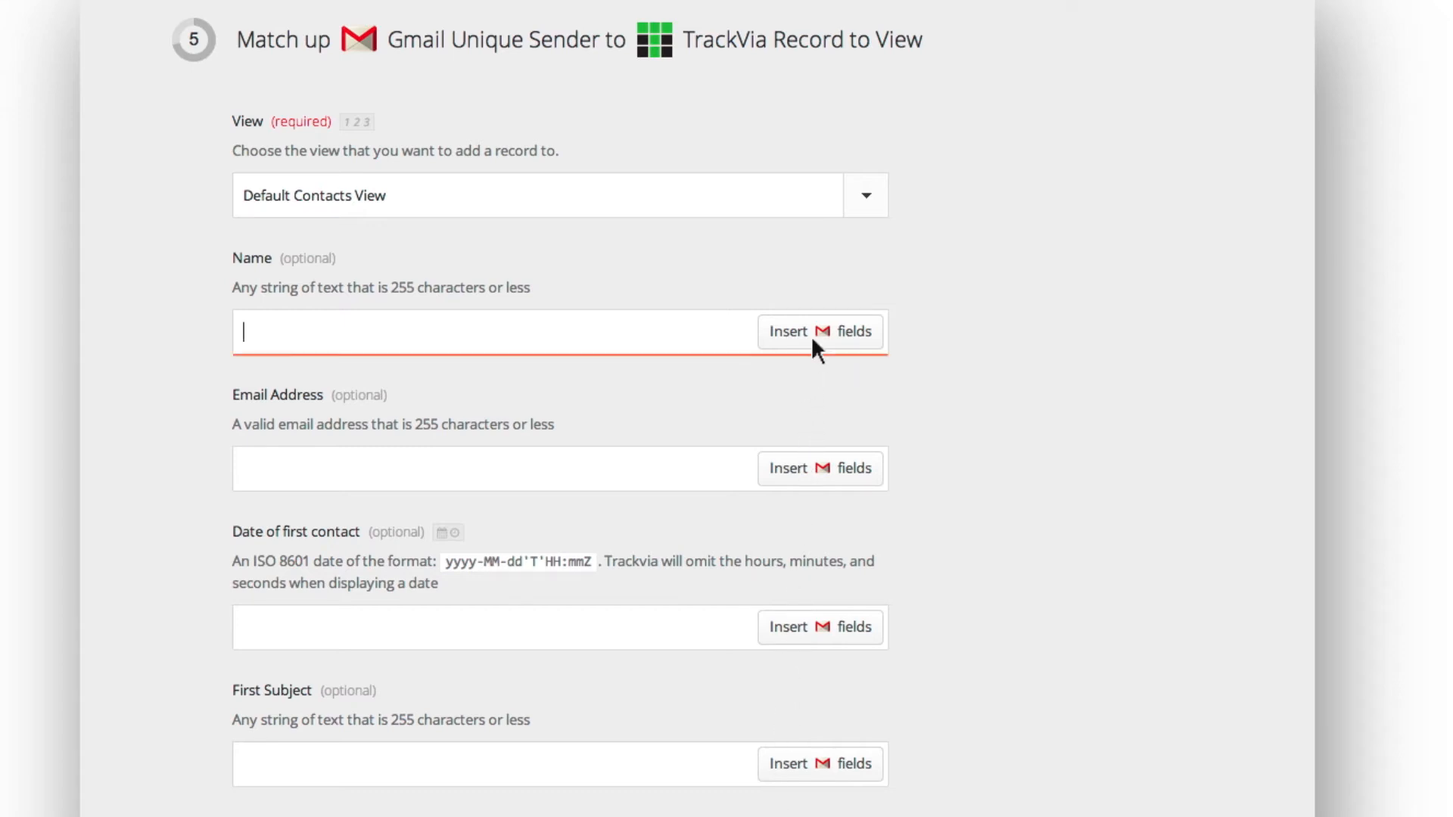
{"action": "left_click", "coordinate": [818, 332]}
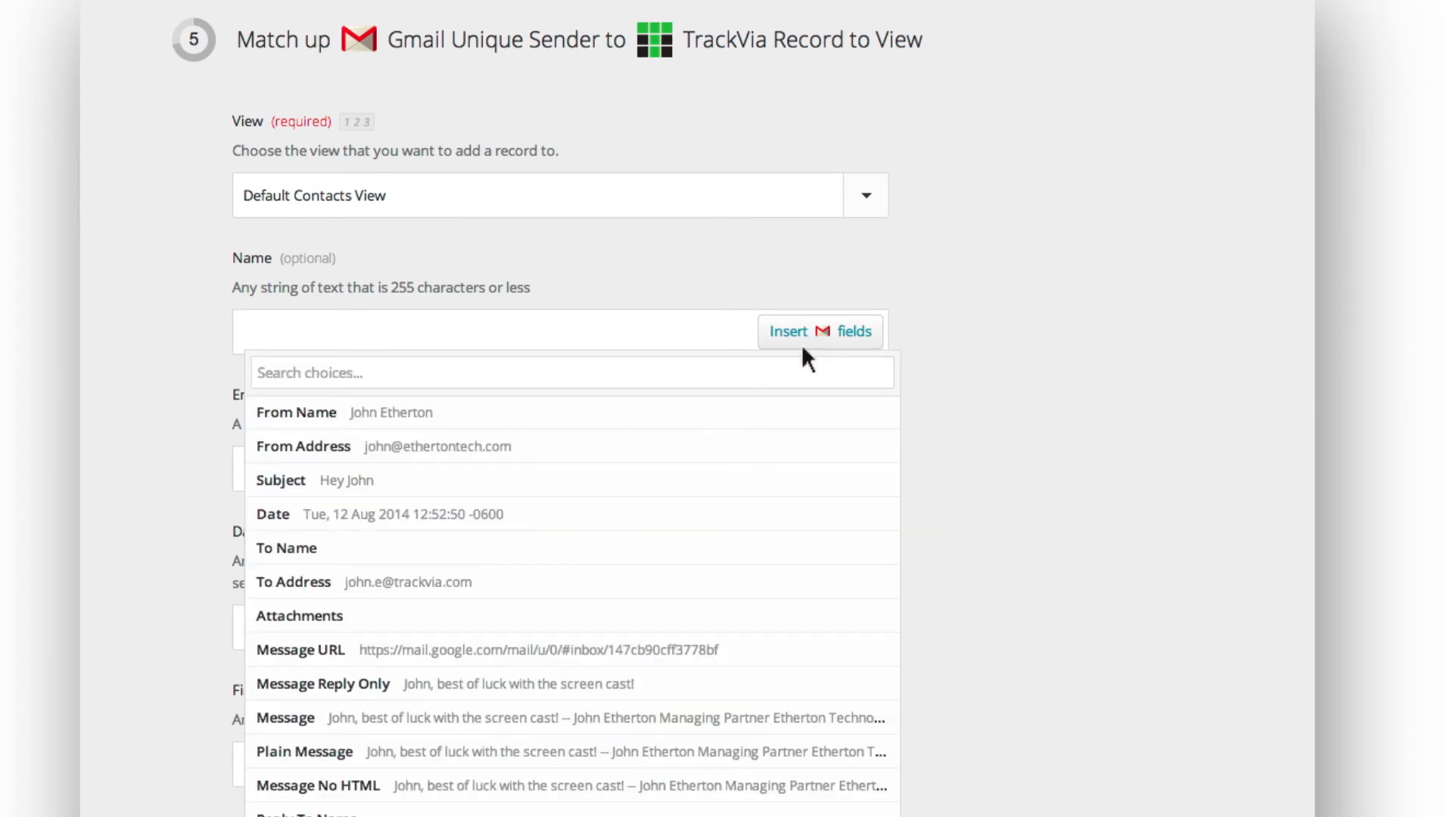
{"action": "mouse_move", "coordinate": [728, 413]}
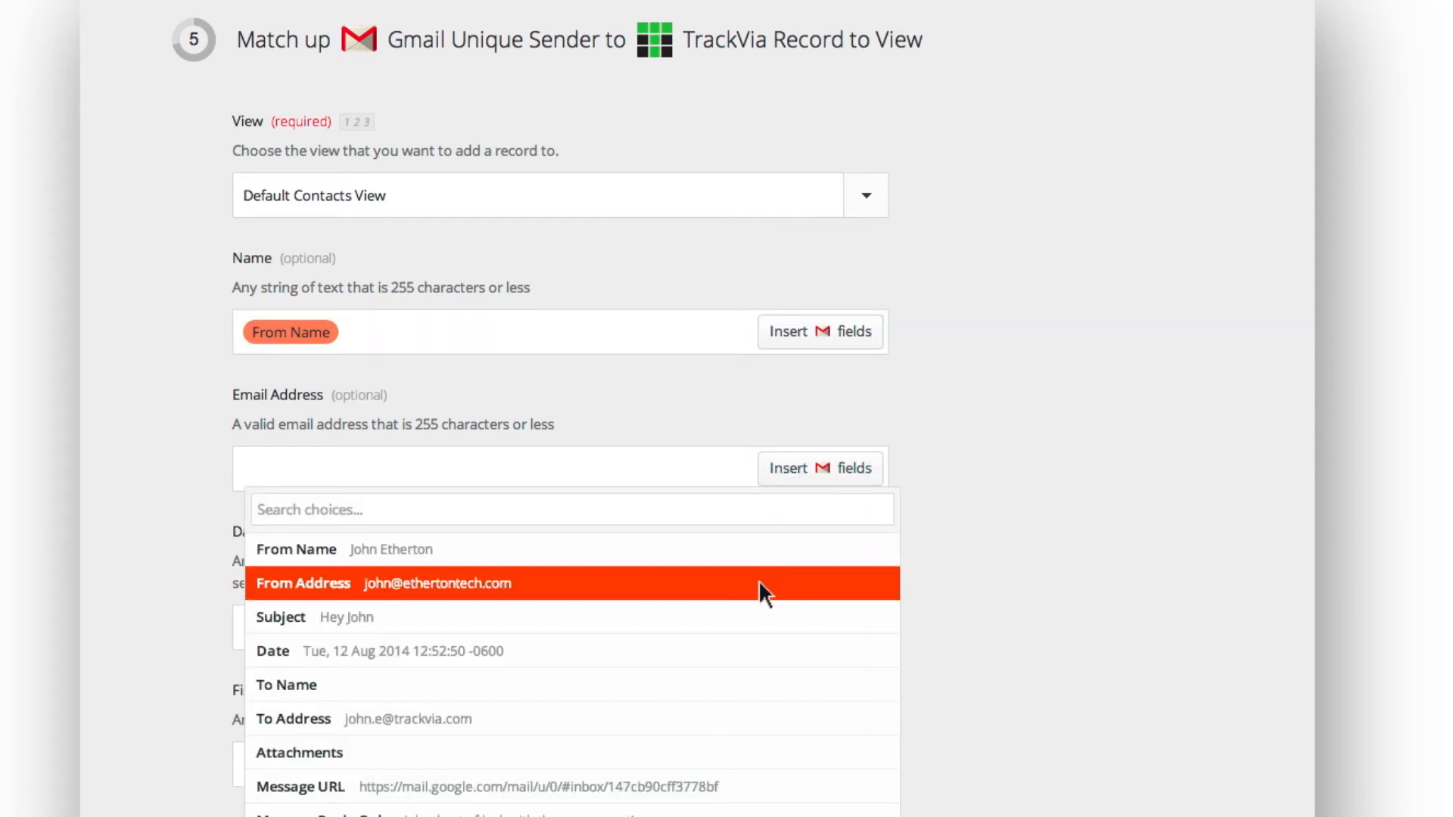
{"action": "mouse_move", "coordinate": [763, 592]}
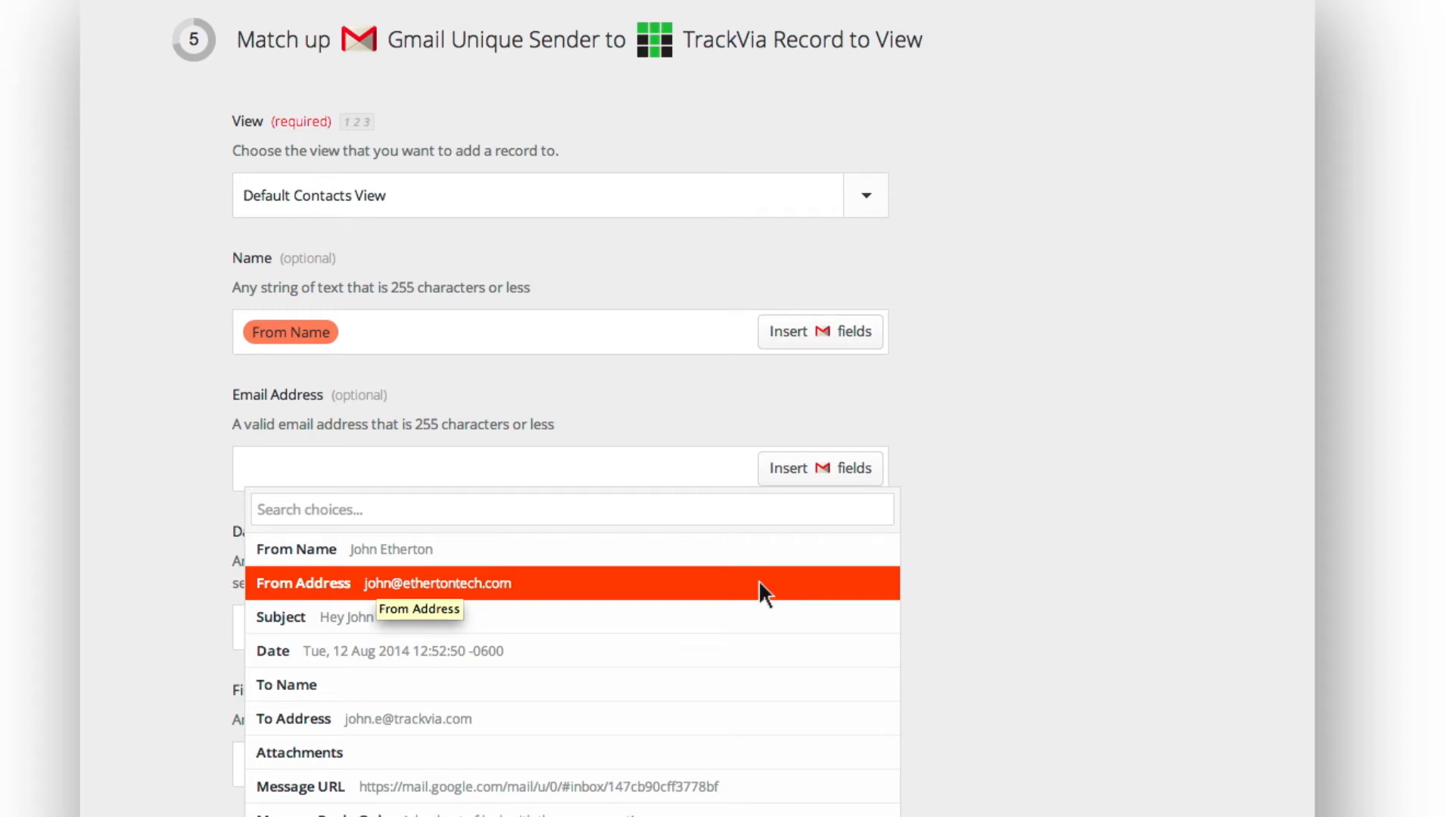
{"action": "mouse_move", "coordinate": [746, 685]}
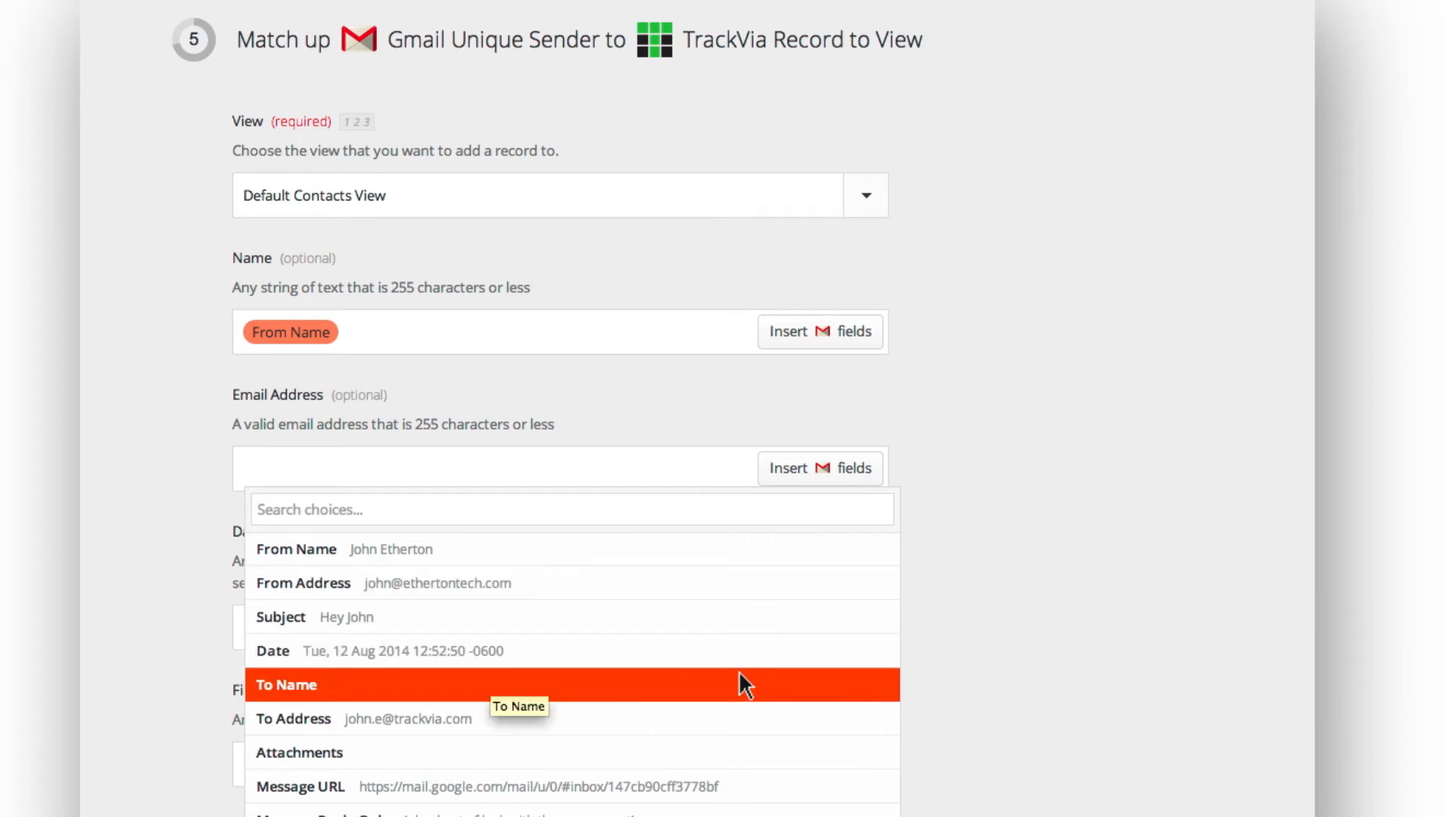
{"action": "mouse_move", "coordinate": [732, 640]}
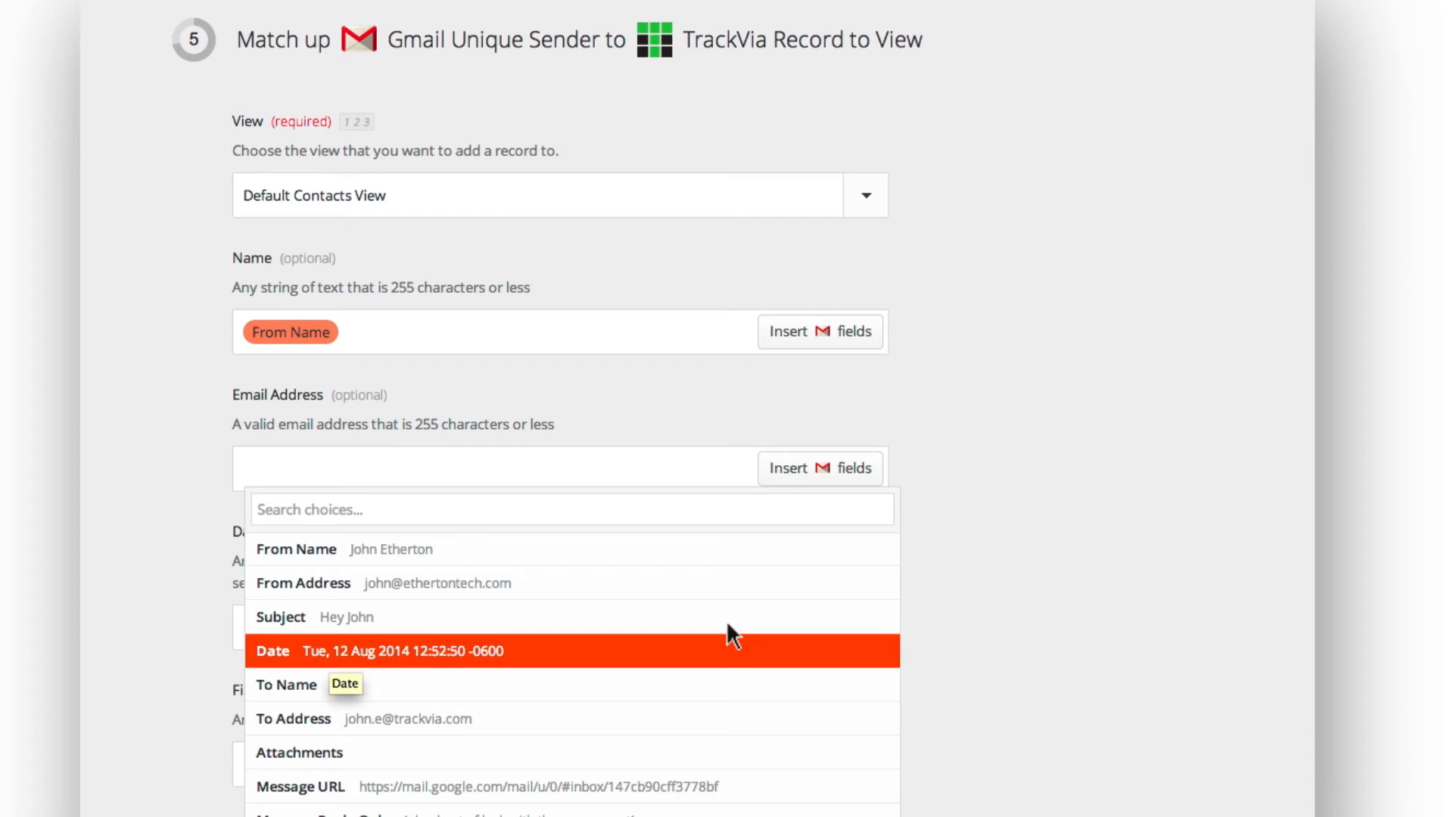
{"action": "mouse_move", "coordinate": [728, 618]}
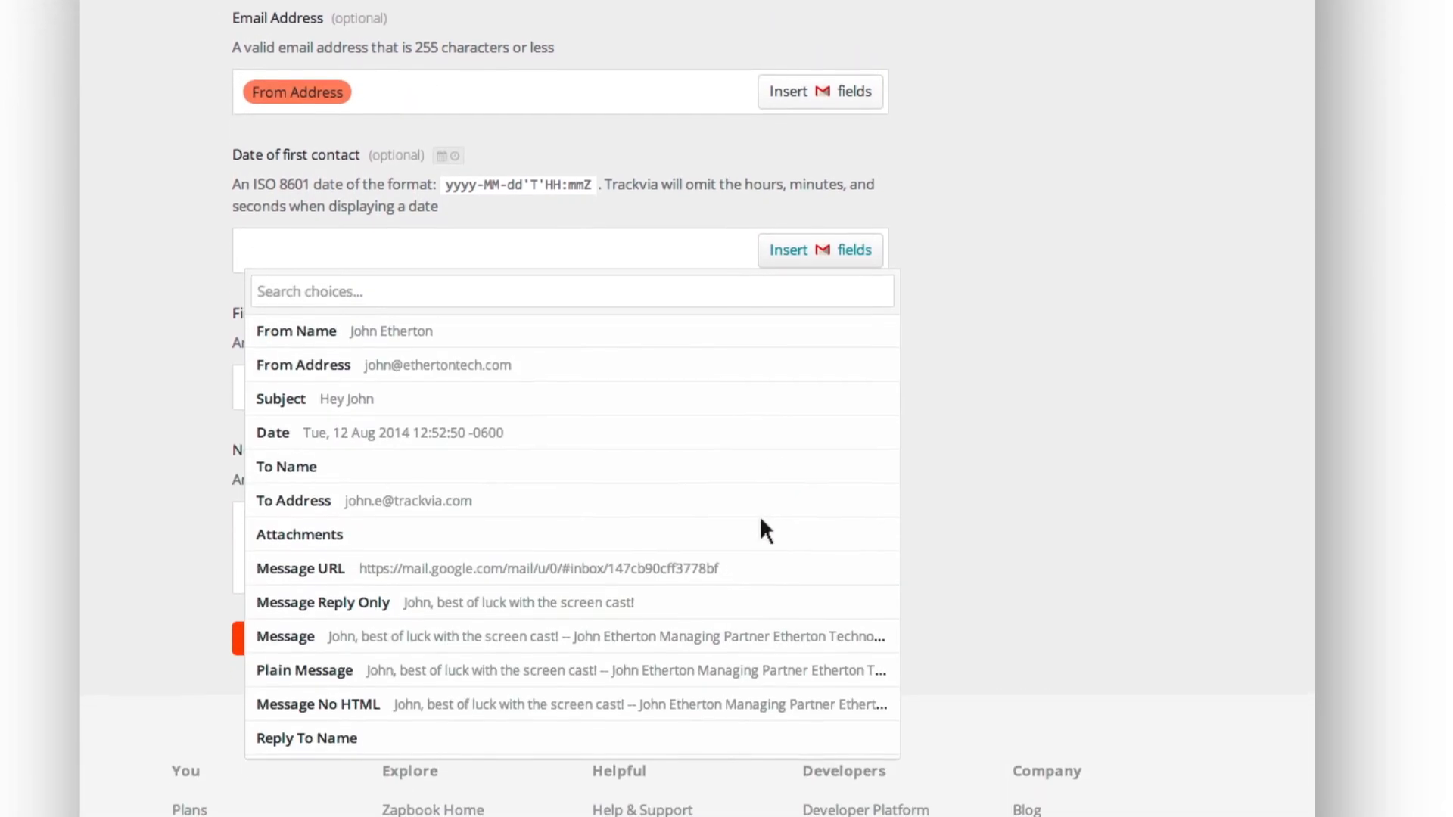
{"action": "left_click", "coordinate": [272, 432]}
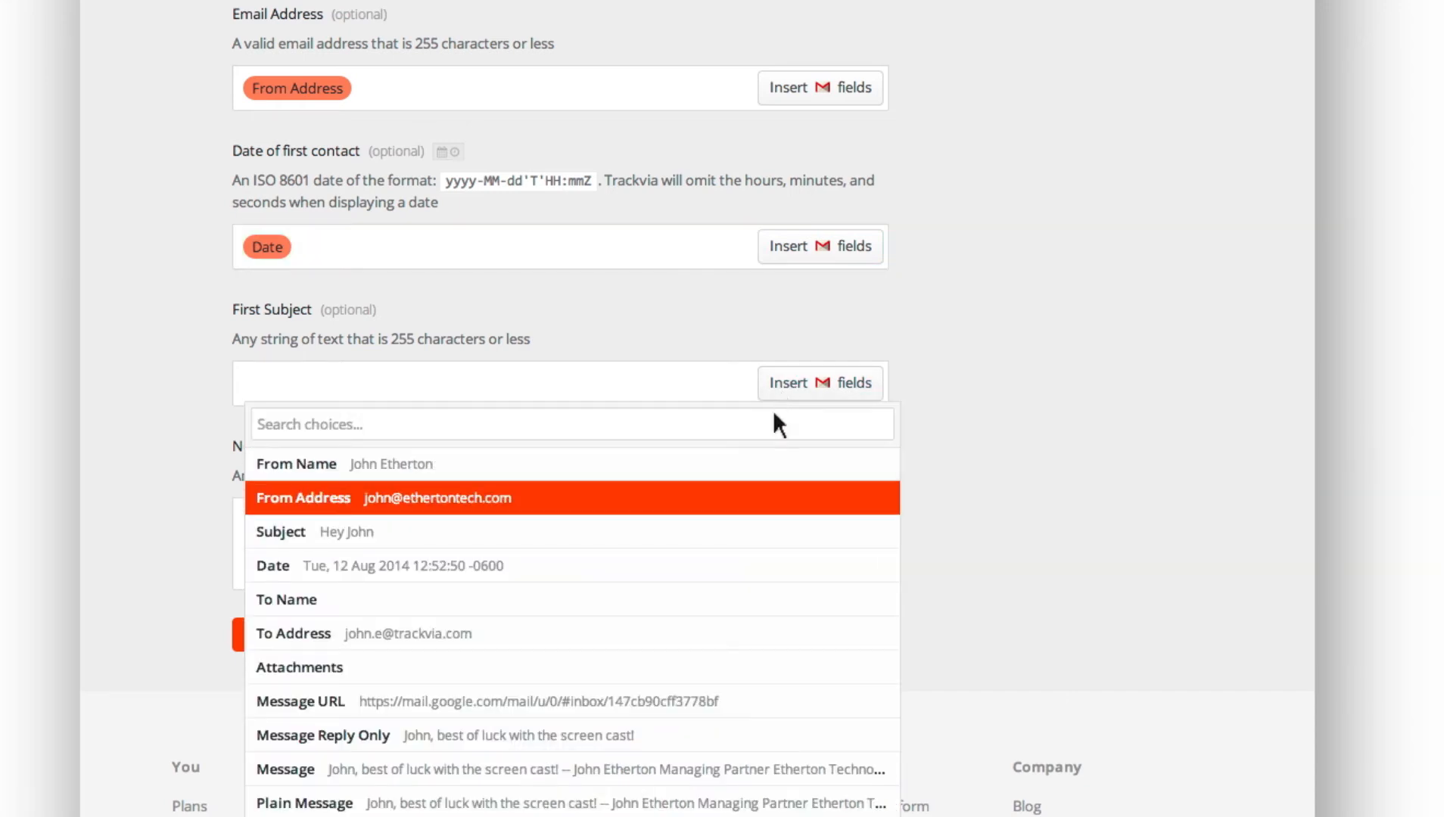
{"action": "left_click", "coordinate": [281, 531]}
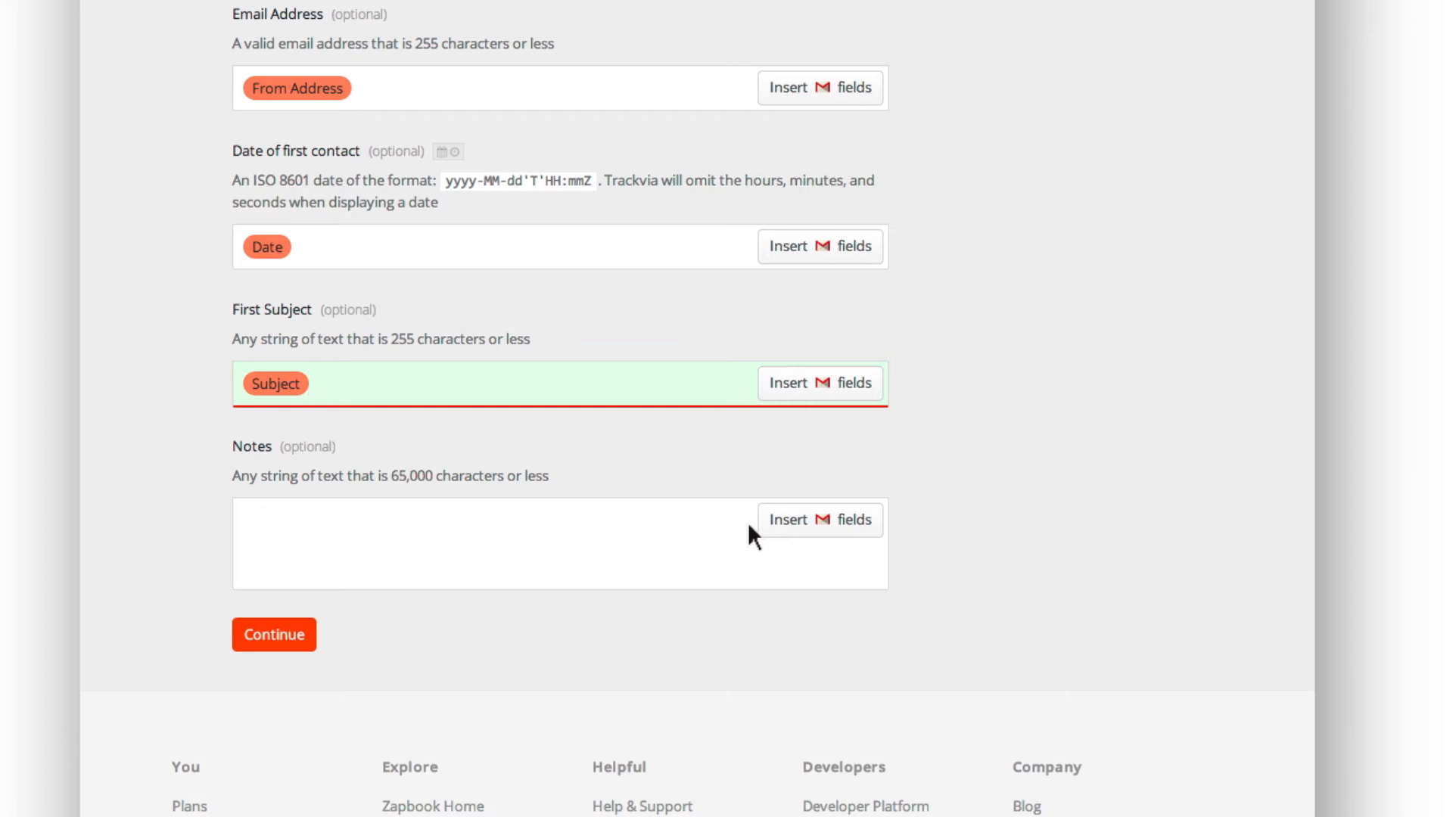
{"action": "scroll", "scroll_direction": "down", "scroll_amount": 3}
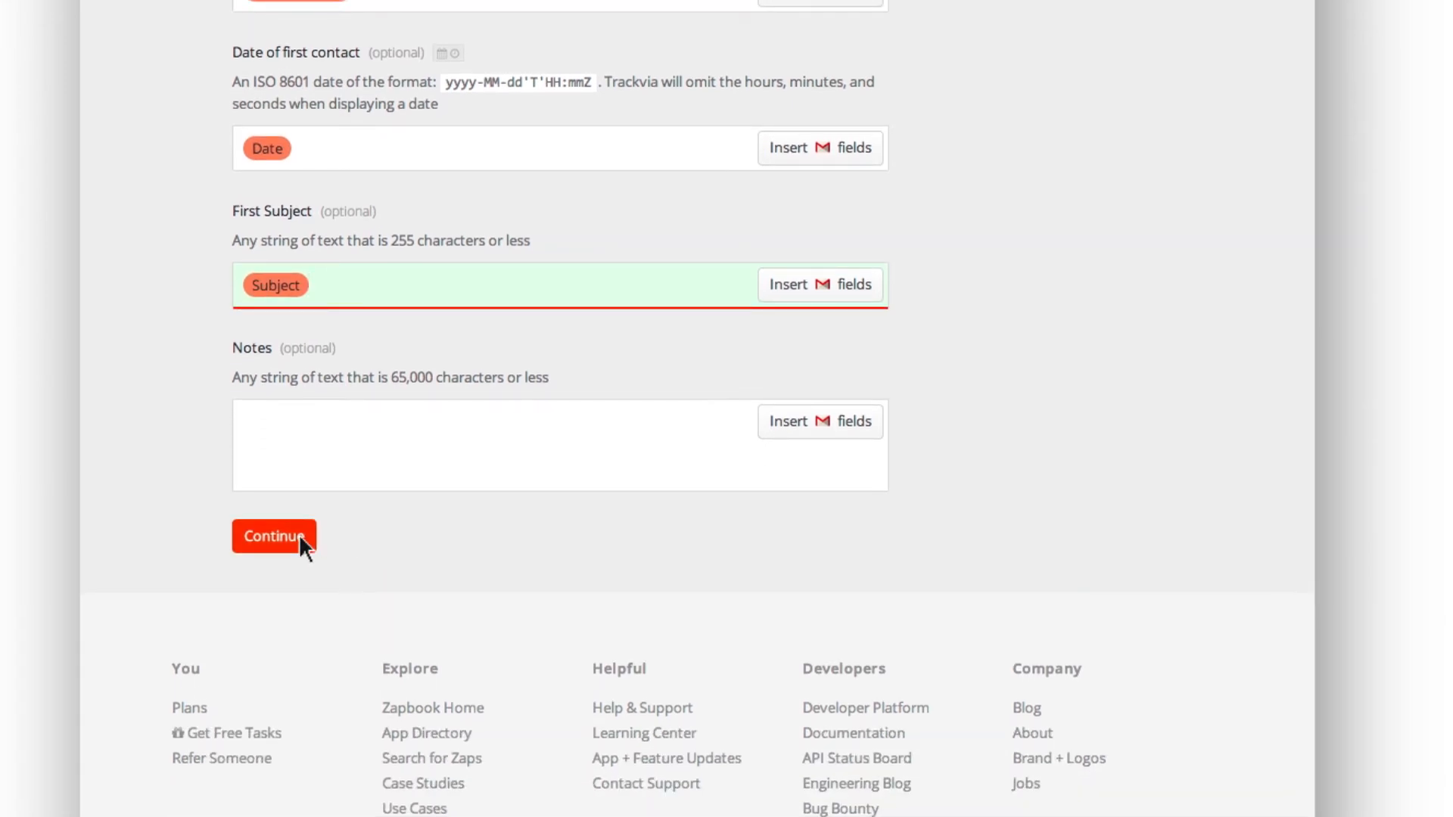
Step: Fetch three Gmail samples by testing the Gmail trigger
{"action": "left_click", "coordinate": [274, 535]}
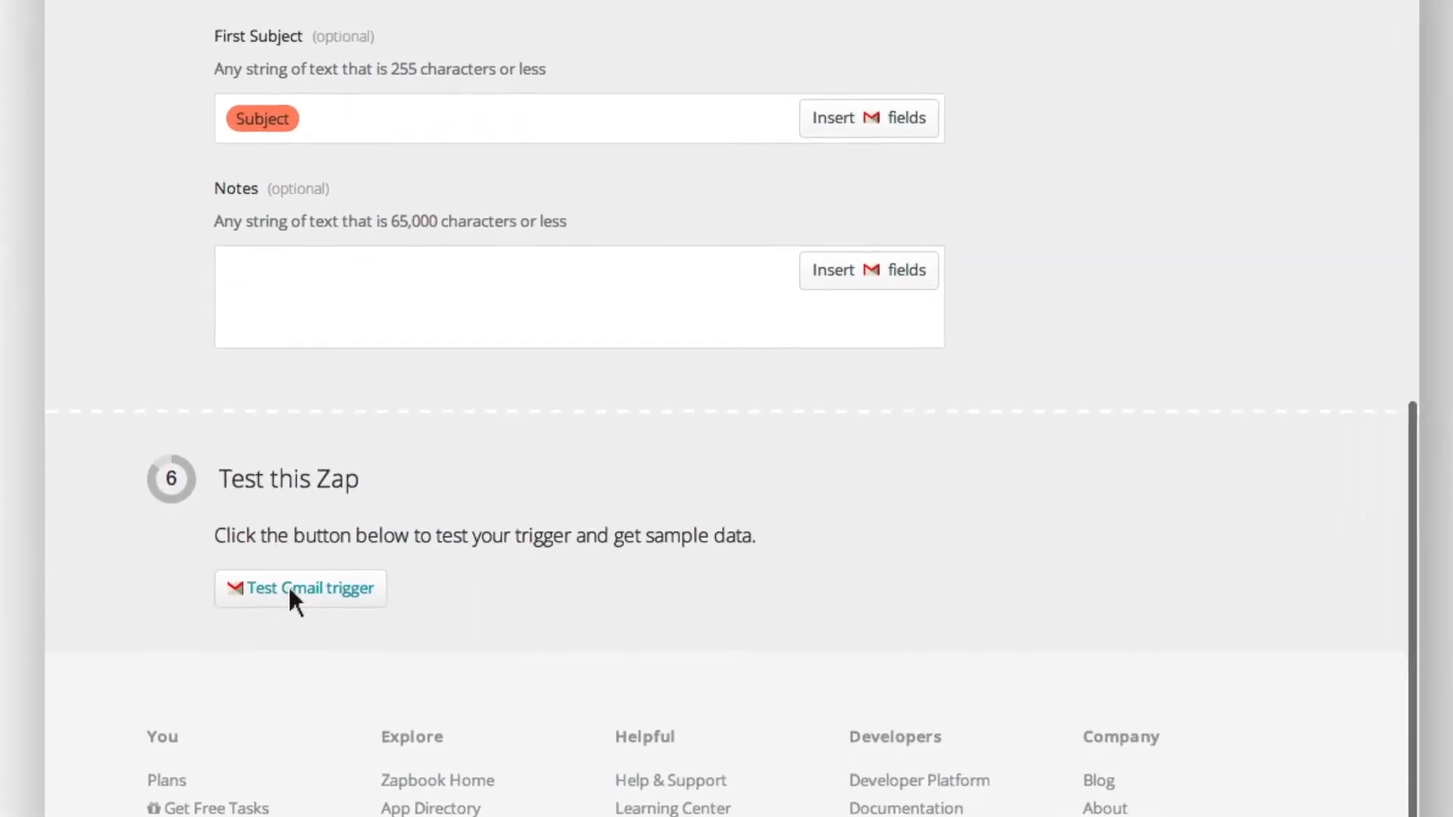
{"action": "left_click", "coordinate": [300, 587]}
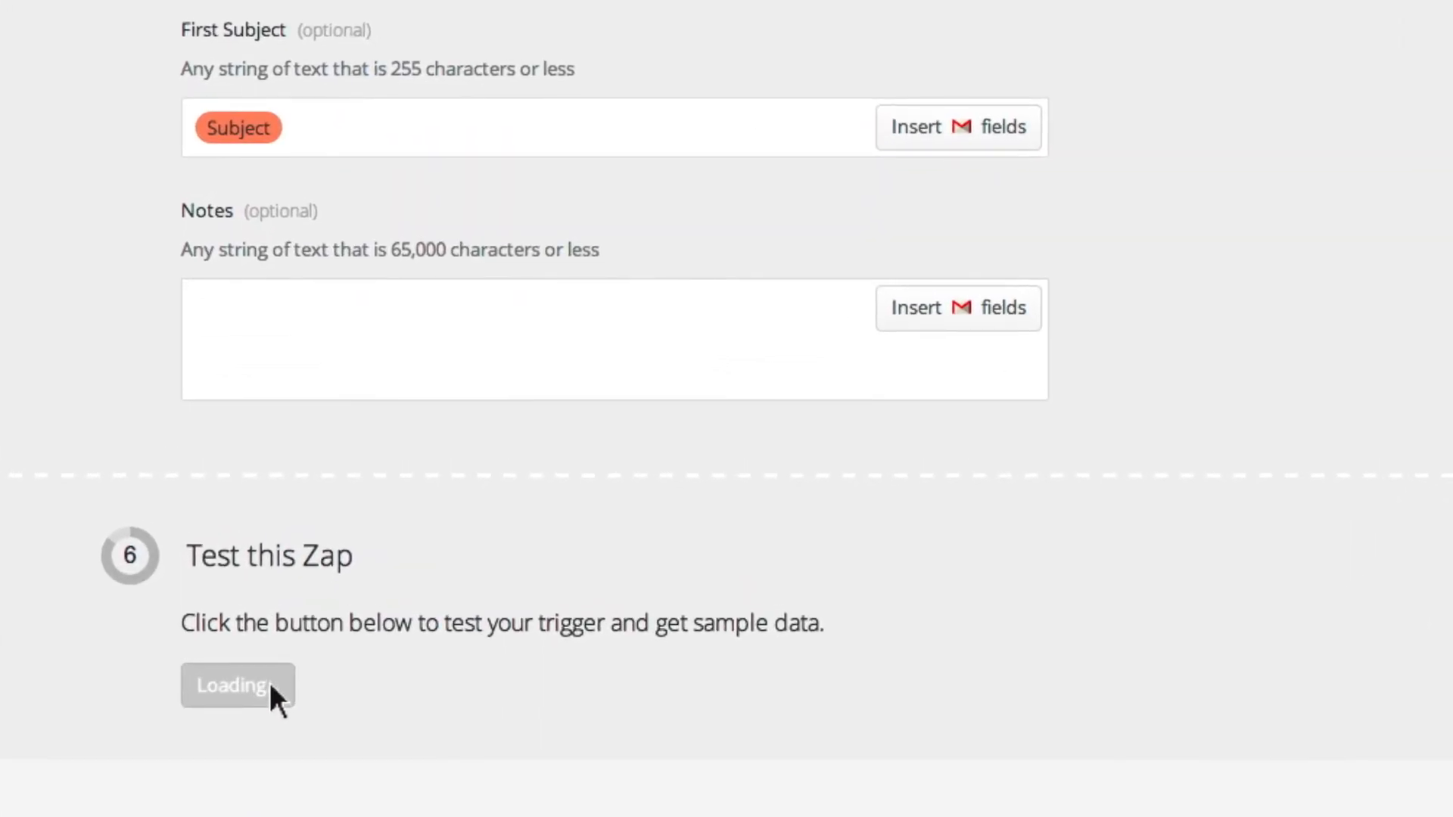
{"action": "left_click", "coordinate": [237, 685]}
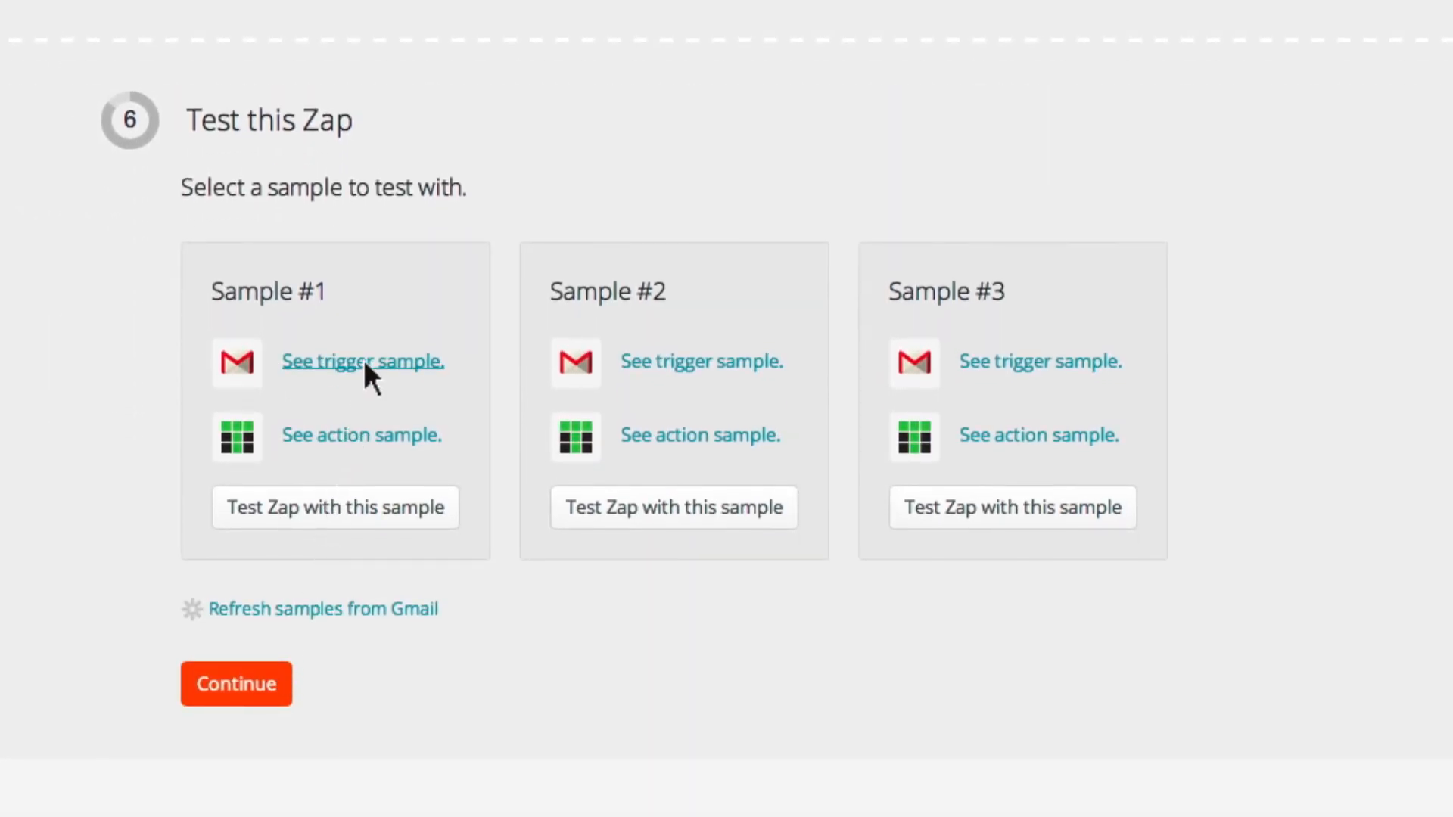
Step: Preview the first sample's trigger data and the third sample's action data
{"action": "left_click", "coordinate": [362, 361]}
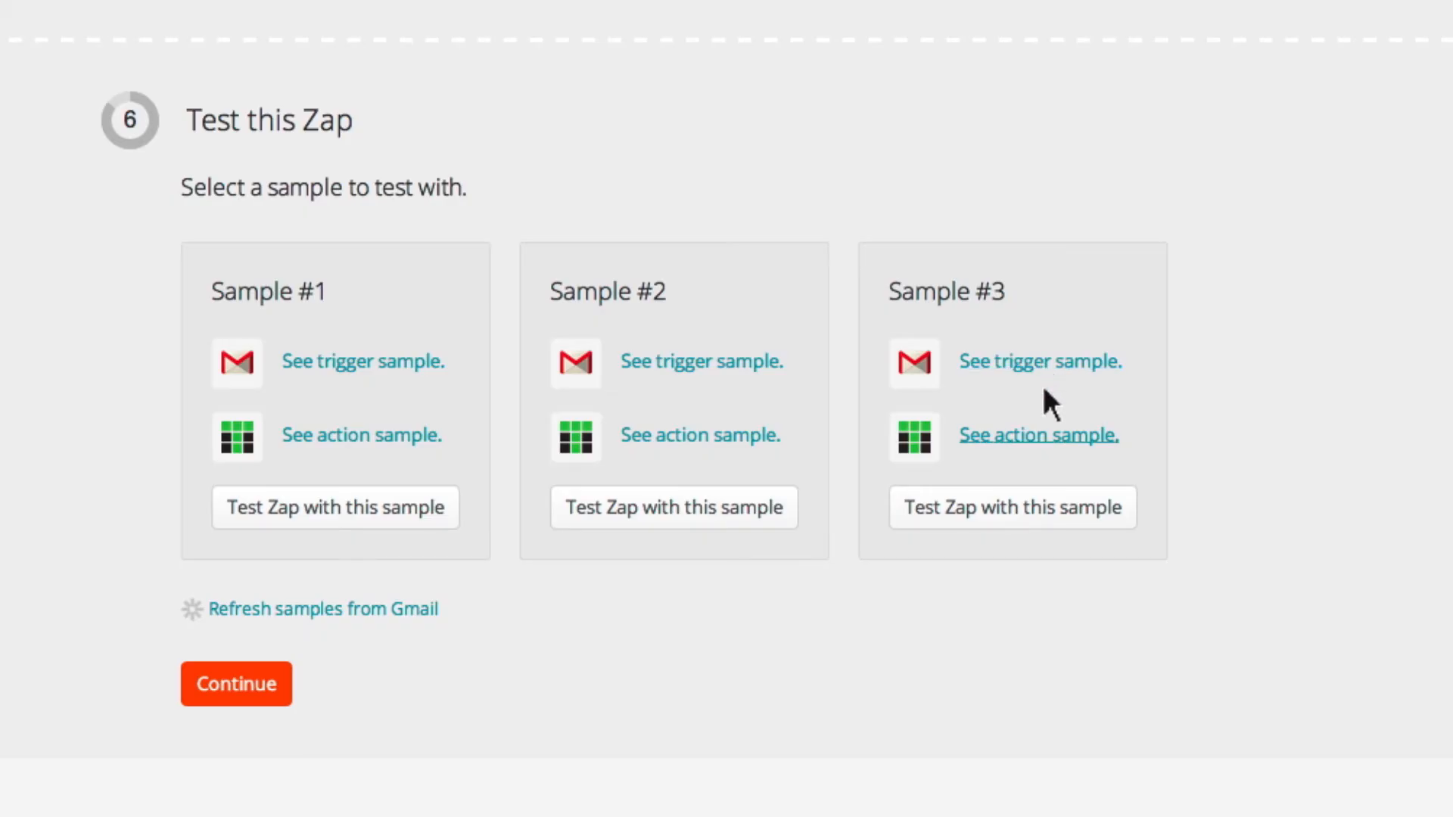
{"action": "left_click", "coordinate": [1037, 434]}
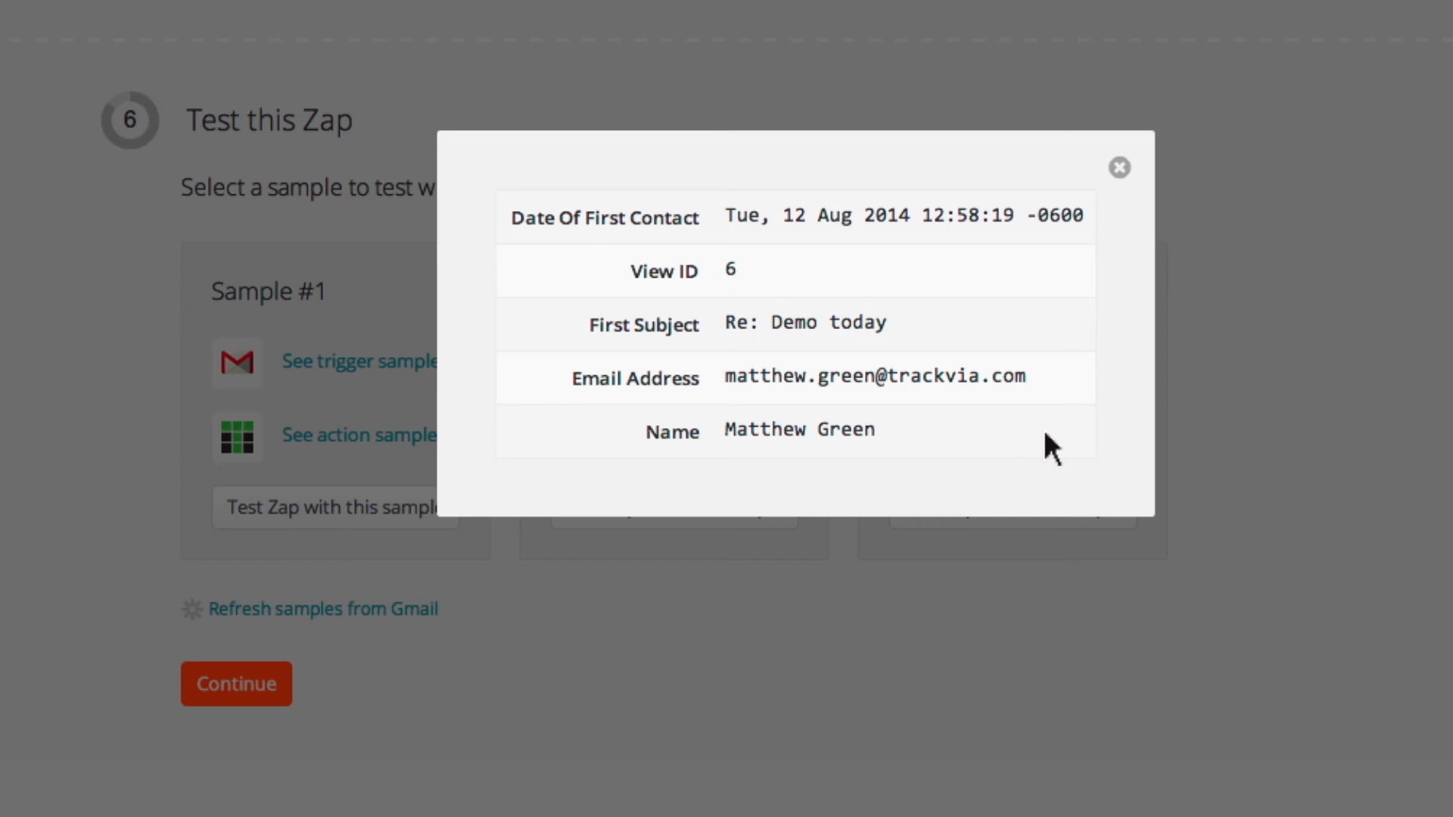
{"action": "left_click", "coordinate": [1118, 168]}
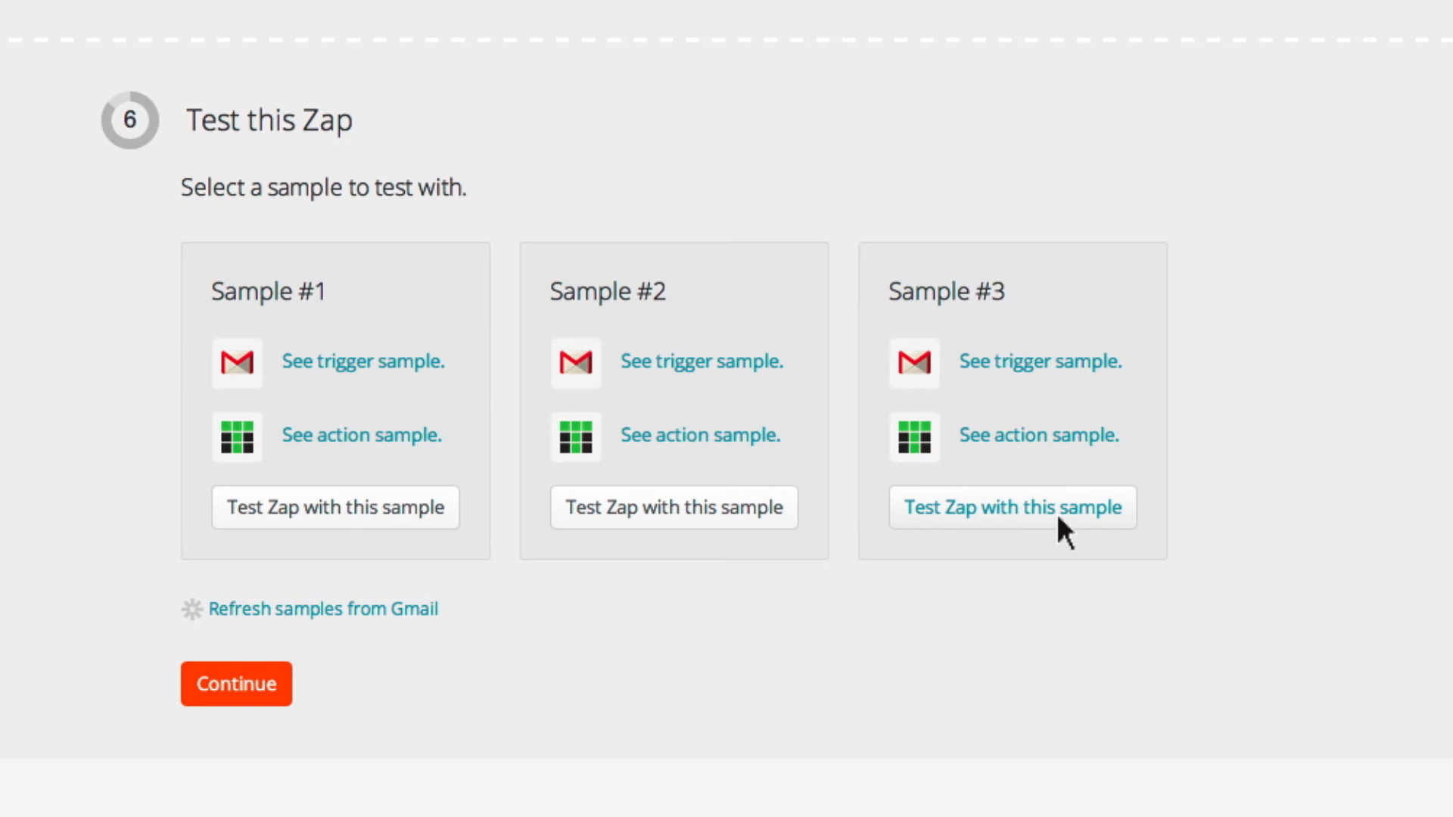
Step: Test the zap with Sample #3 and review the action data it sent
{"action": "left_click", "coordinate": [1012, 507]}
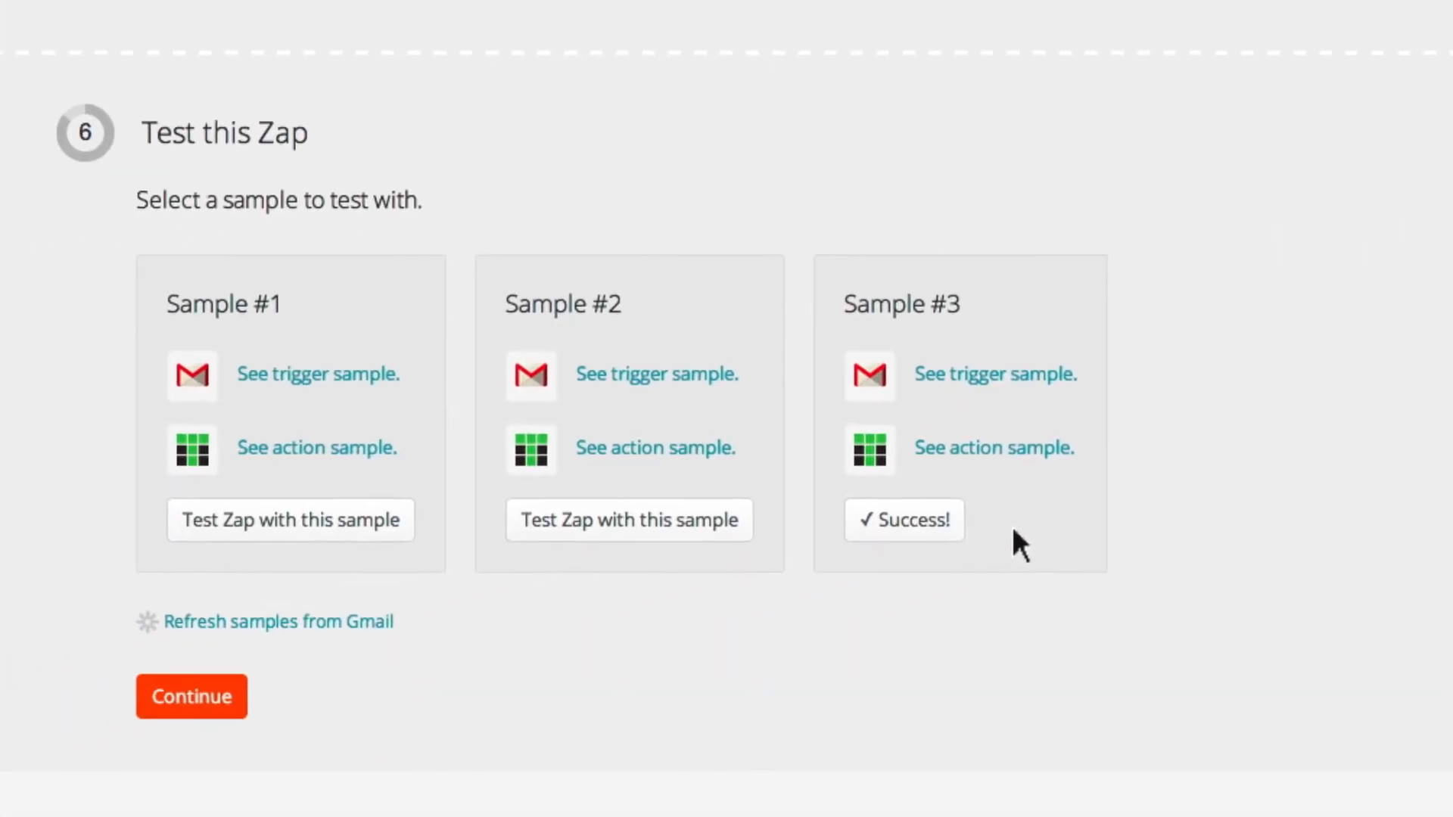
{"action": "left_click", "coordinate": [996, 374]}
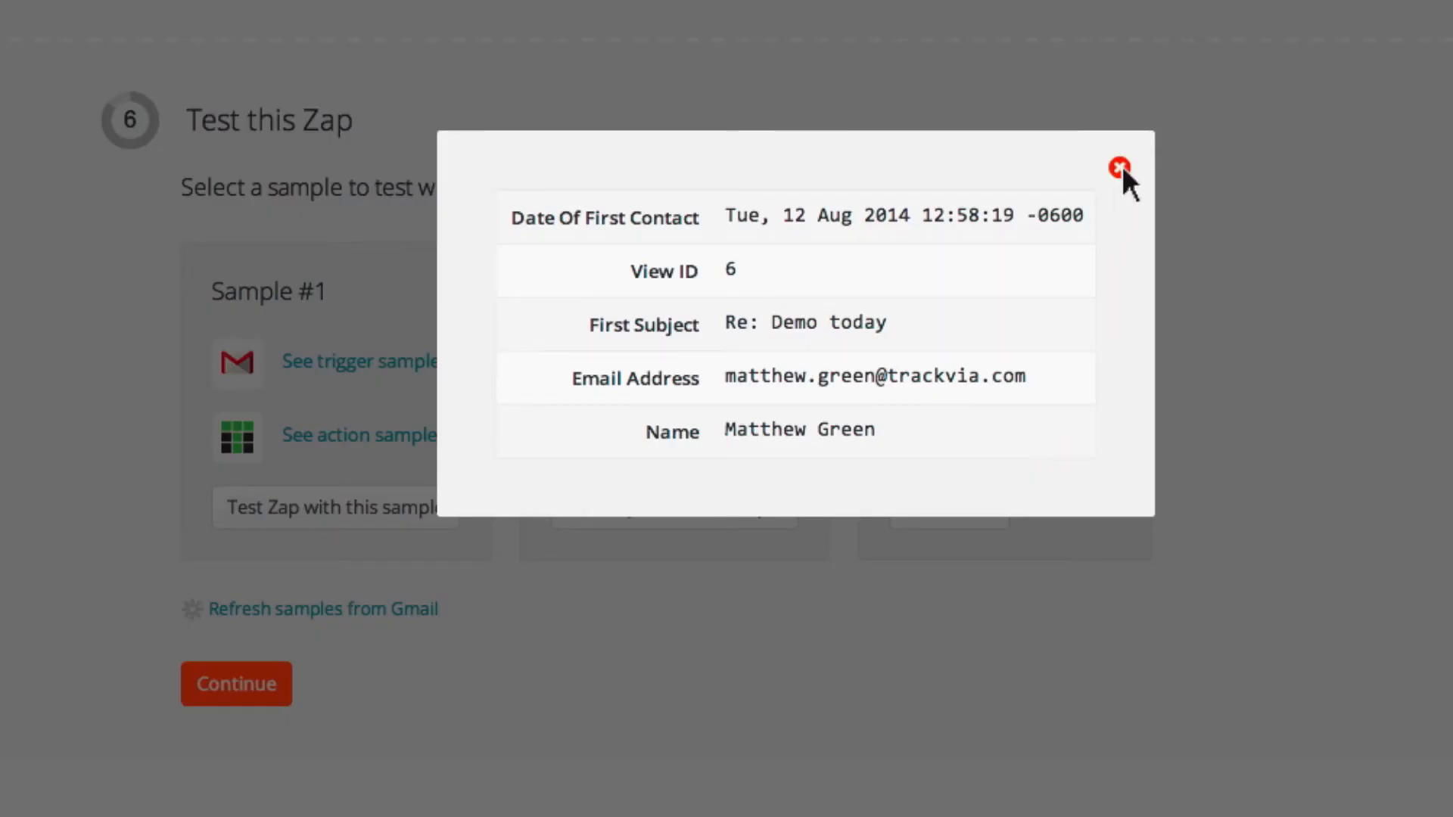
{"action": "left_click", "coordinate": [1119, 169]}
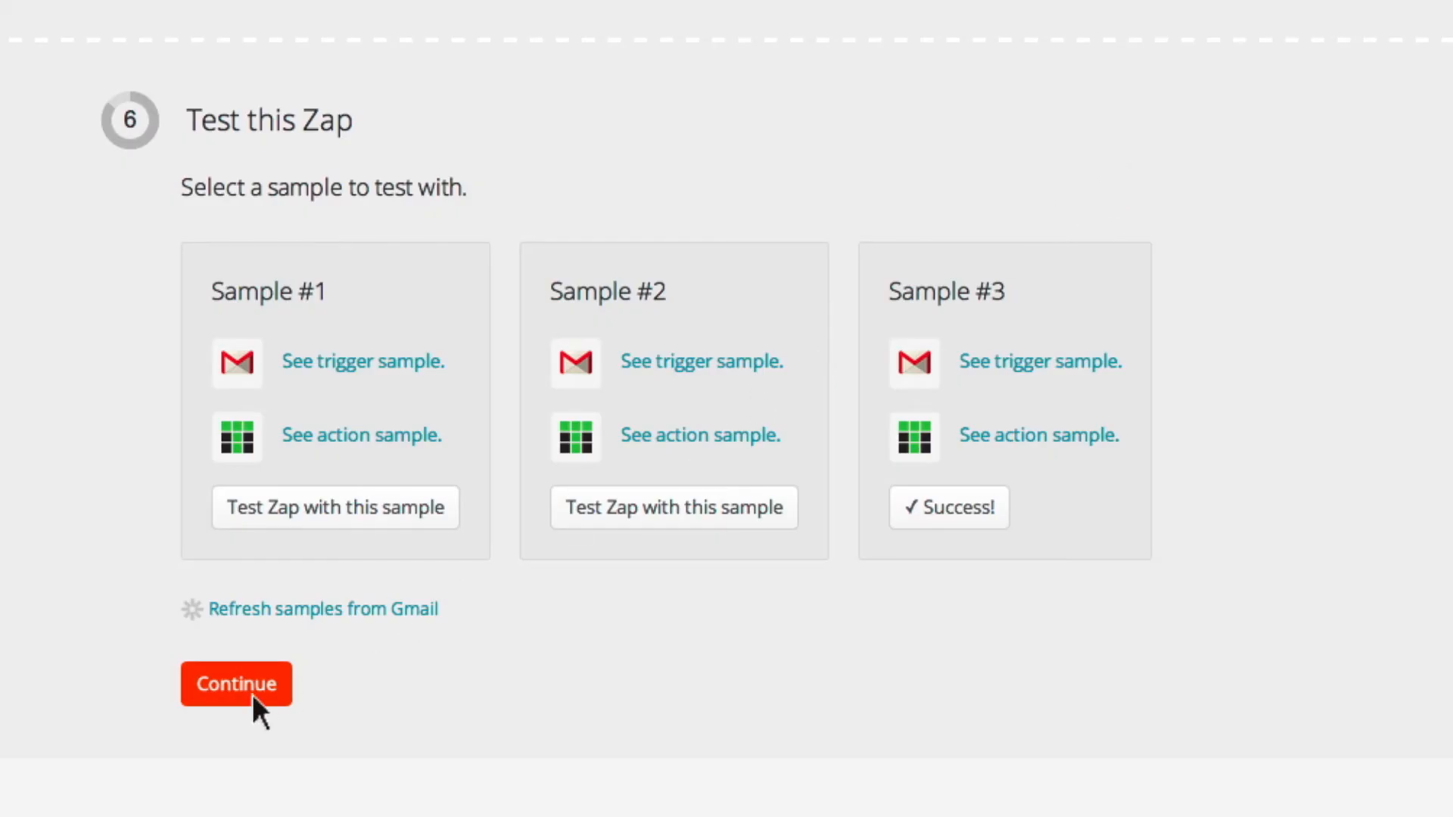
Step: Name the zap 'Gmail to TrackVia' and turn it on
{"action": "left_click", "coordinate": [236, 684]}
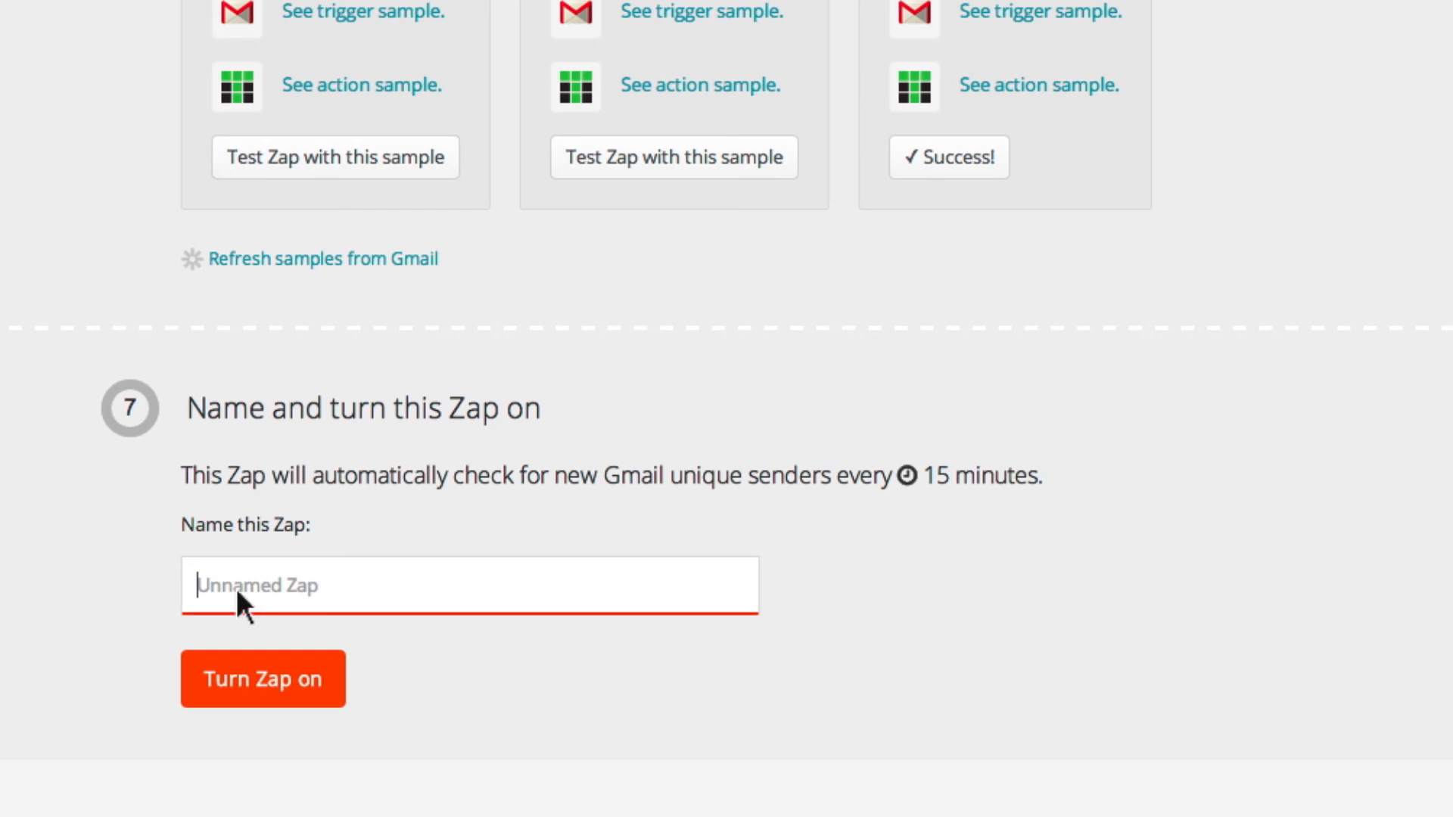
{"action": "type", "text": "Gmail to Track"}
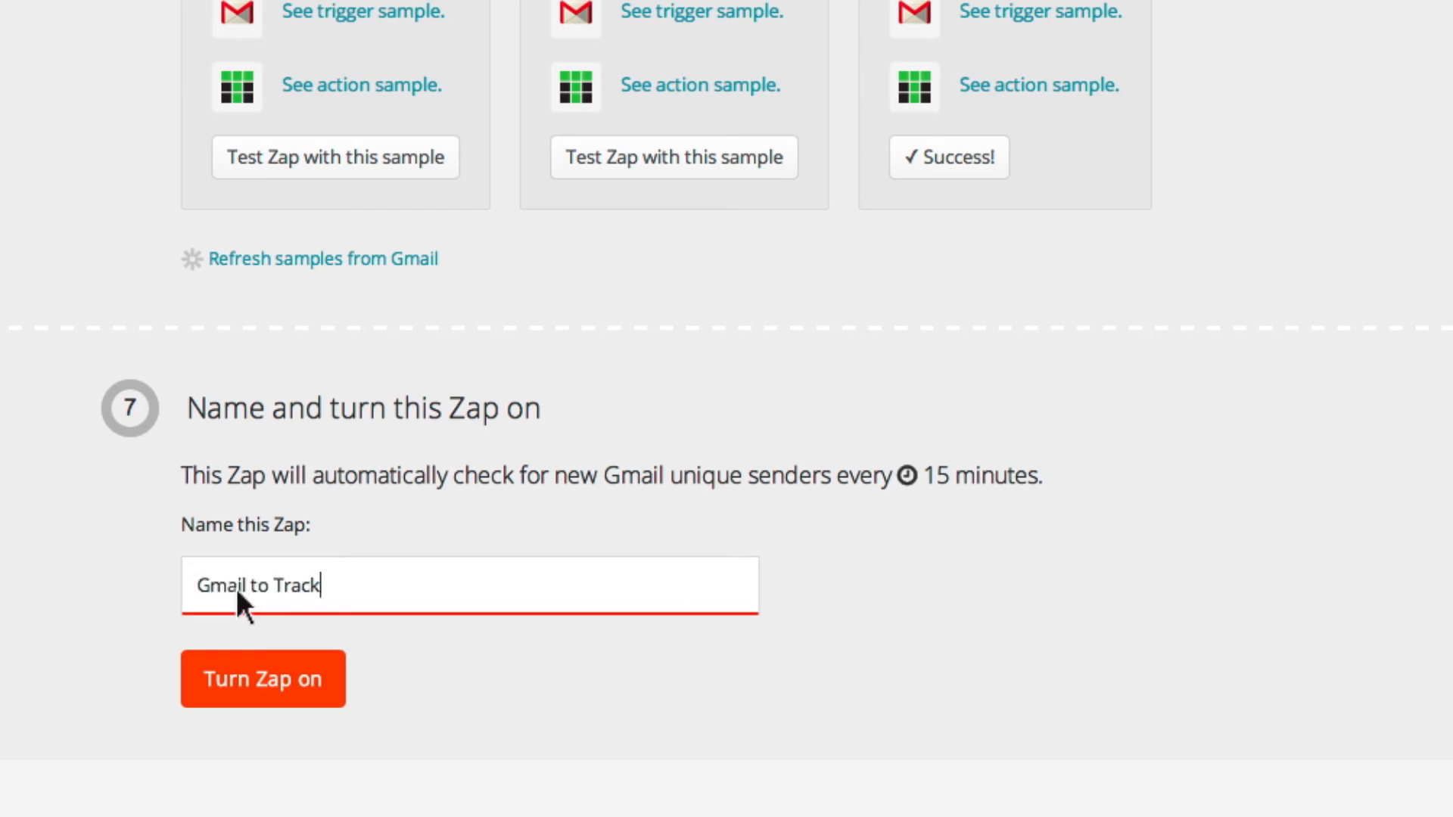
{"action": "type", "text": "Via"}
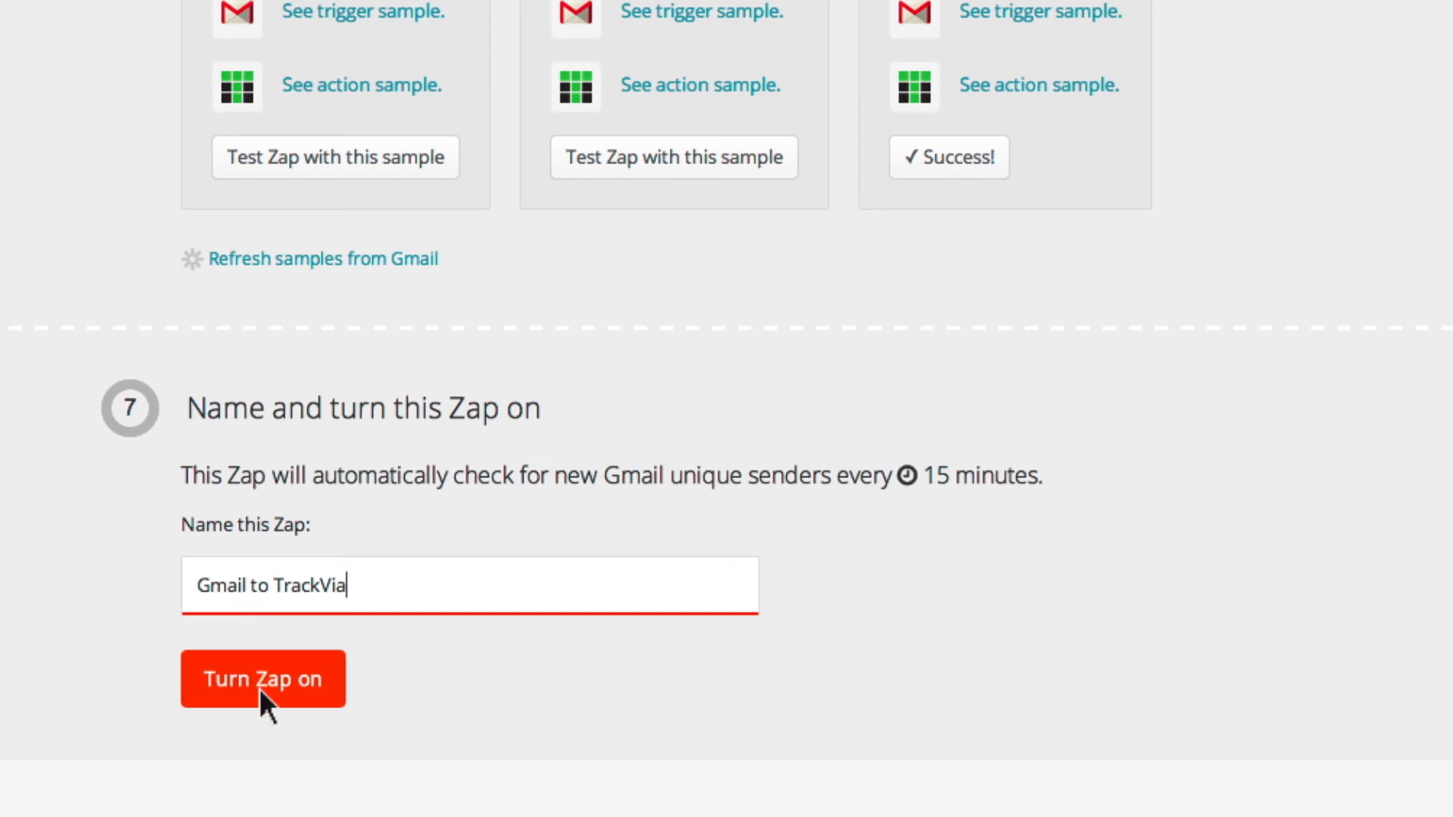
{"action": "left_click", "coordinate": [262, 678]}
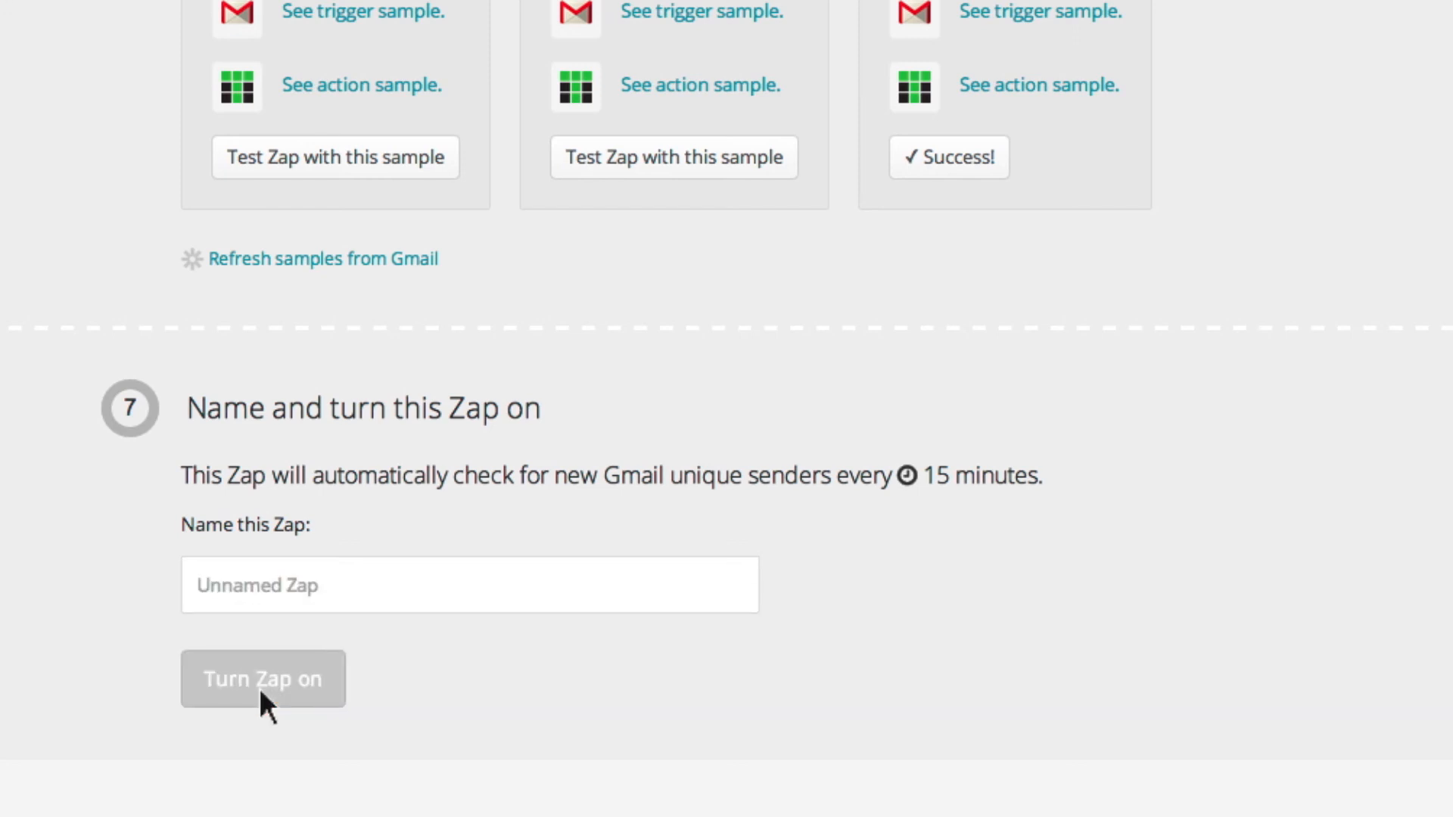
{"action": "scroll", "scroll_direction": "down", "scroll_amount": 3}
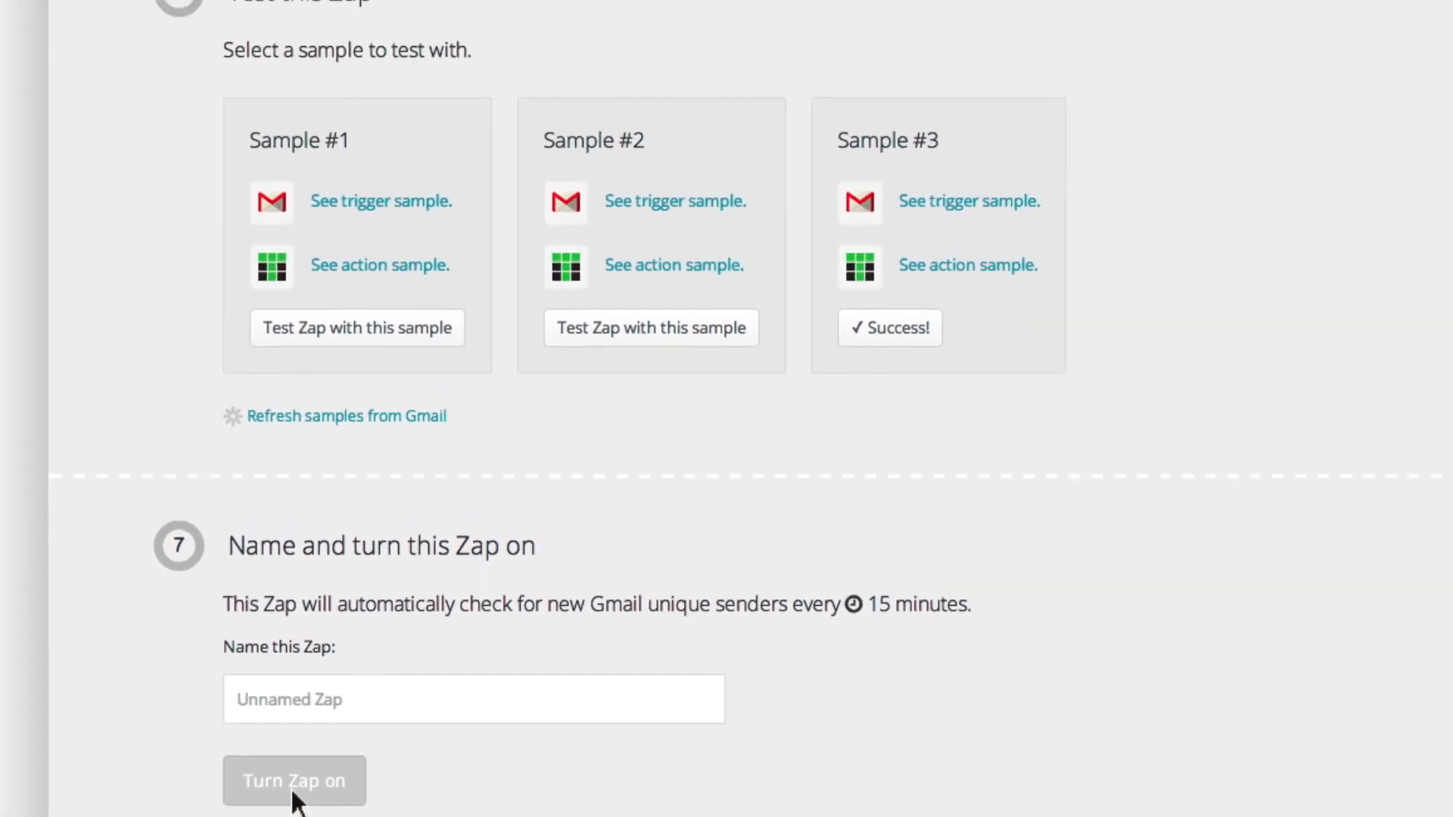
Step: Finish activating so 'Gmail to TrackVia' shows ON on the dashboard
{"action": "left_click", "coordinate": [294, 780]}
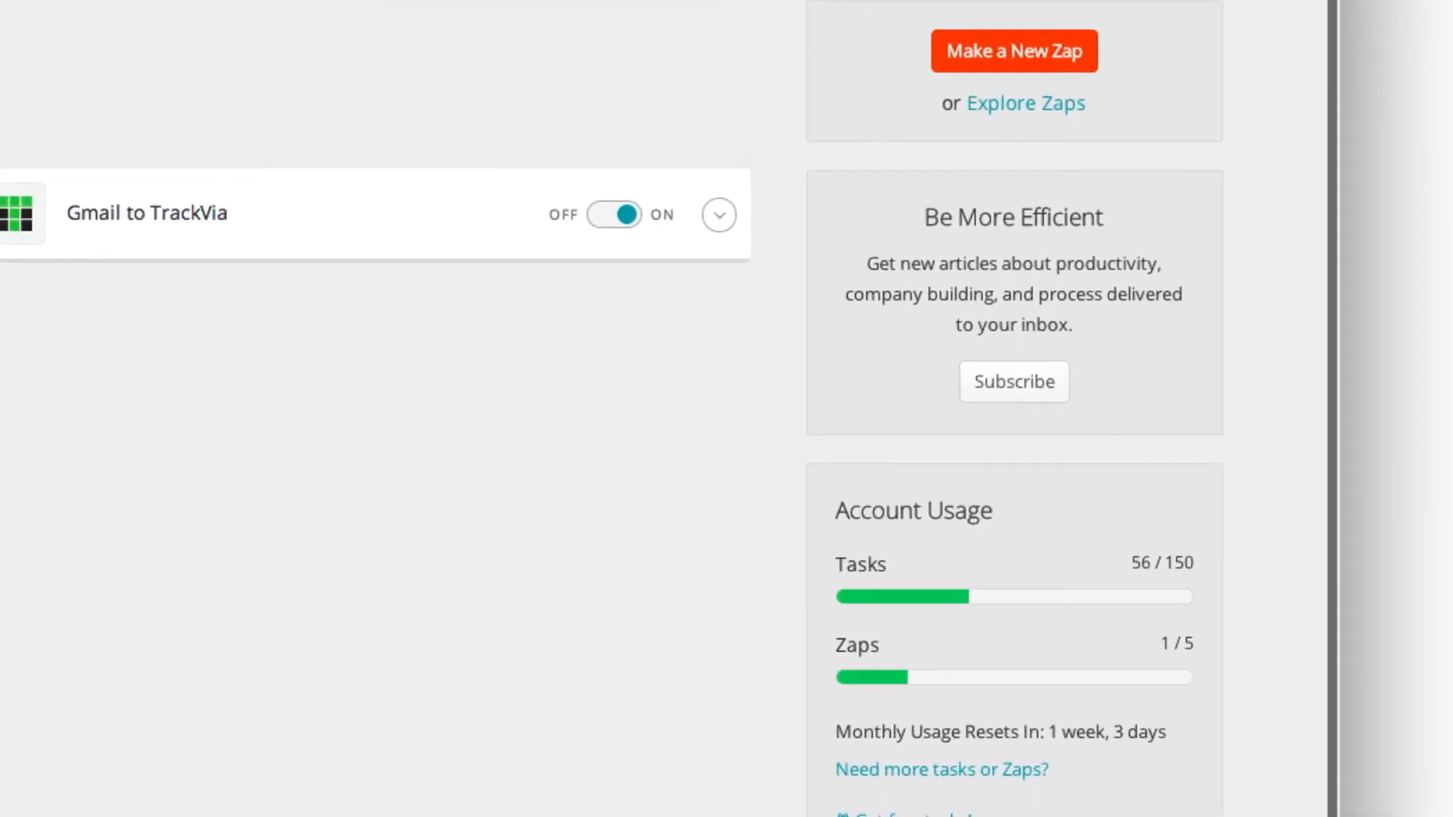
Step: In the successful task, view Gmail sender details, then the record sent to TrackVia
{"action": "scroll", "scroll_direction": "down", "scroll_amount": 3}
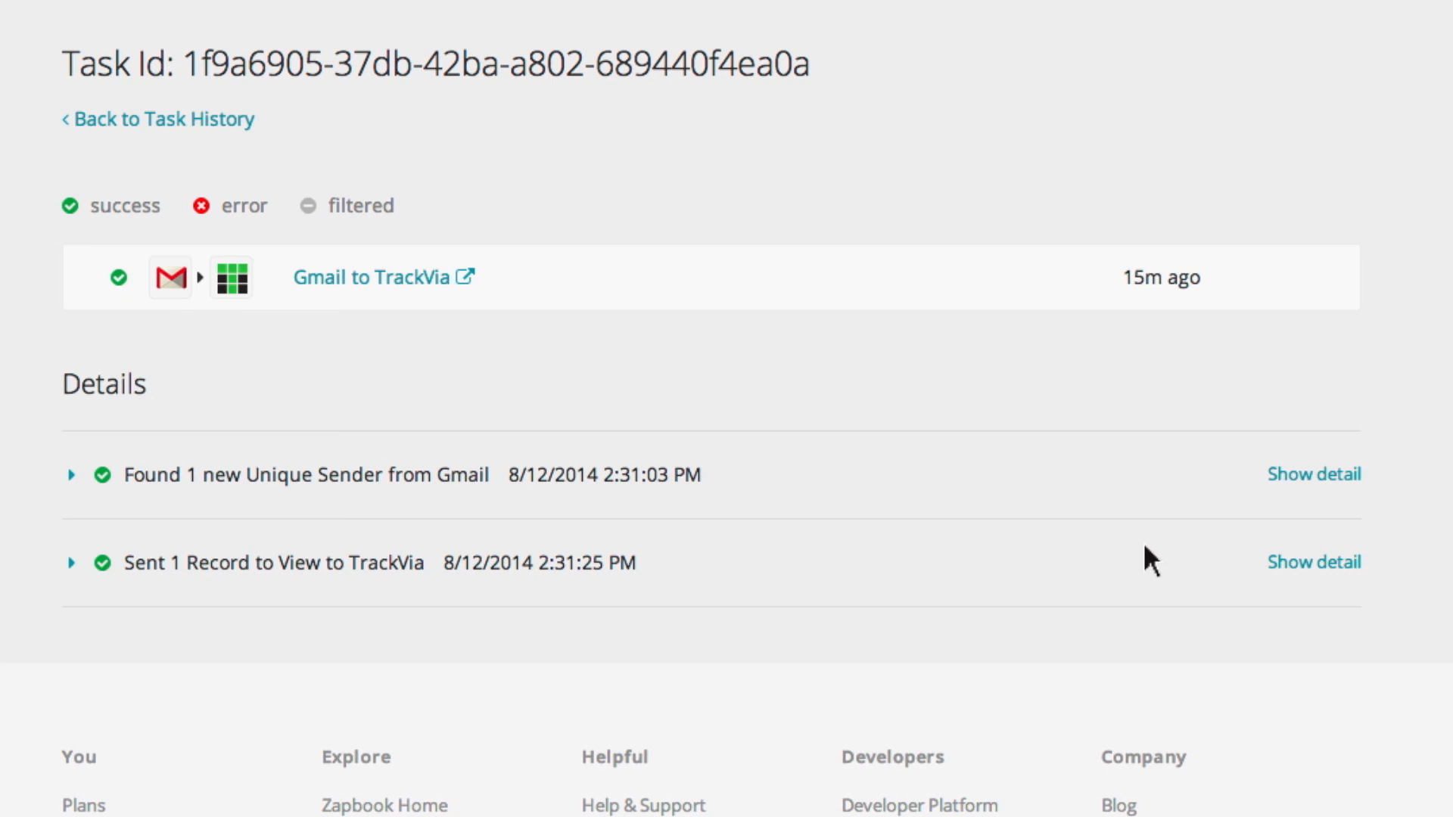
{"action": "mouse_move", "coordinate": [1344, 496]}
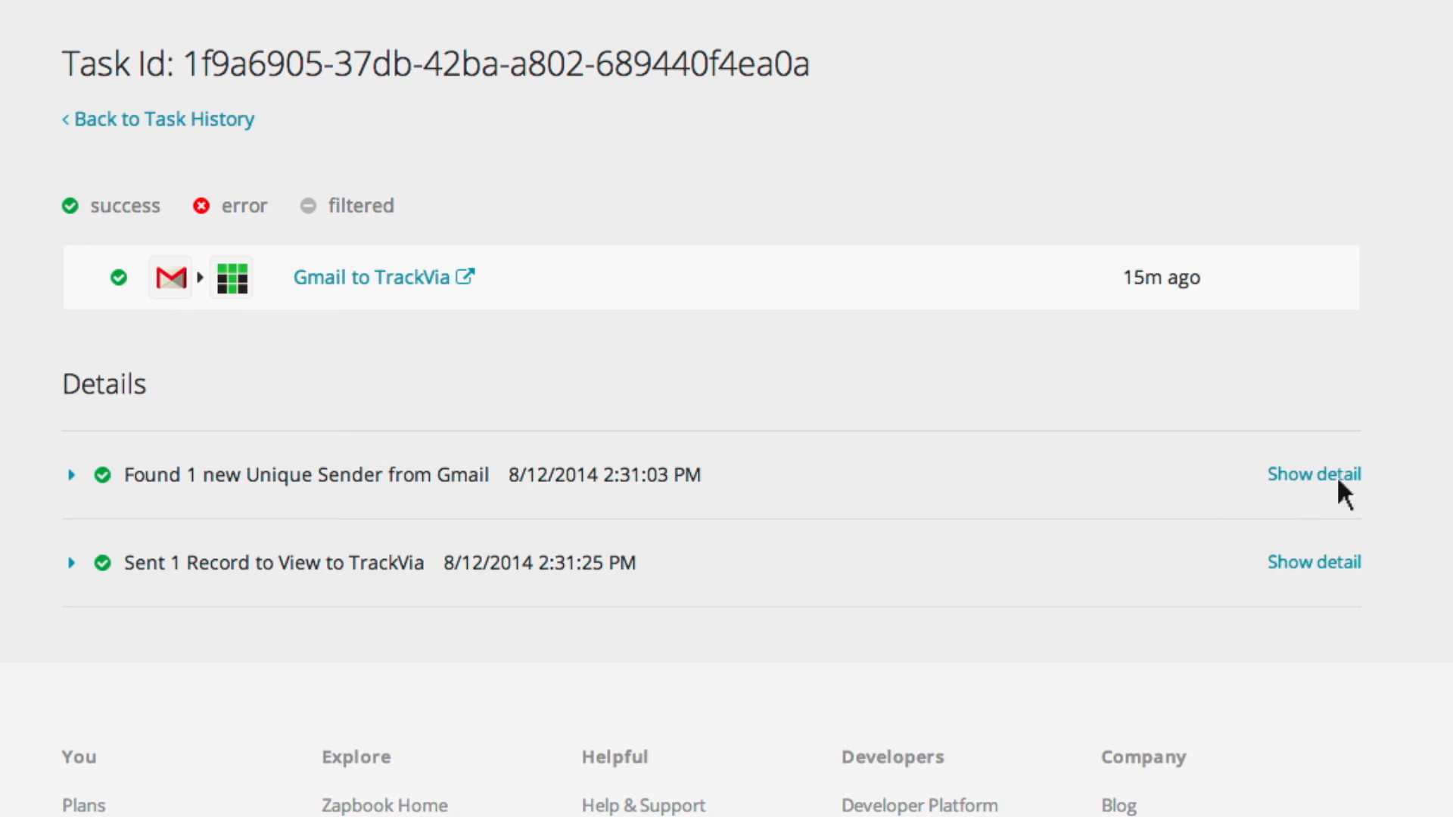
{"action": "left_click", "coordinate": [1313, 474]}
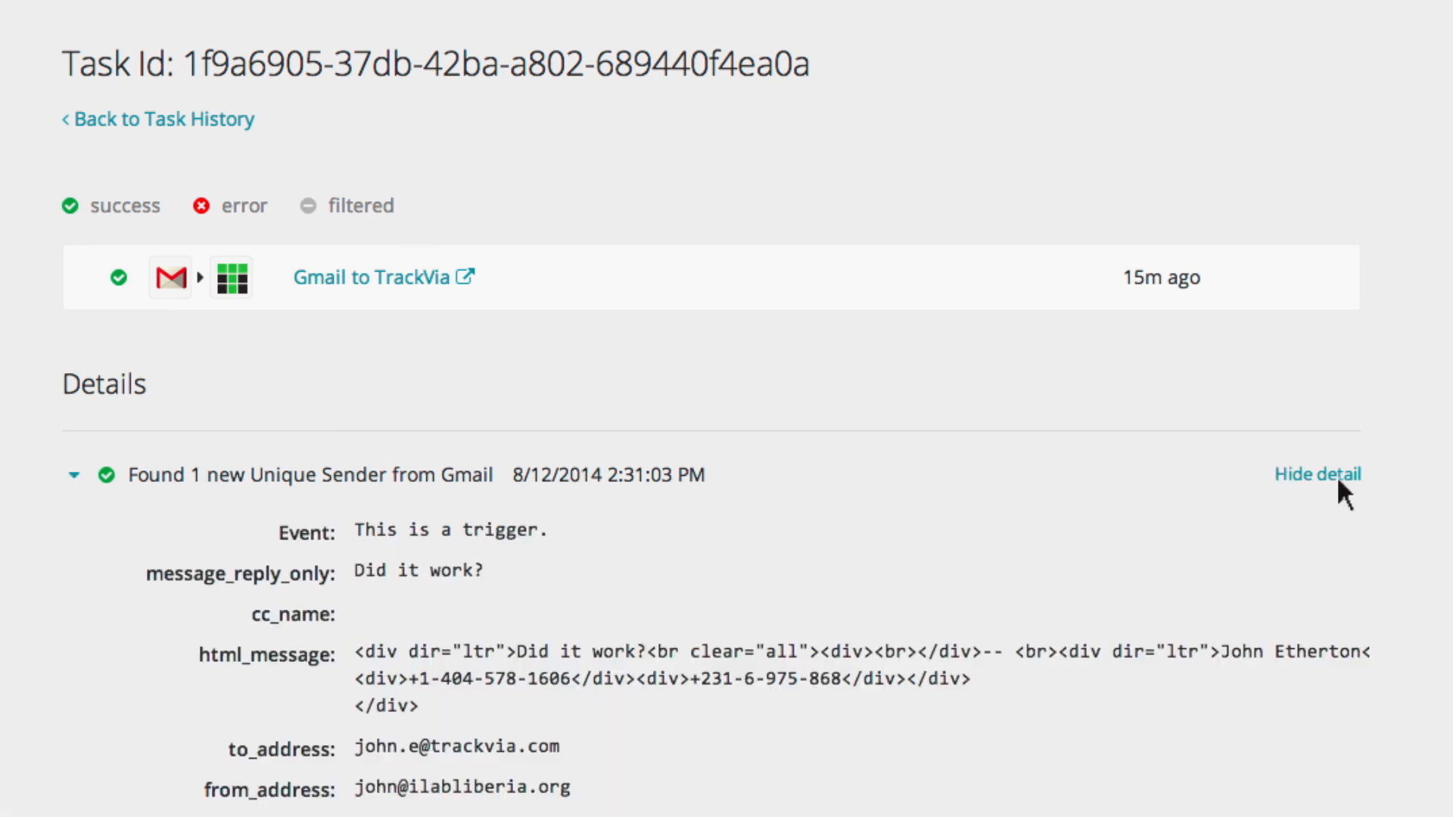
{"action": "left_click", "coordinate": [1316, 474]}
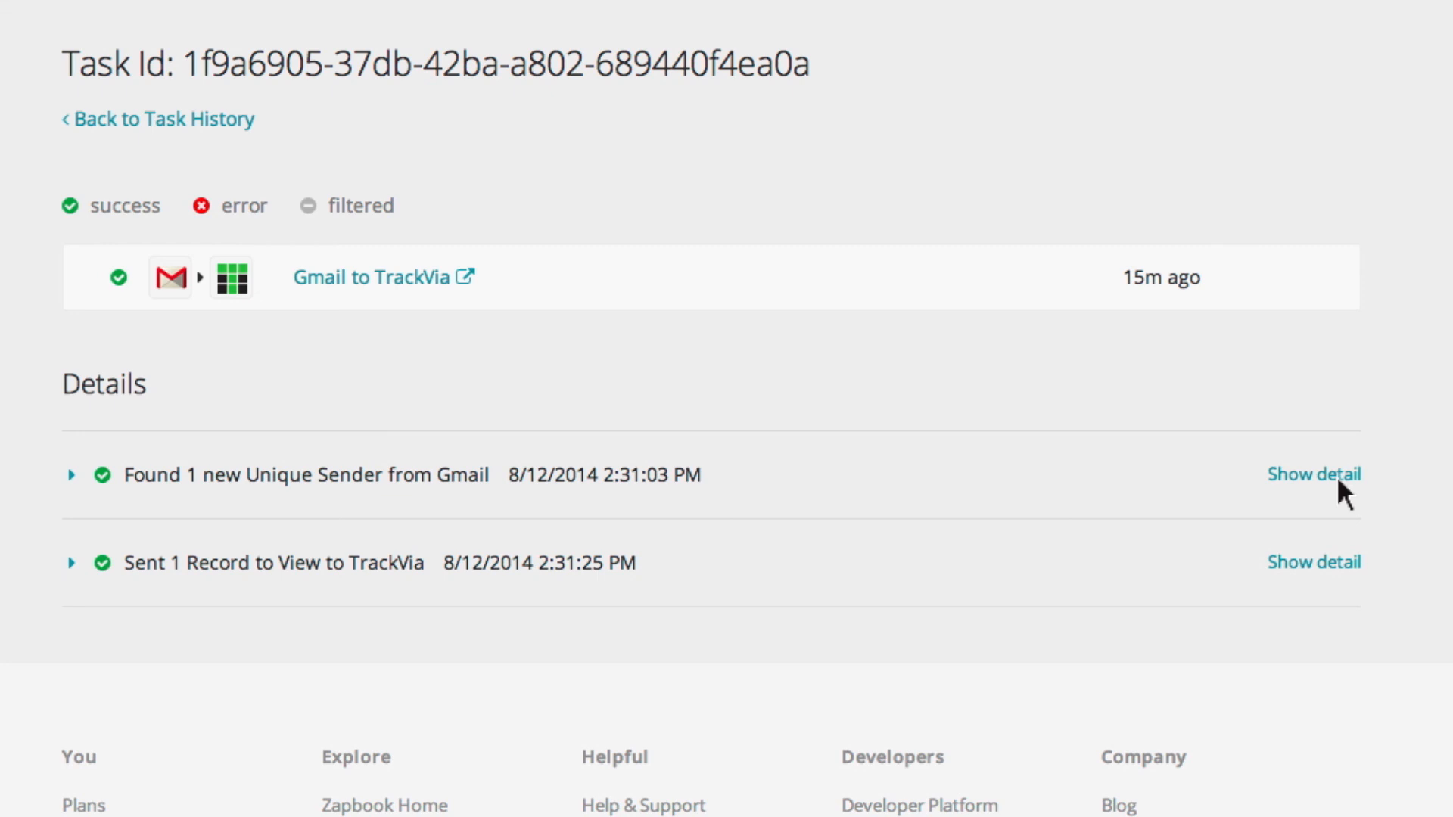
{"action": "left_click", "coordinate": [1313, 562]}
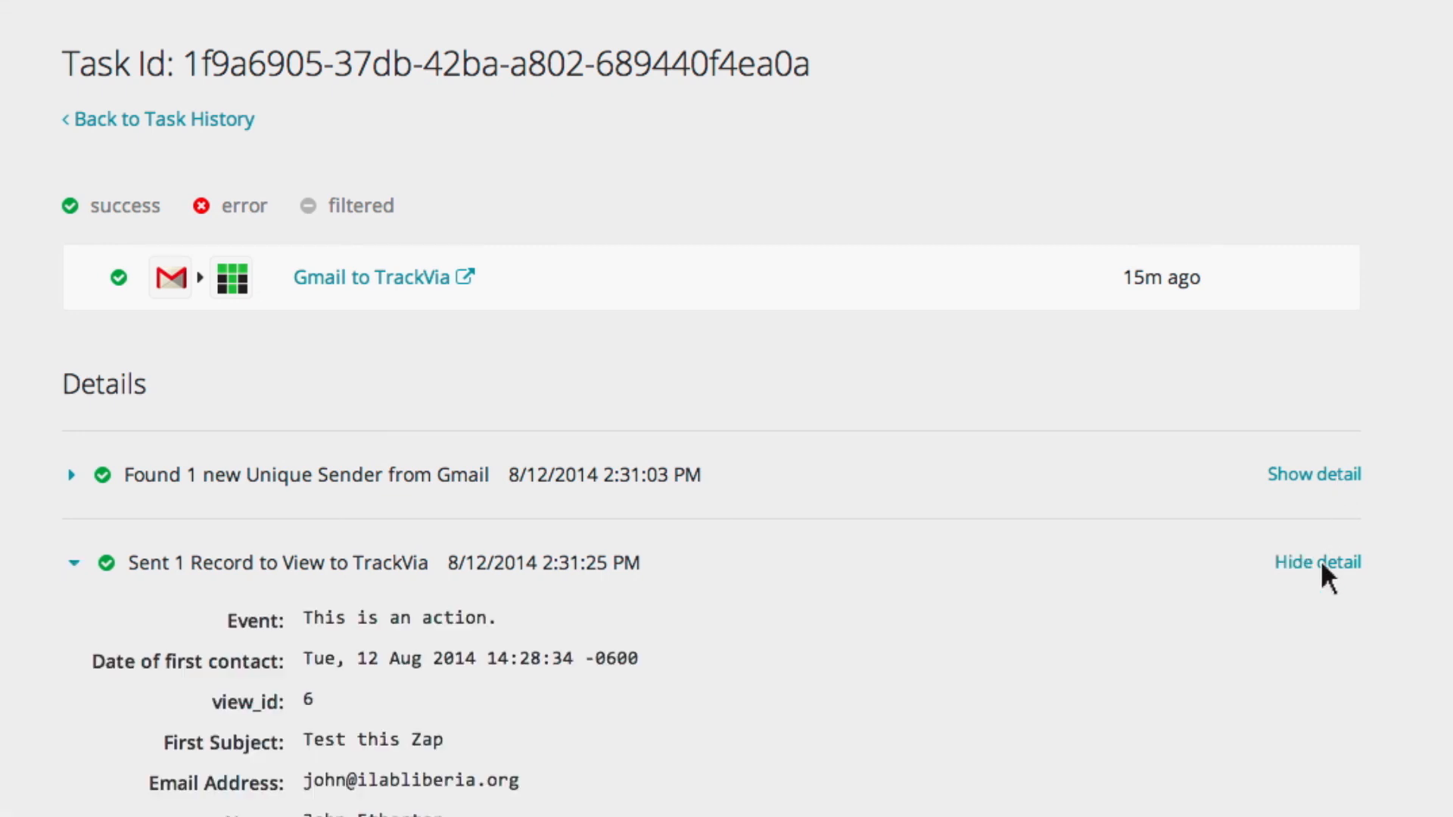